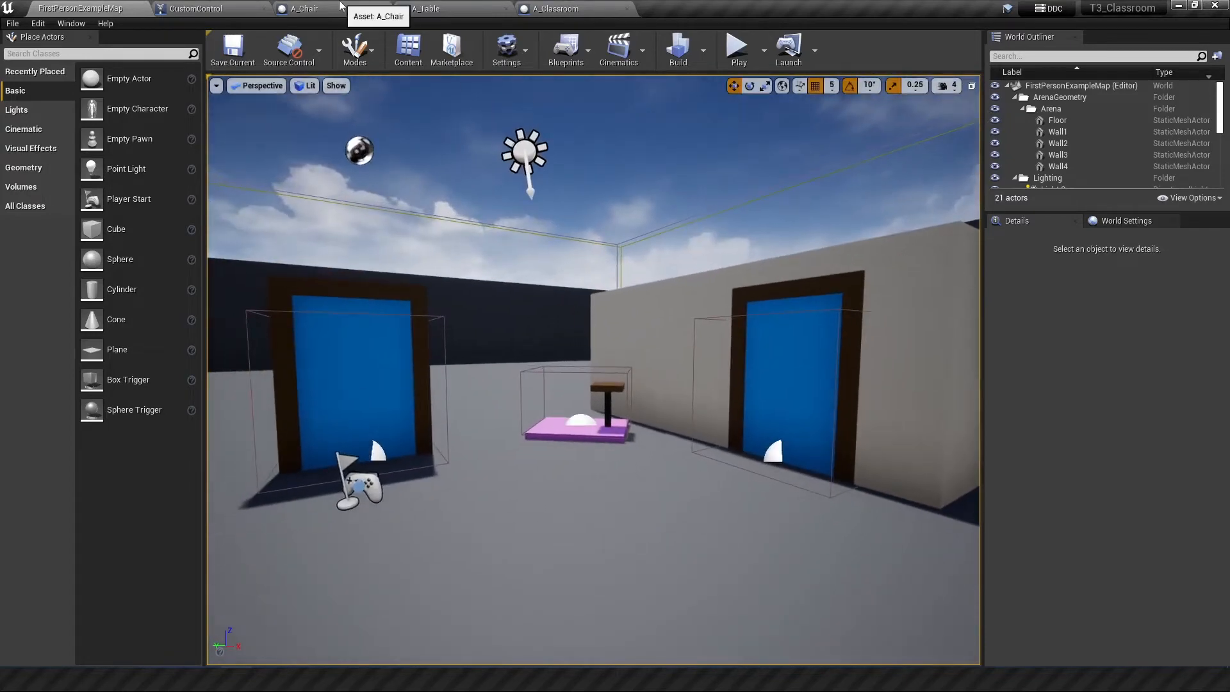
- Look over the A_Chair, A_Table and A_Classroom blueprints, then play-test the level from A_Chair
click(302, 7)
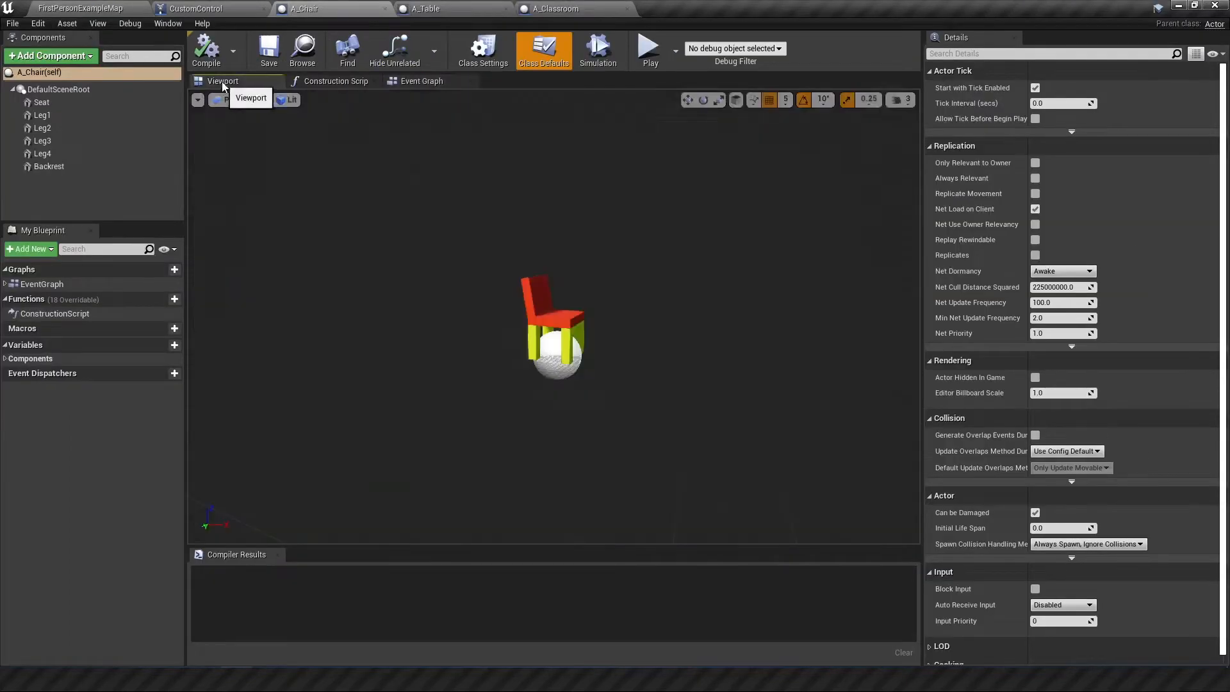
click(419, 8)
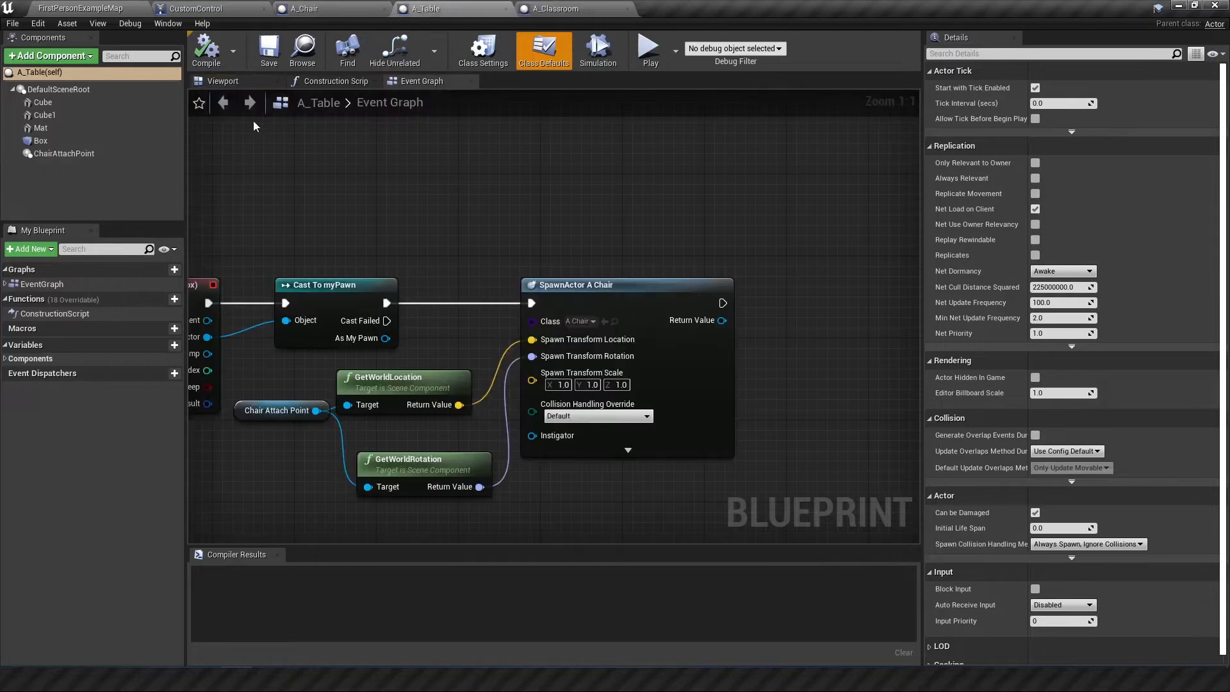
click(551, 9)
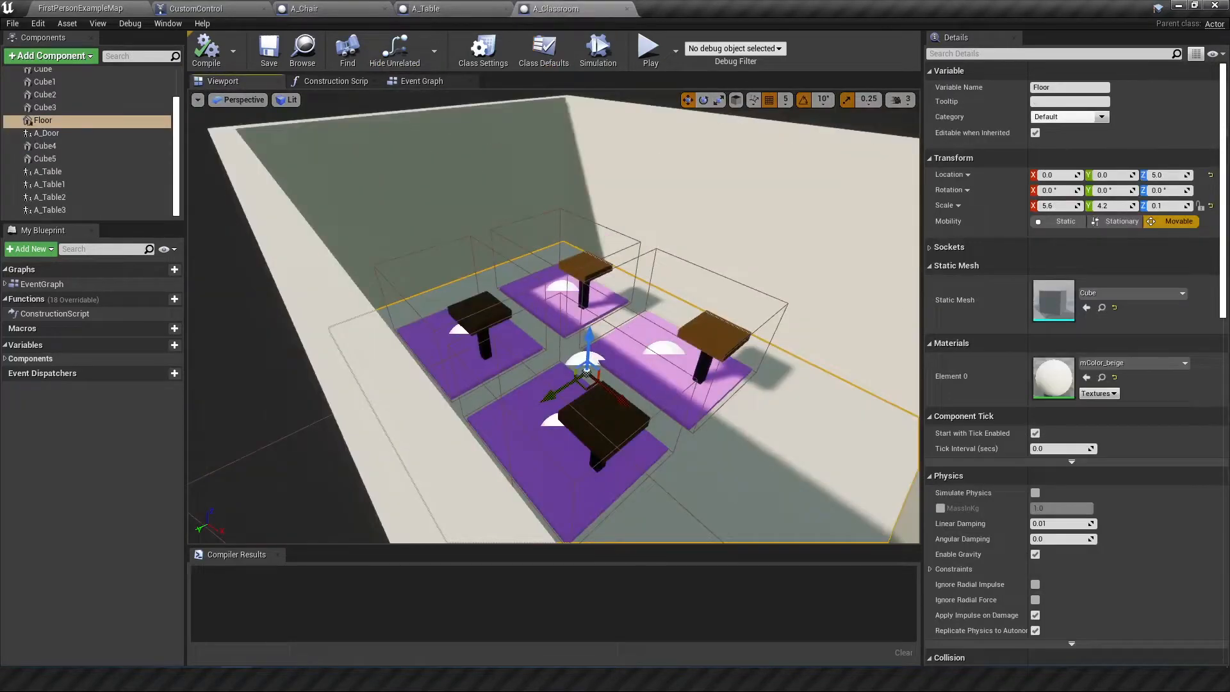
click(427, 8)
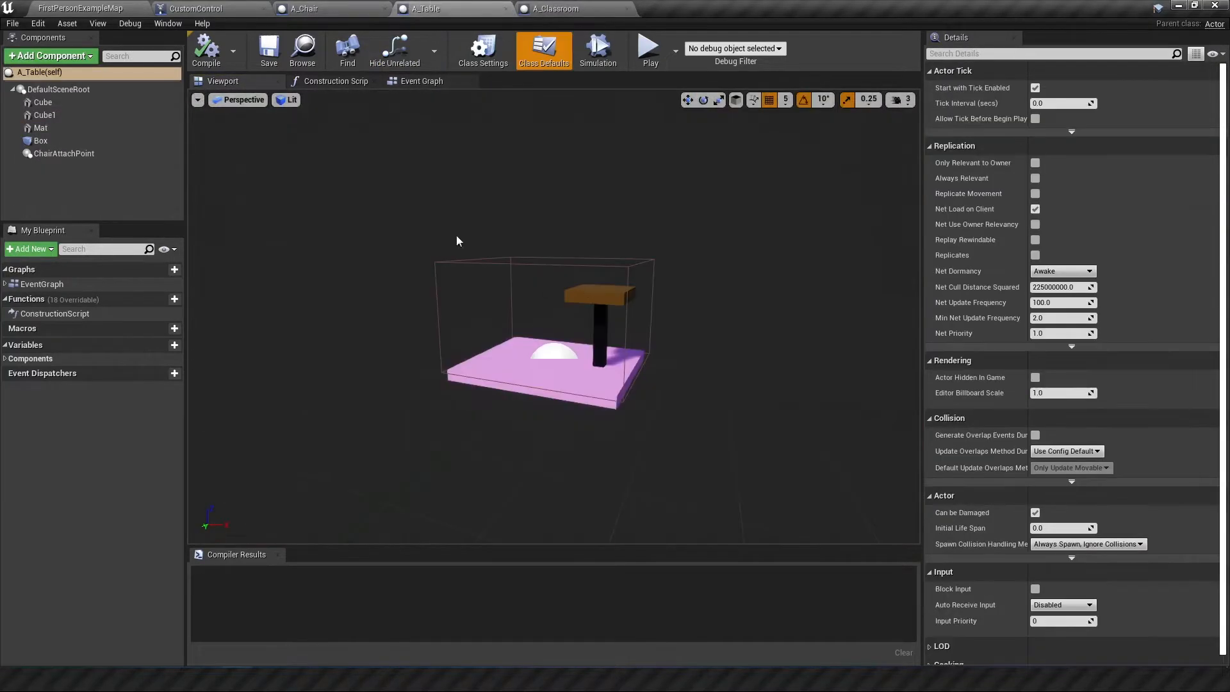
click(292, 7)
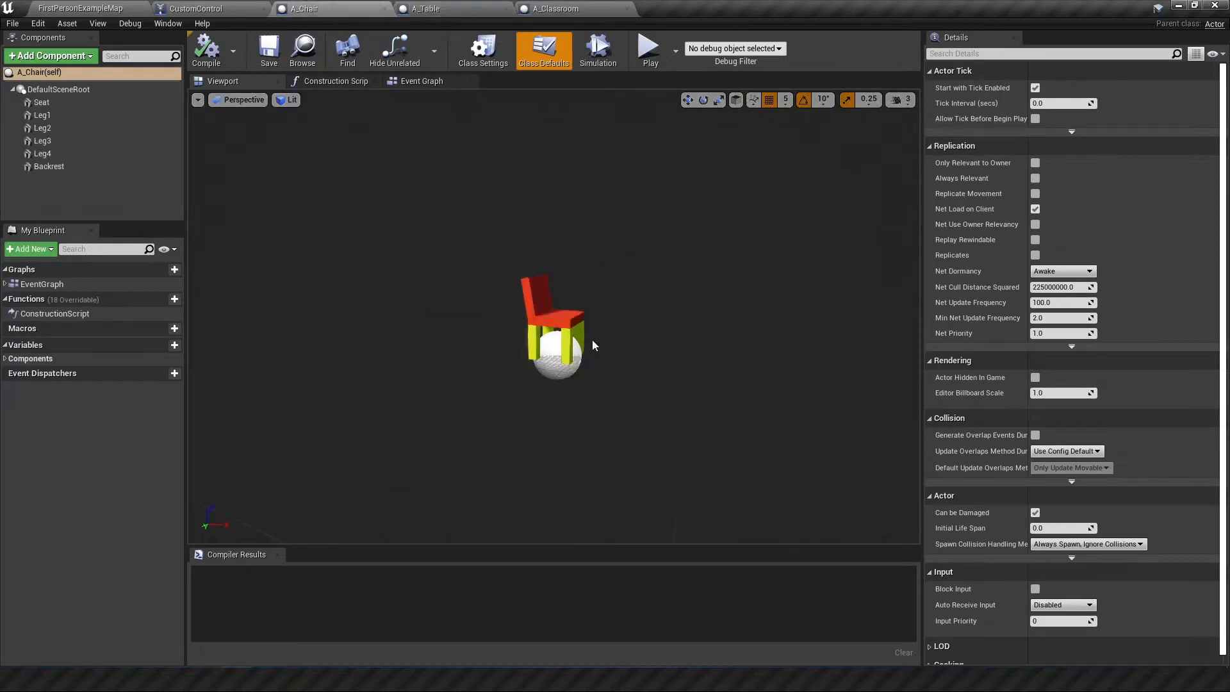
click(649, 46)
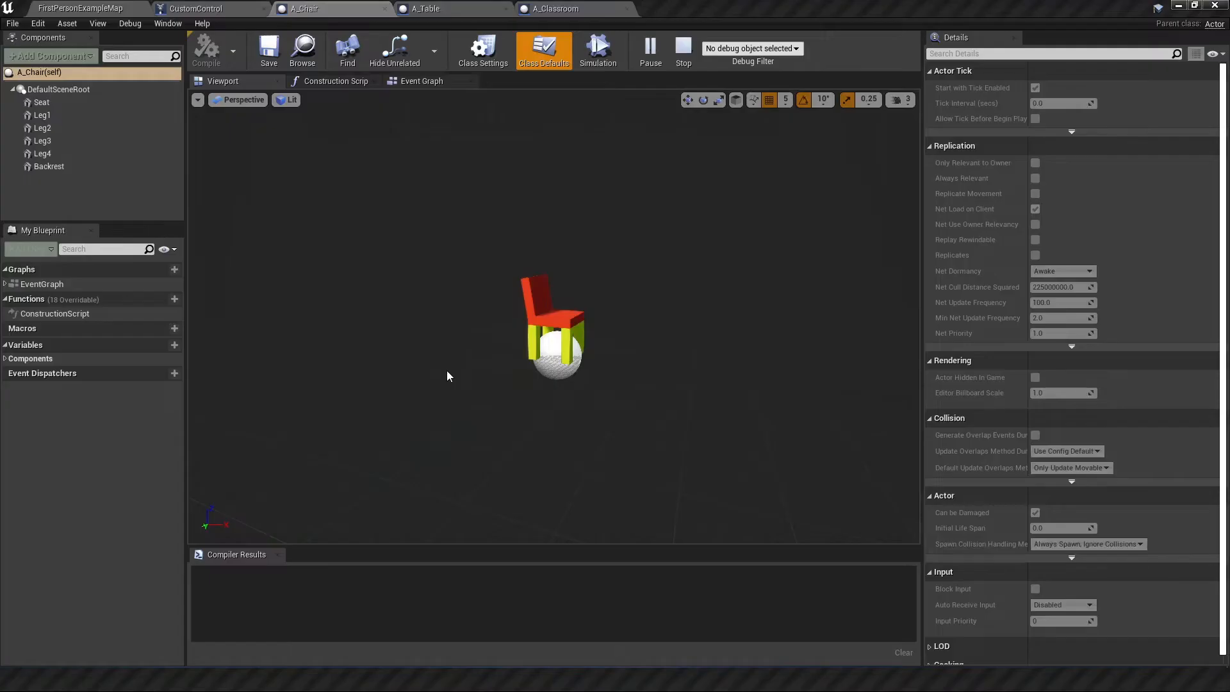
- Stop play, inspect A_Table's Box trigger and its Event Graph spawn logic, then play-test again
click(683, 49)
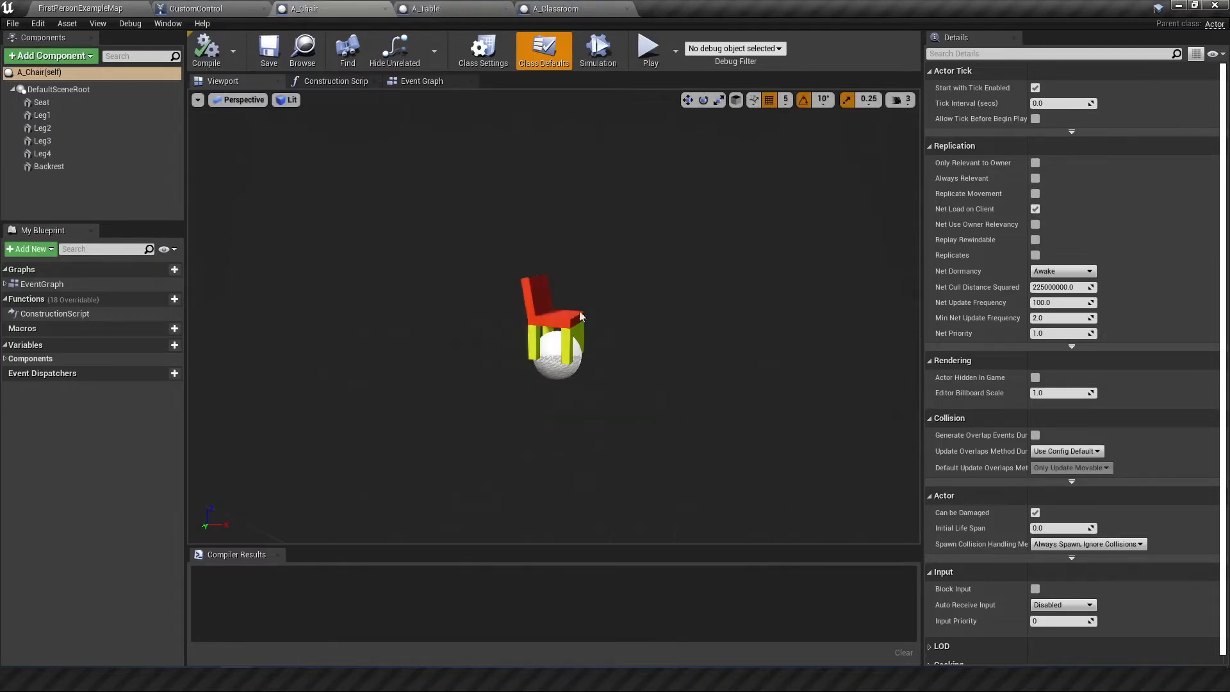
click(433, 8)
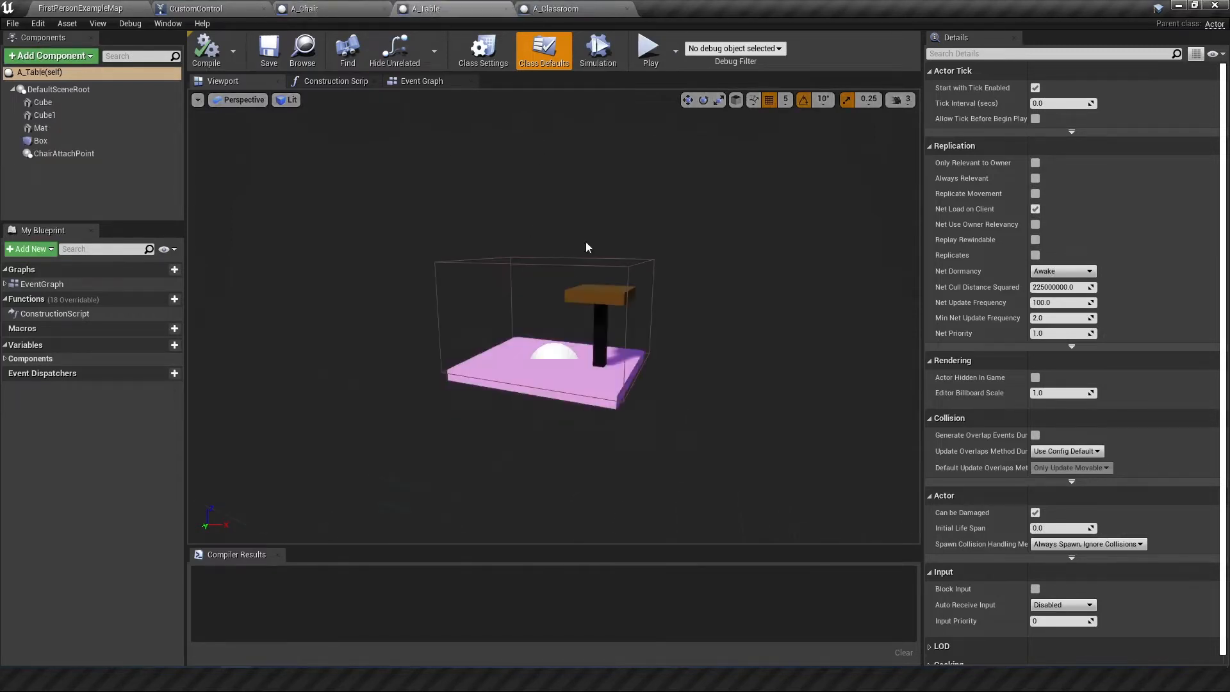
click(39, 141)
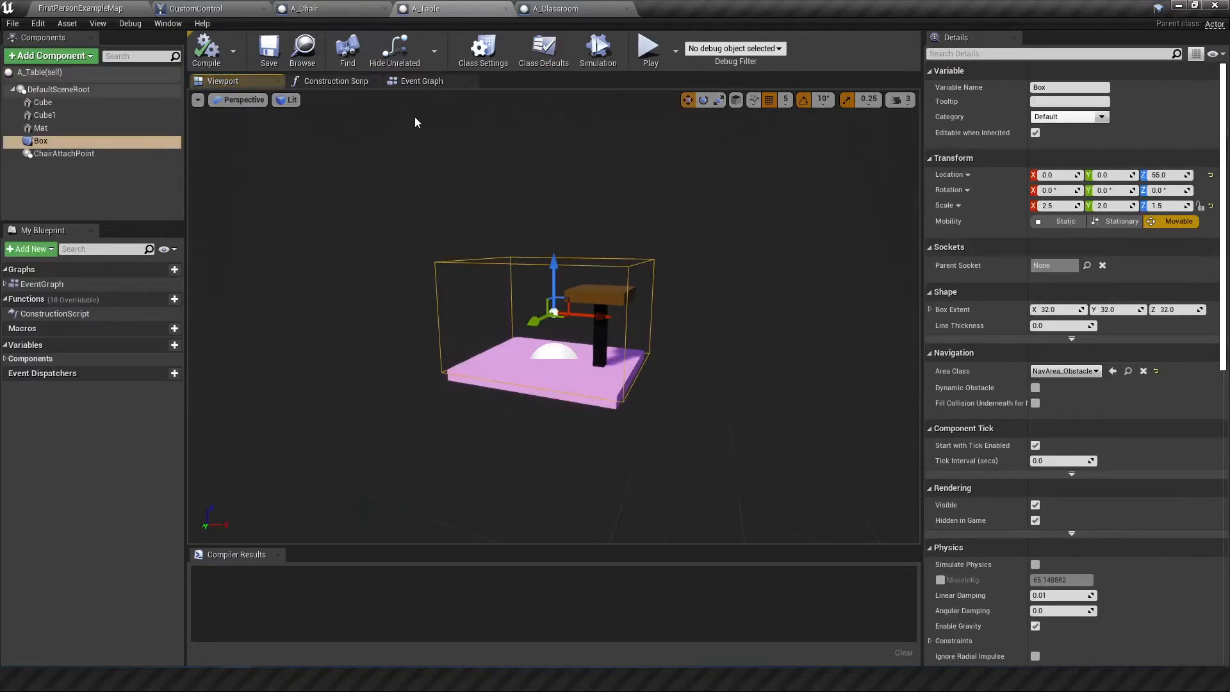
click(421, 80)
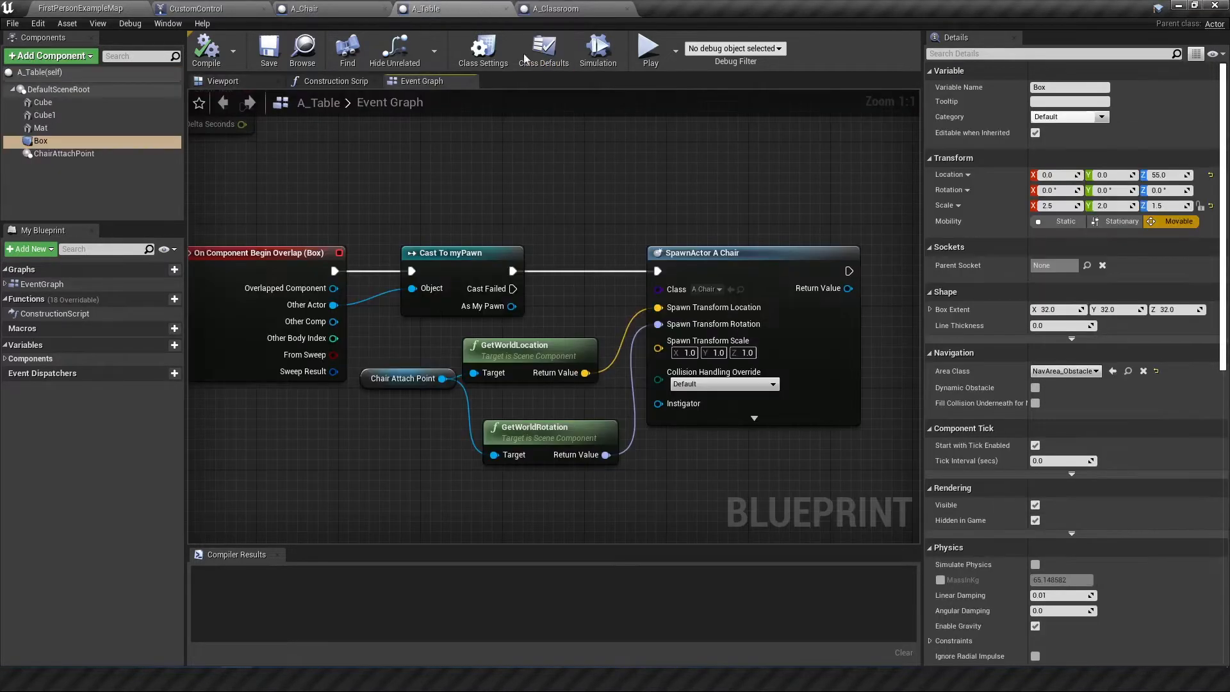
click(223, 81)
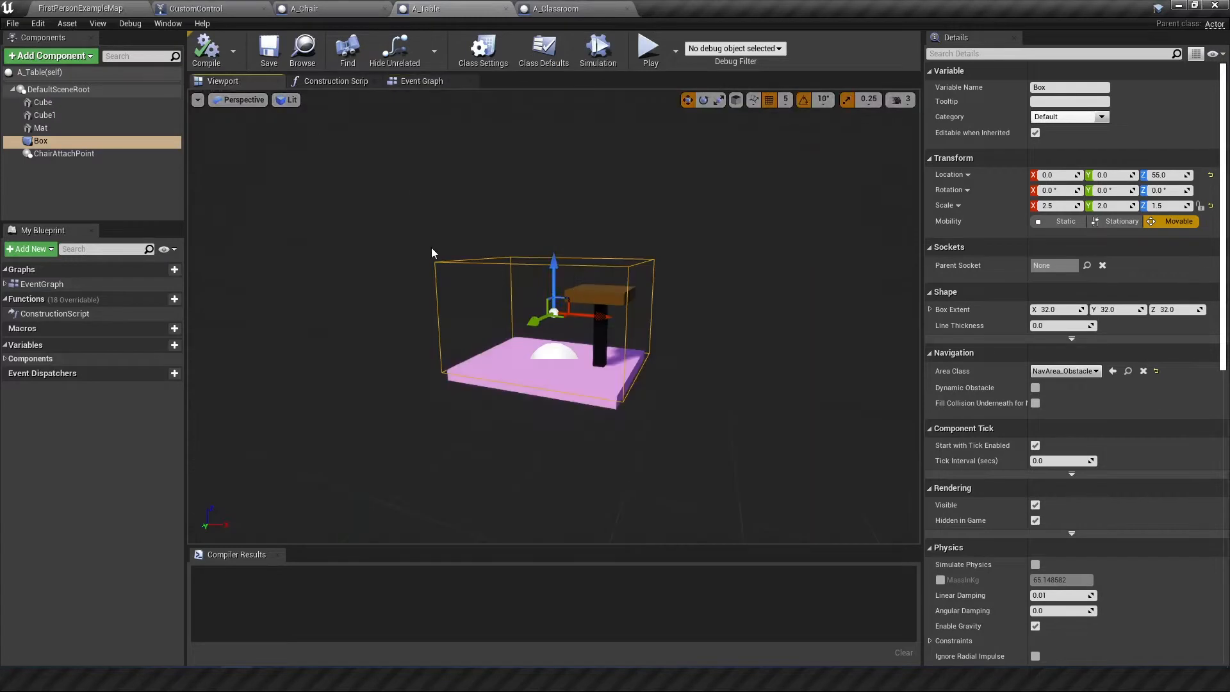
mouse_move(469, 323)
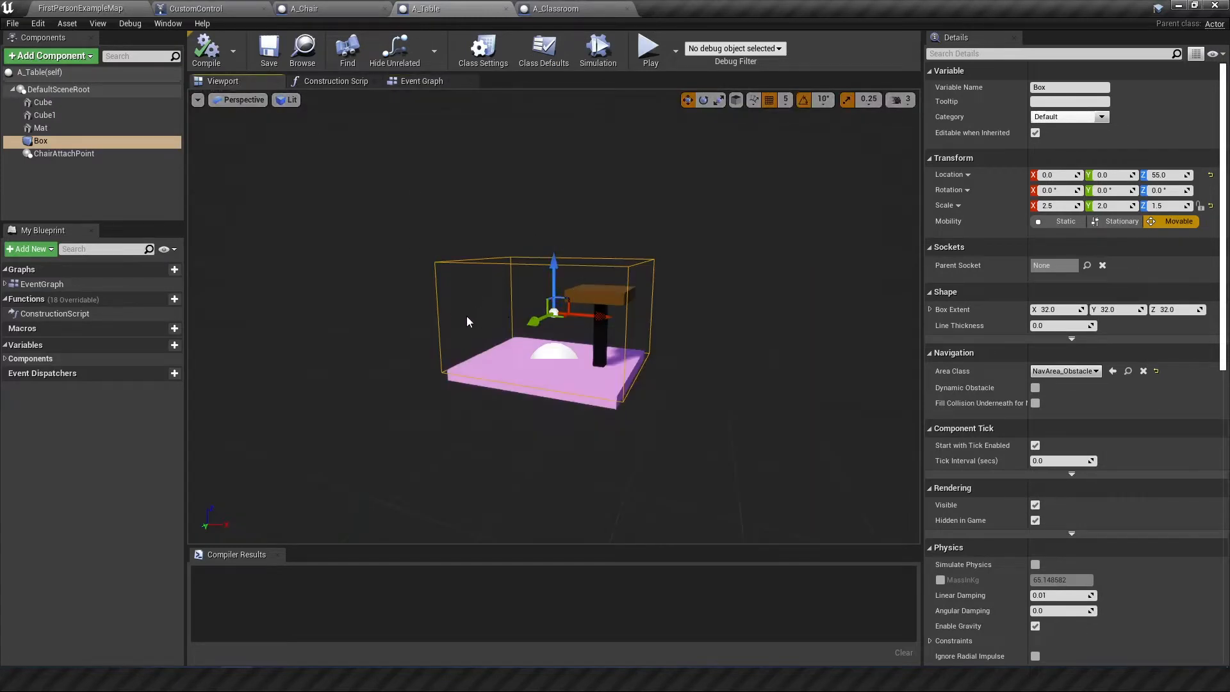
mouse_move(492, 220)
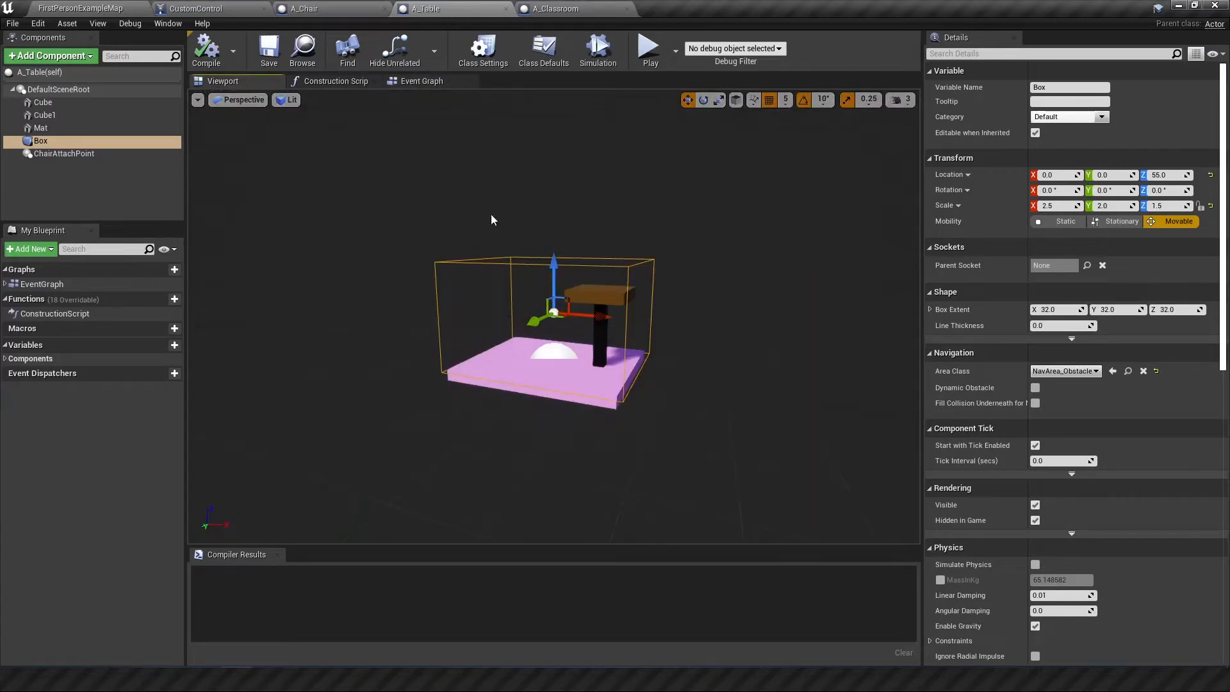
mouse_move(480, 203)
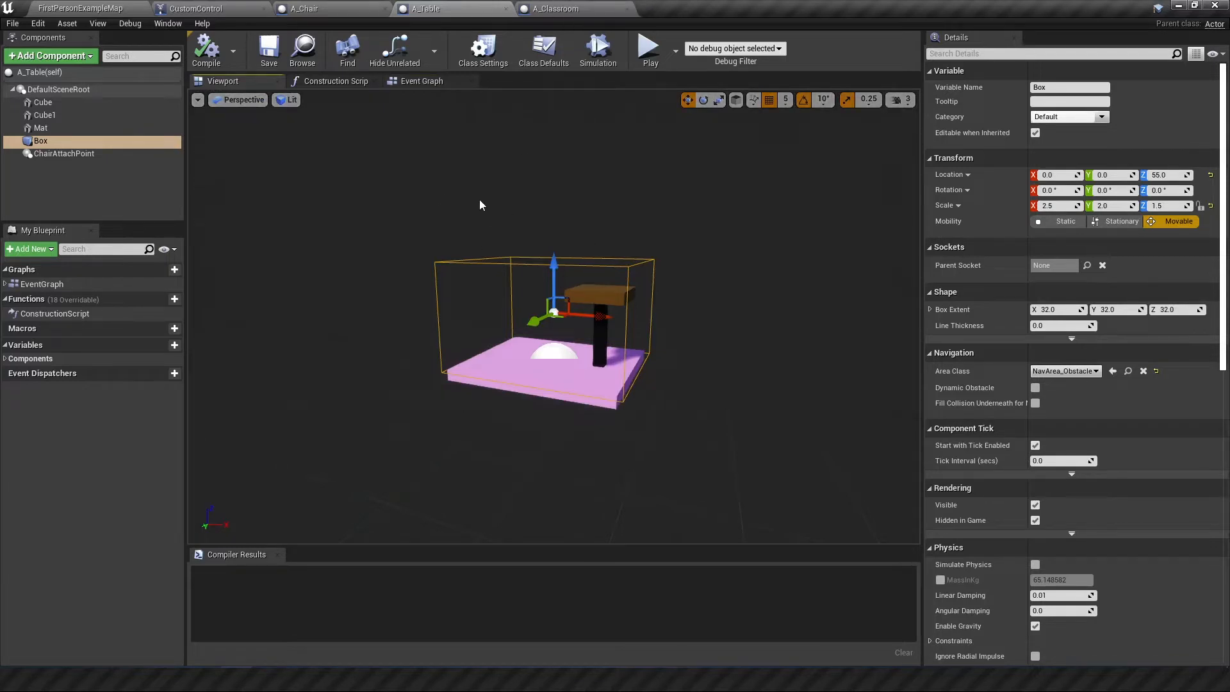
mouse_move(650, 49)
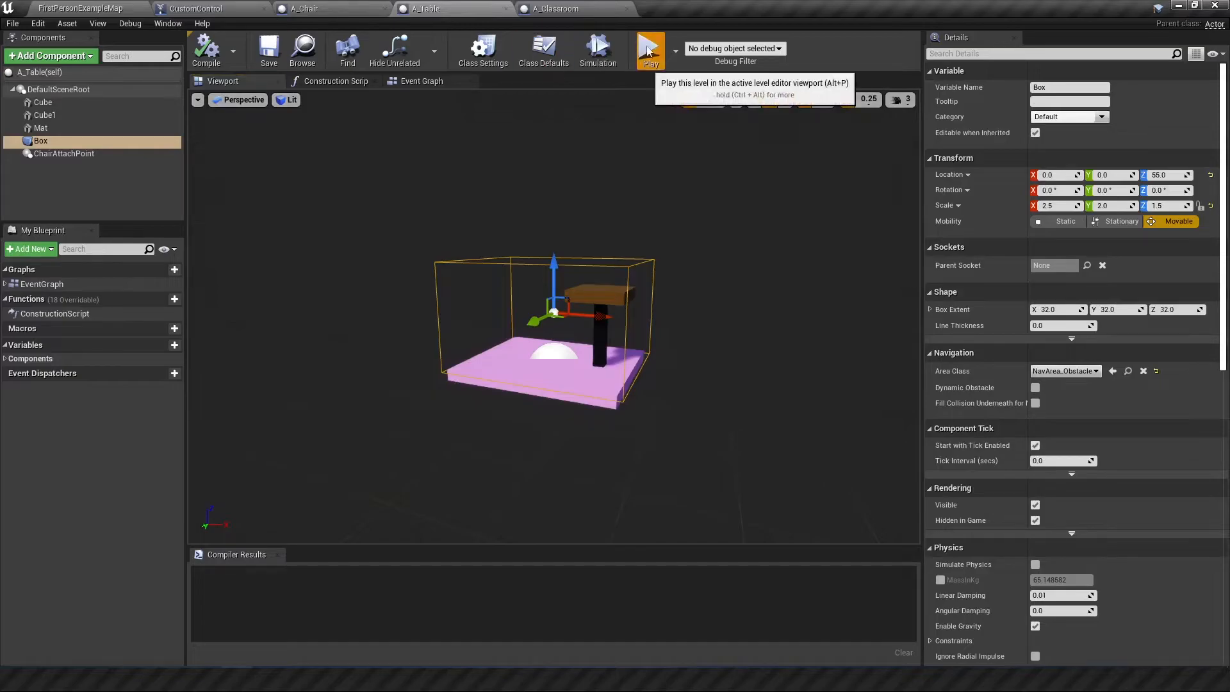
click(650, 49)
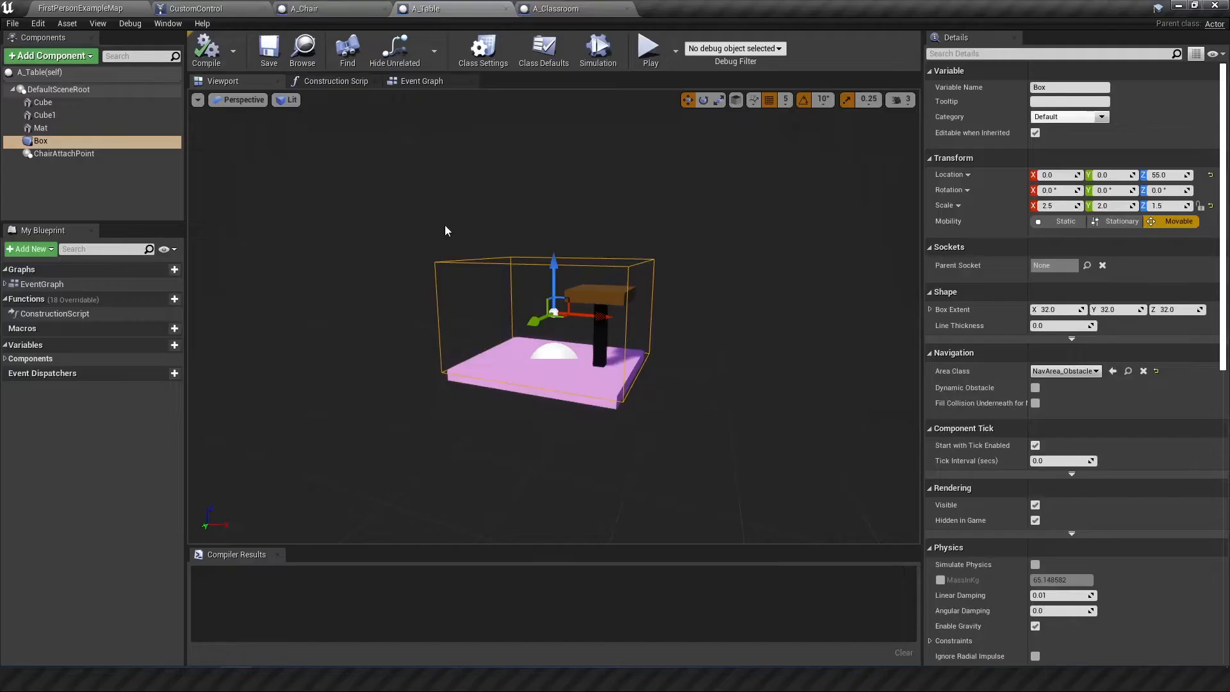
mouse_move(443, 236)
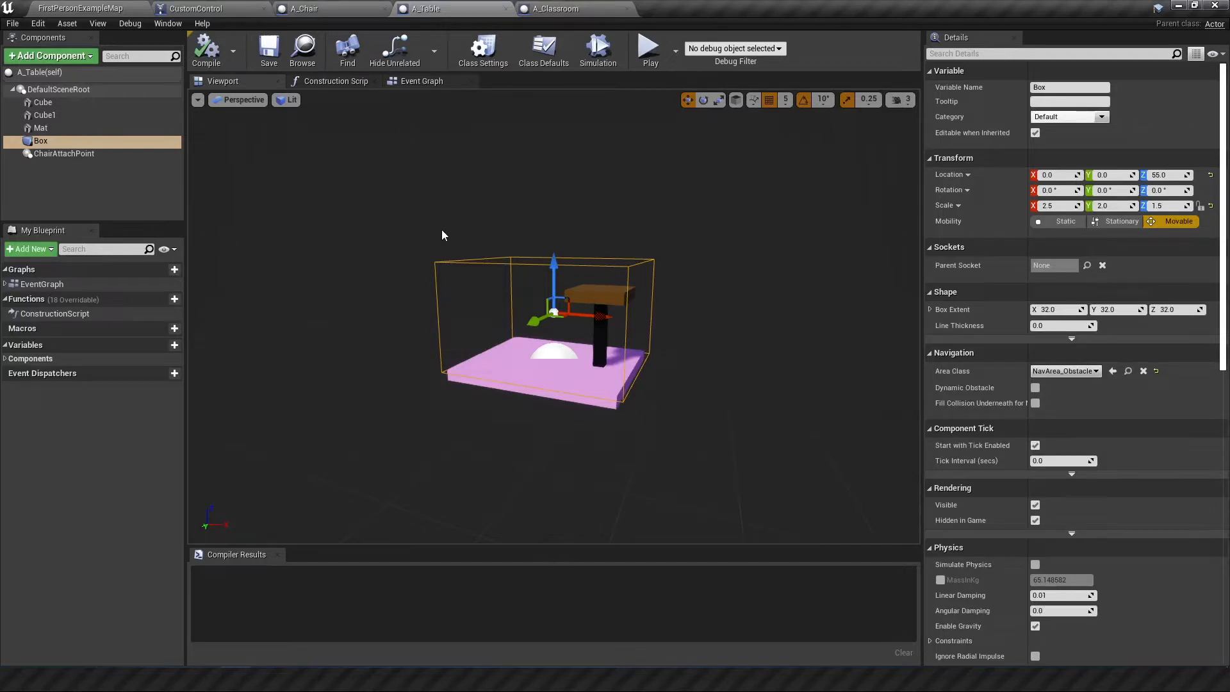
mouse_move(418, 174)
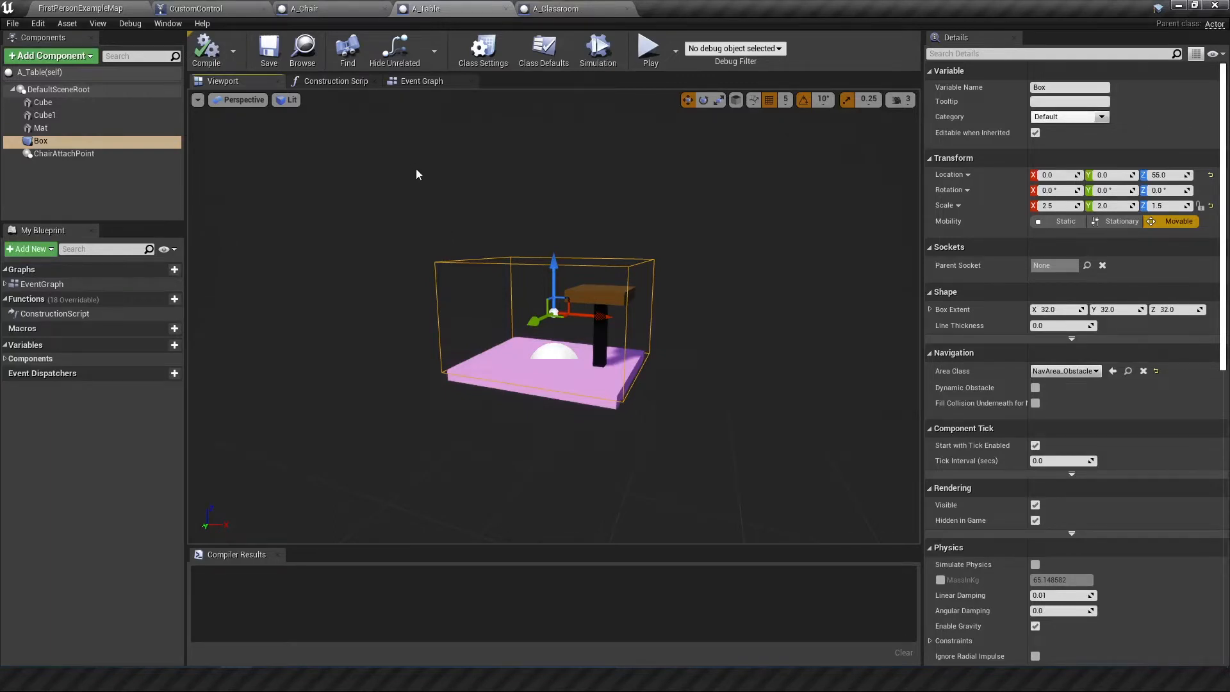
mouse_move(424, 277)
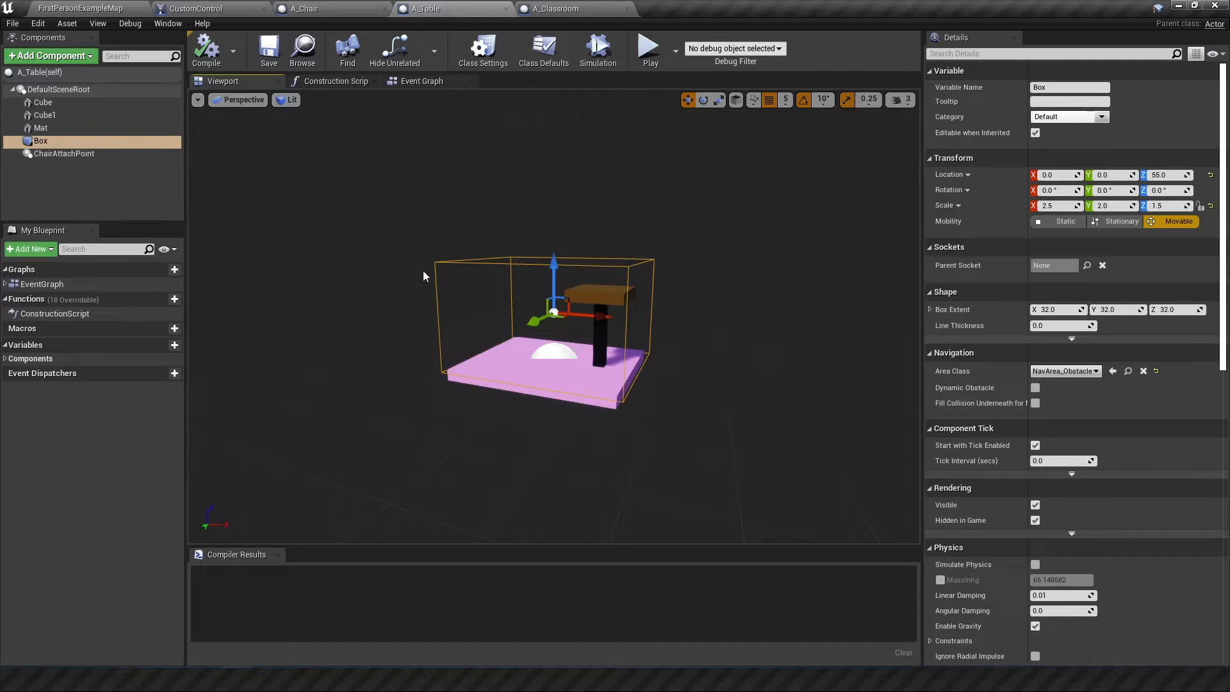
- Switch to the CustomControl blueprint and bring up Project Settings from the Edit menu
click(192, 8)
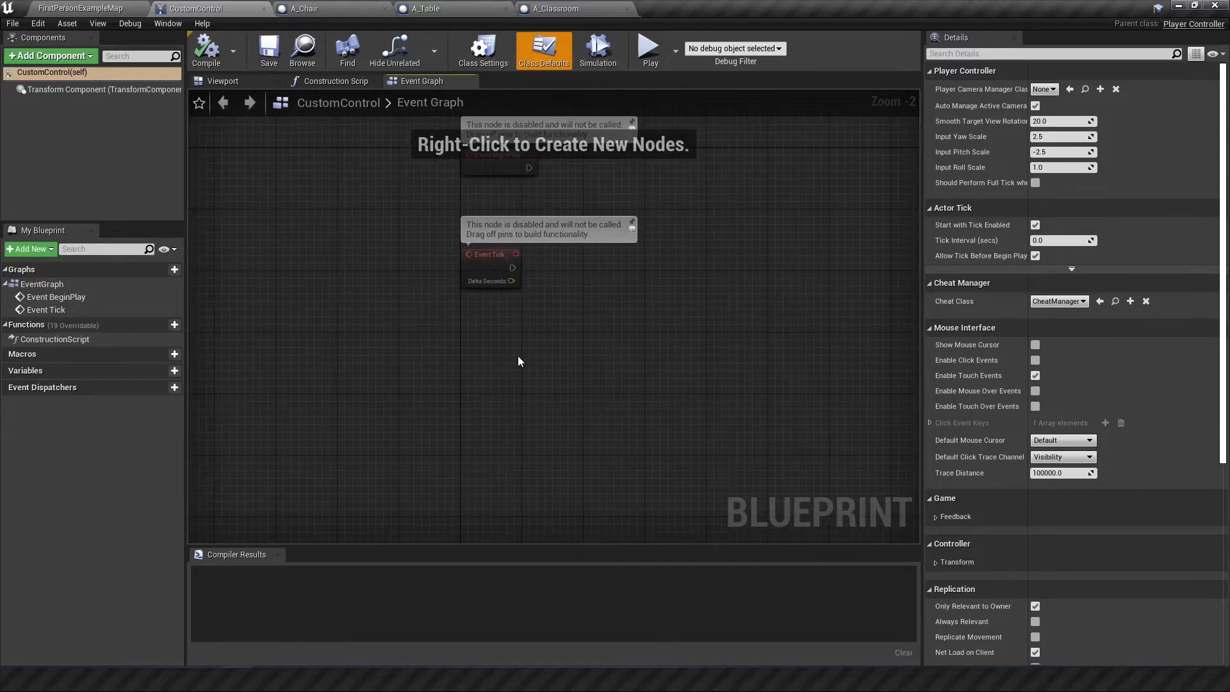
mouse_move(602, 371)
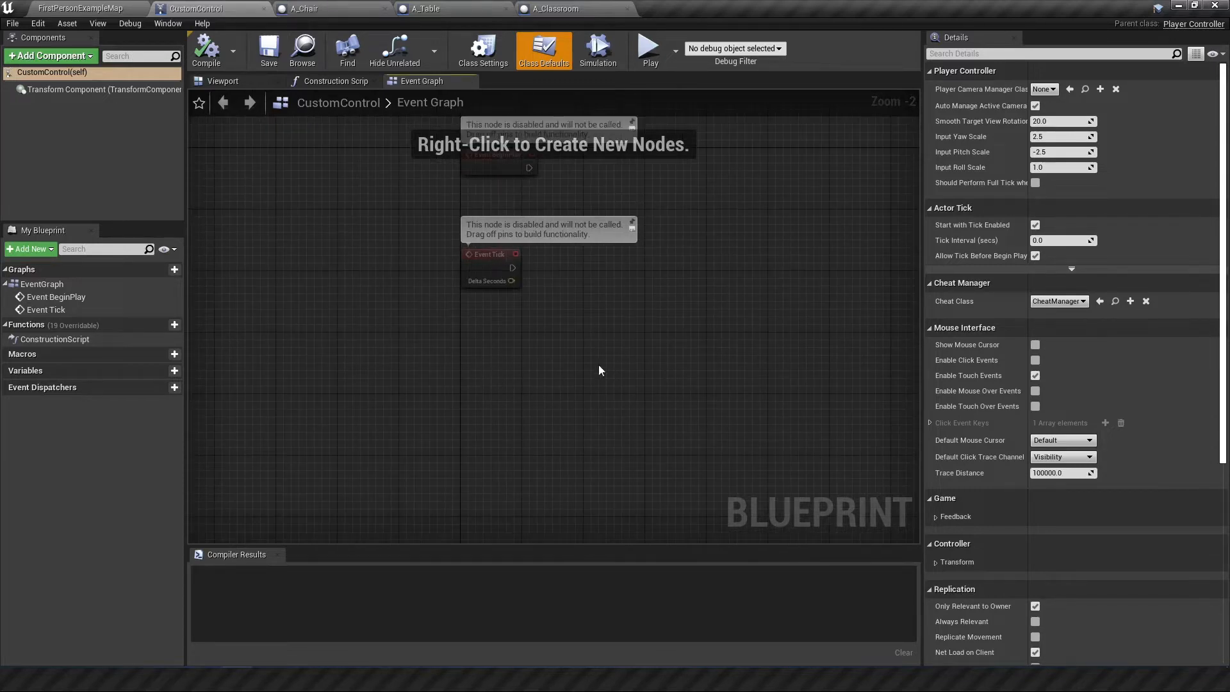
mouse_move(517, 309)
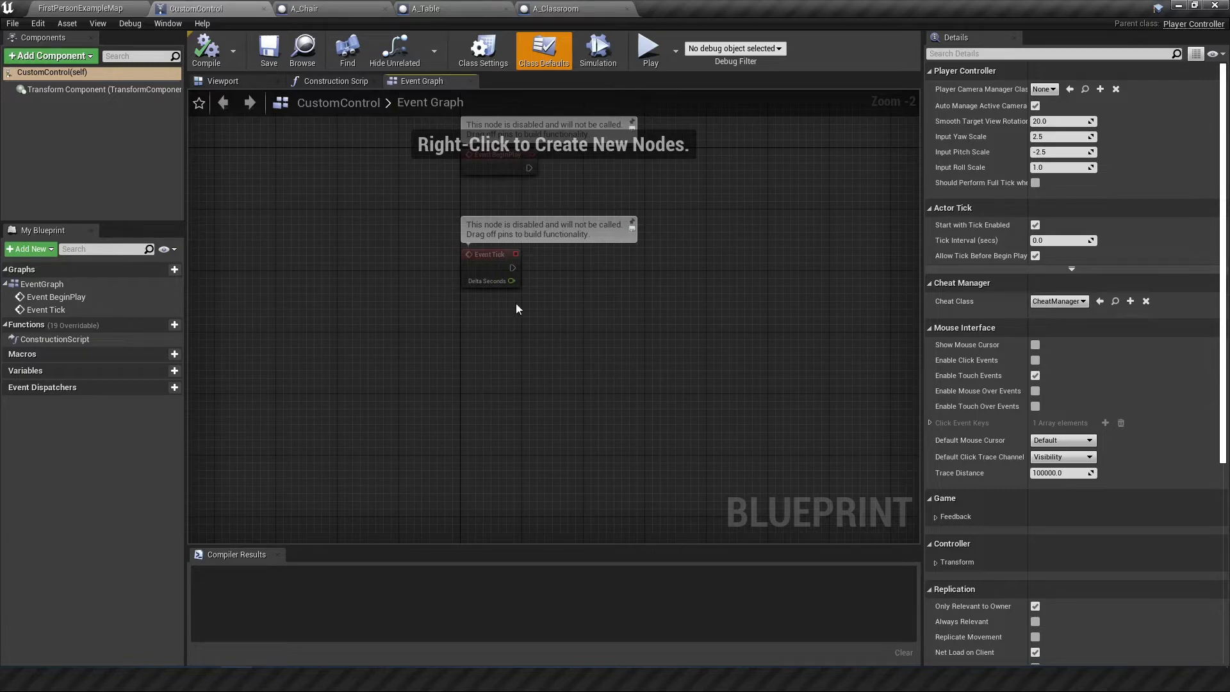
click(38, 23)
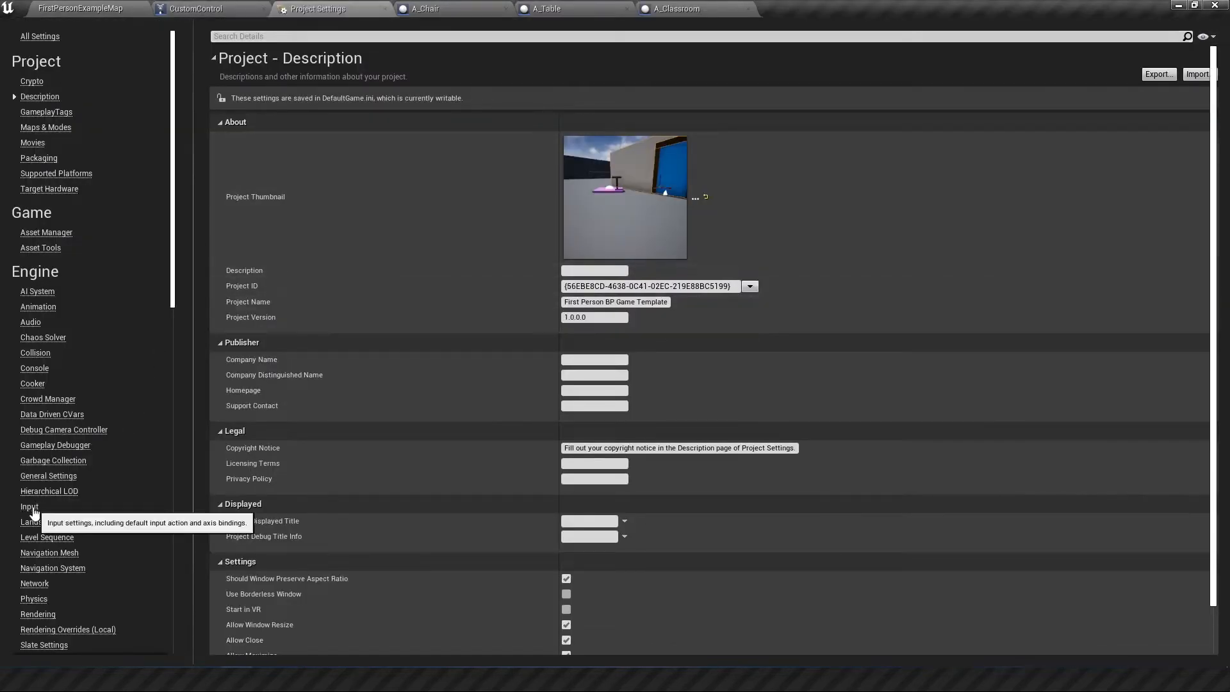
- Add a new action mapping named PlaceChair bound to E under Input > Action Mappings
click(30, 506)
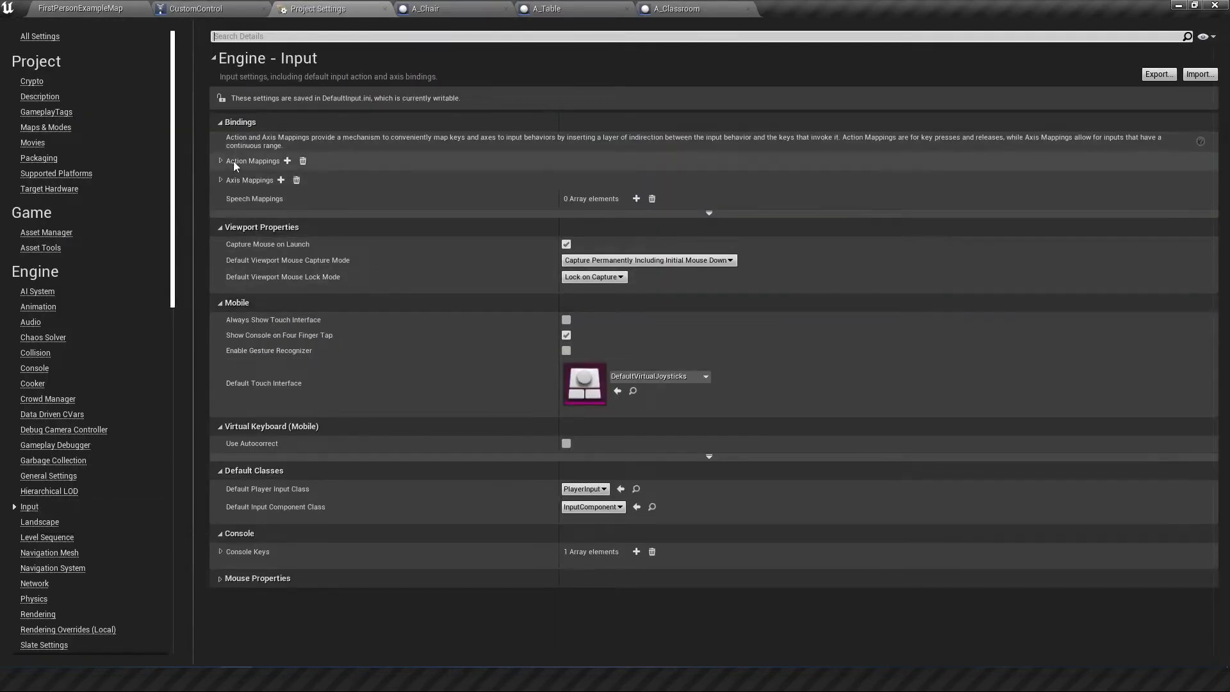
click(218, 160)
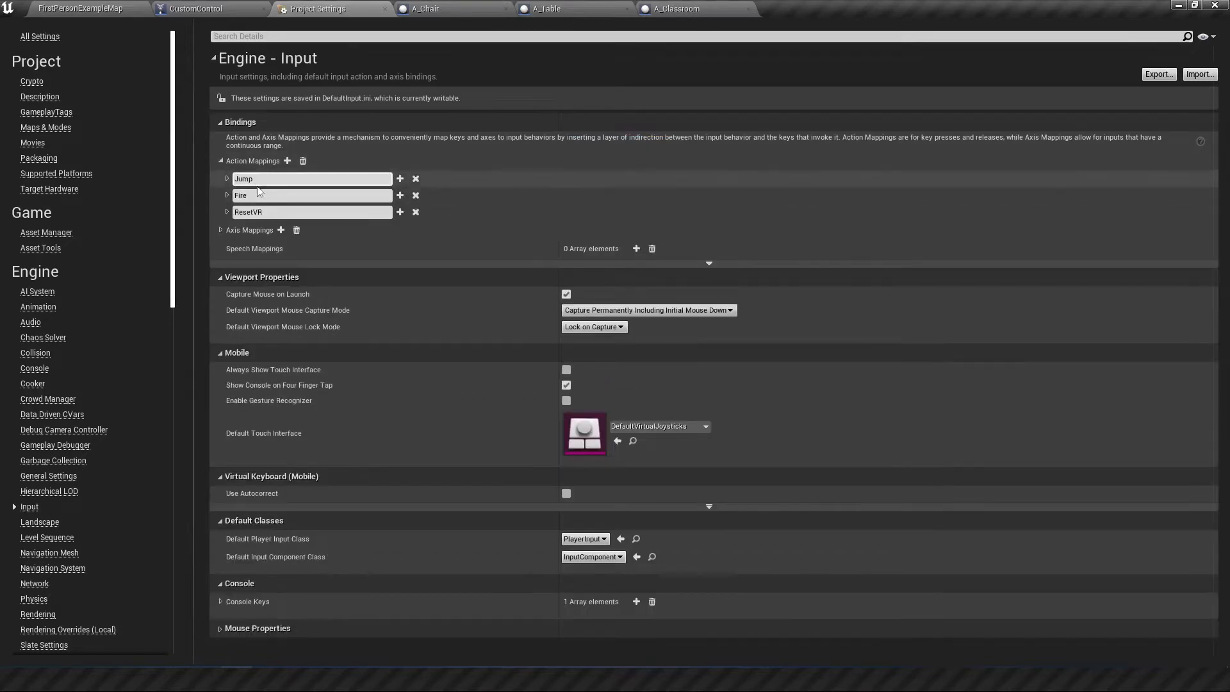
mouse_move(288, 161)
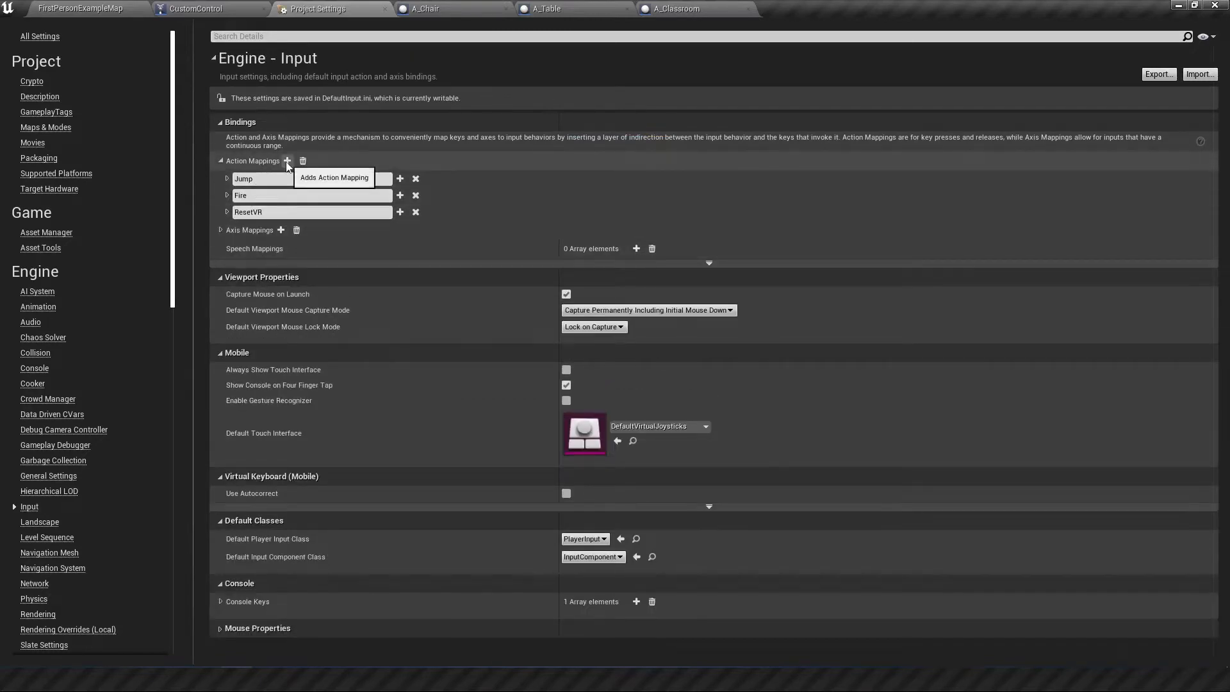
click(287, 160)
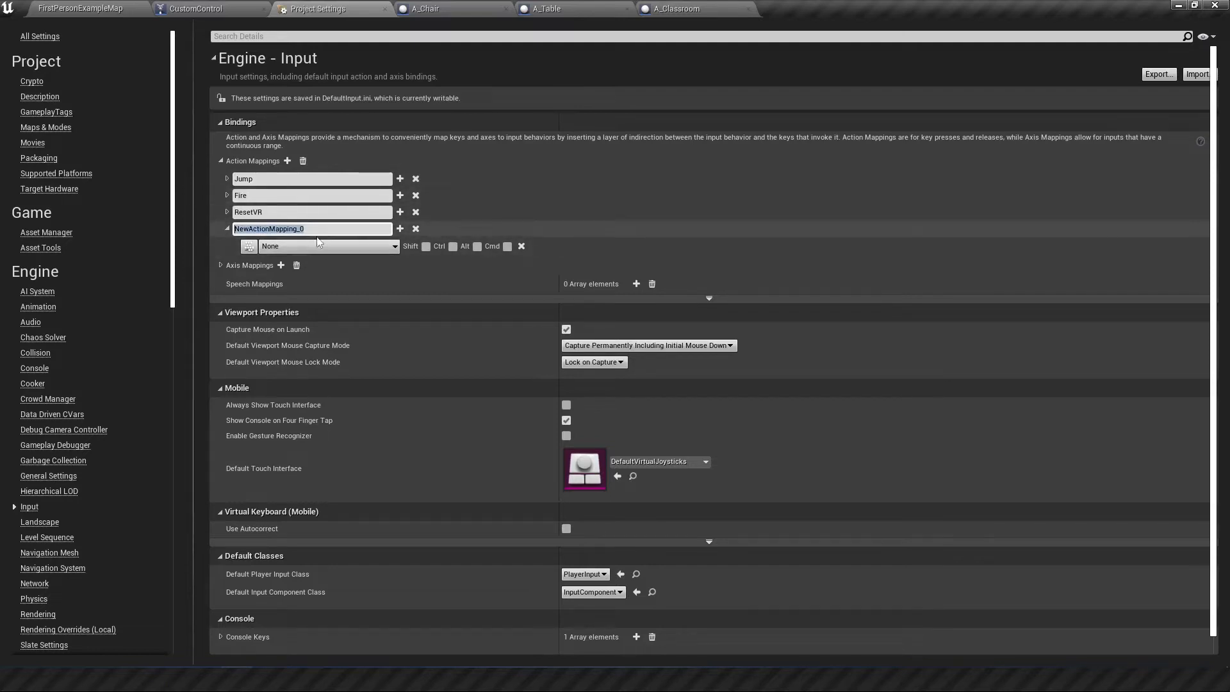
text(PlaceChair)
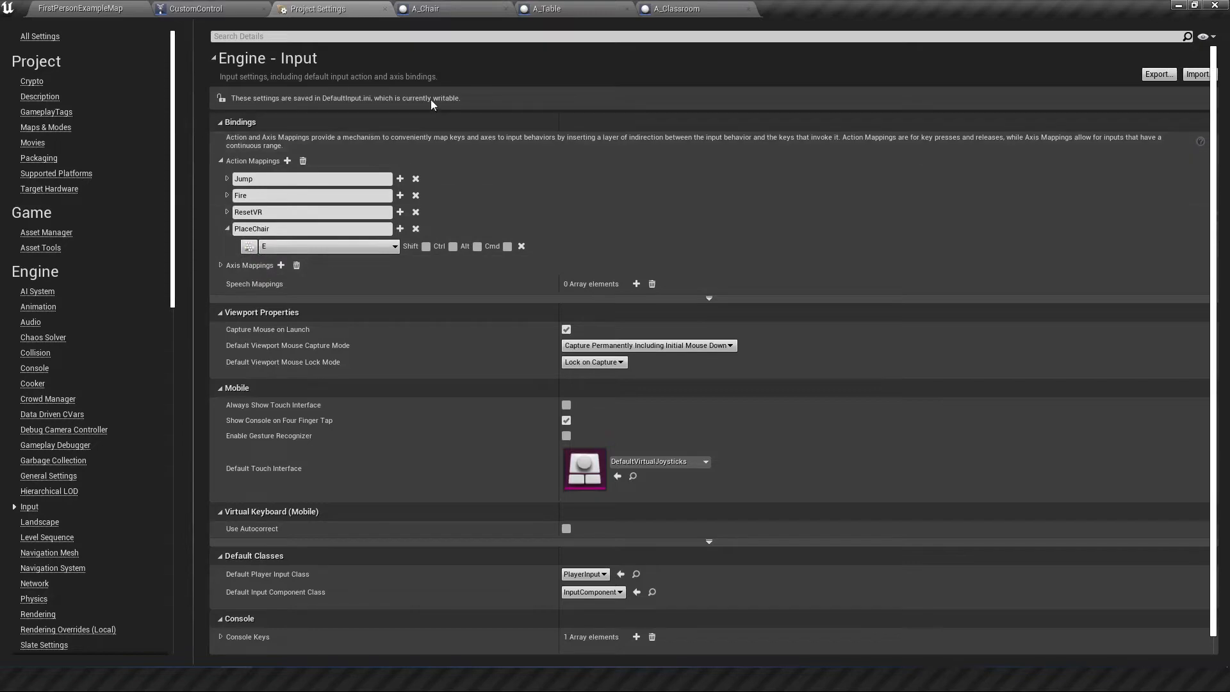
- Add an InputAction PlaceChair event node in CustomControl and extend a wire from its Pressed pin
click(195, 8)
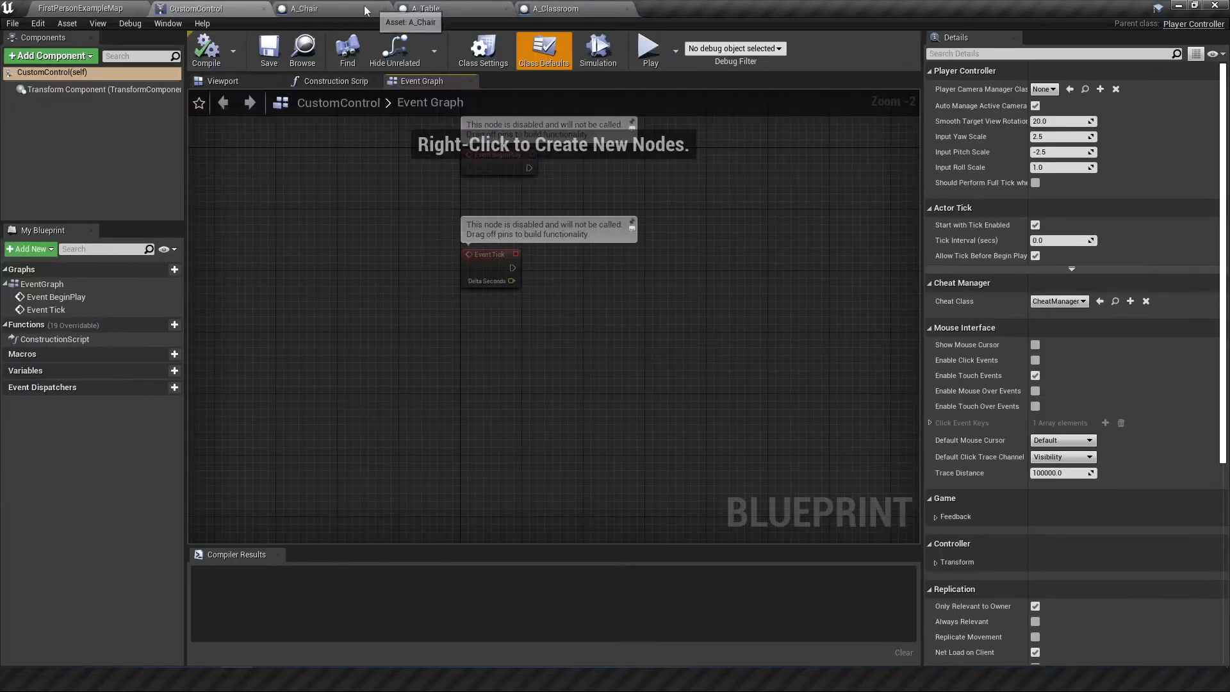
right_click(508, 363)
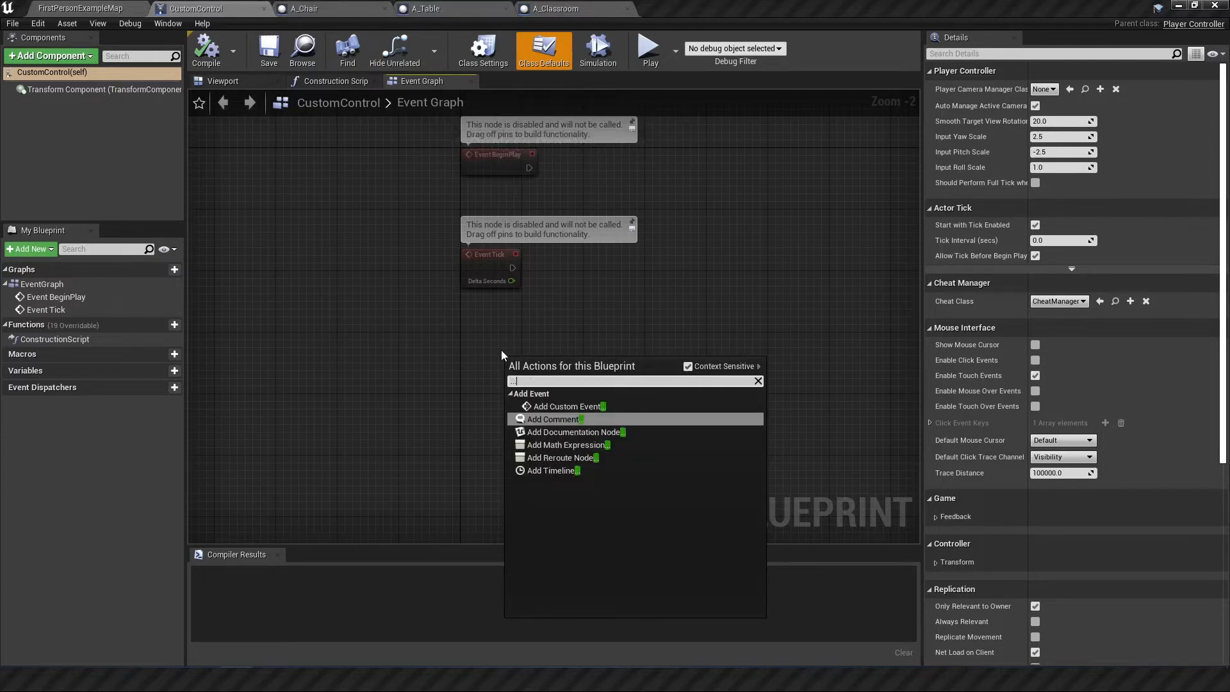
text(place)
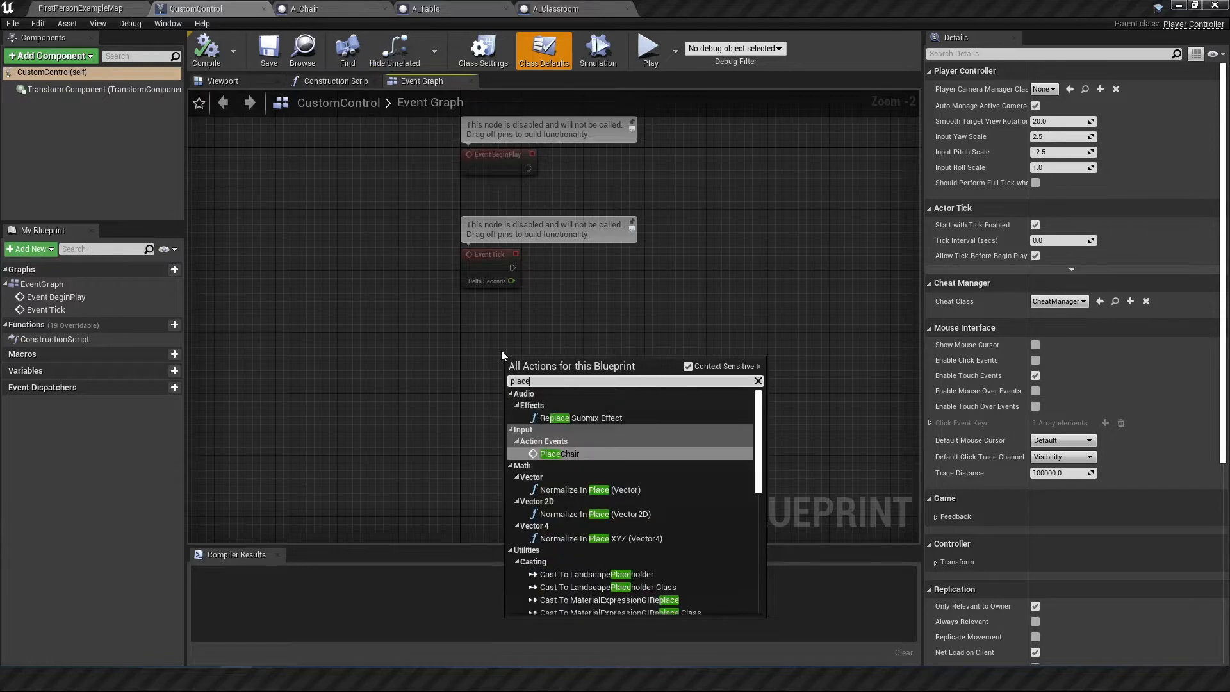
mouse_move(559, 454)
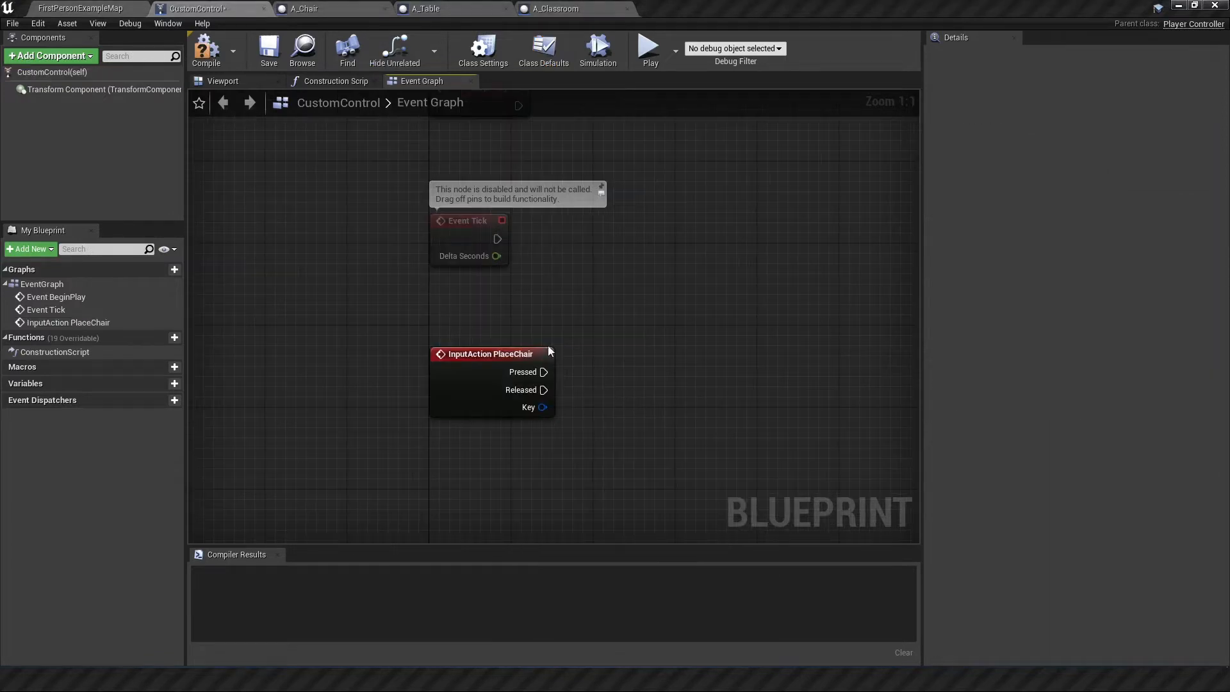
click(500, 354)
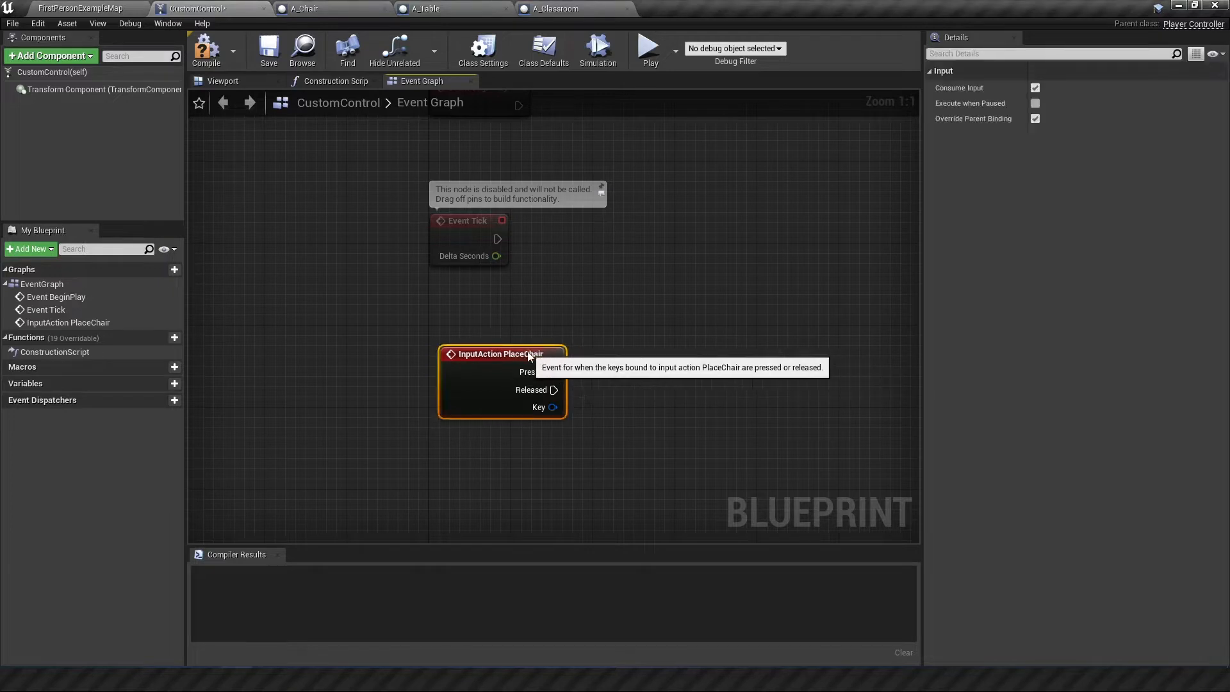
drag(544, 371, 659, 373)
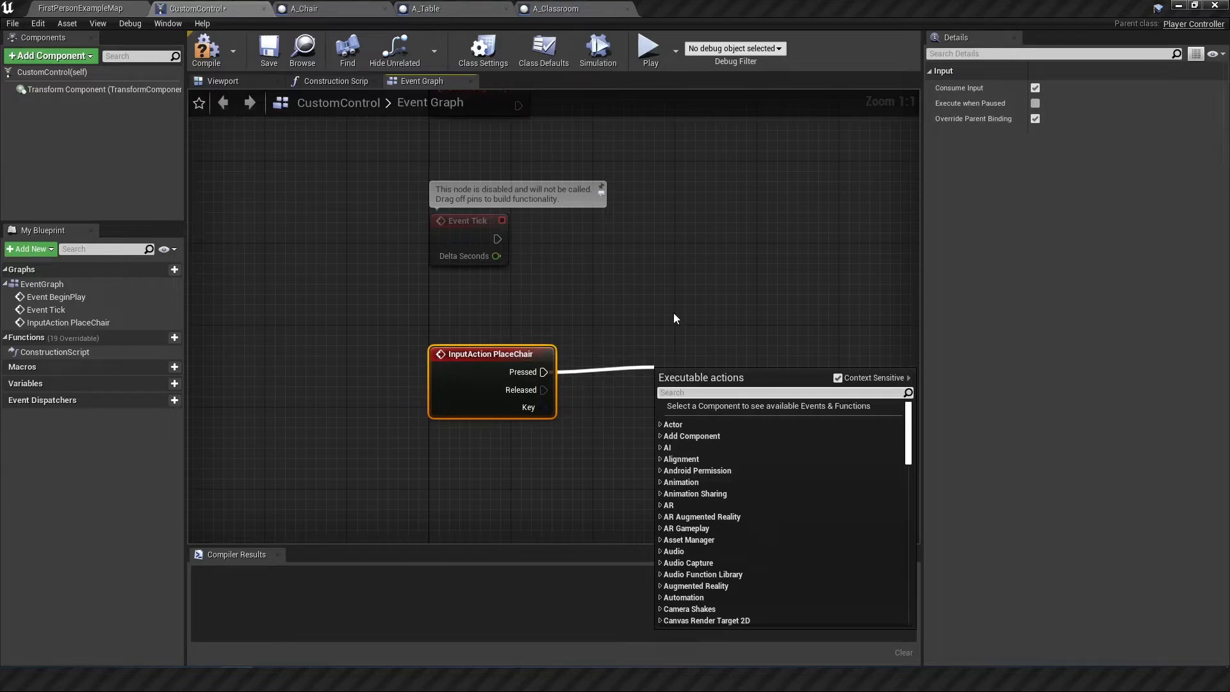
text(cast t)
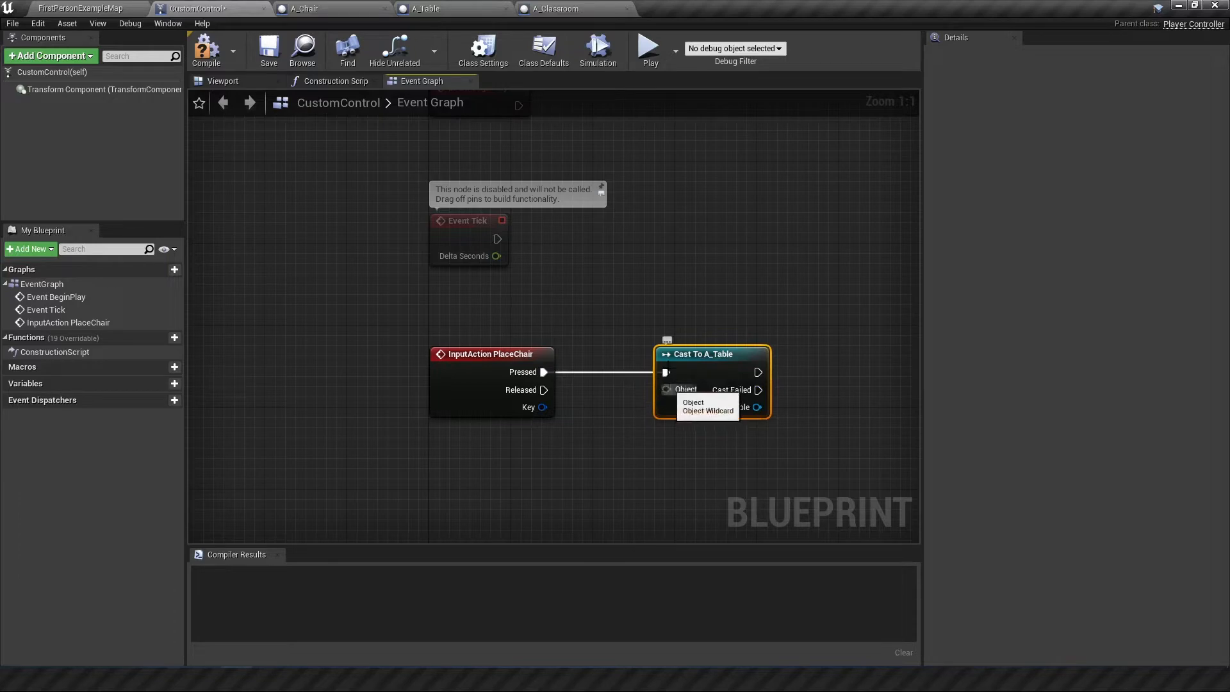
click(82, 7)
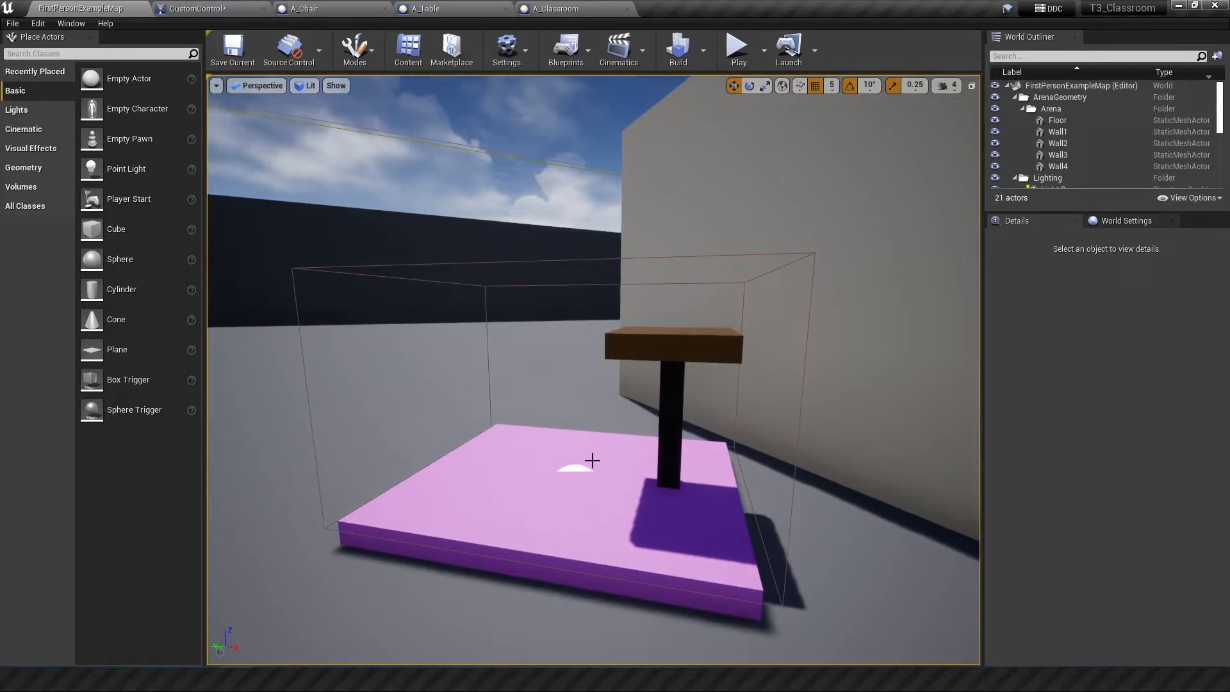
click(193, 8)
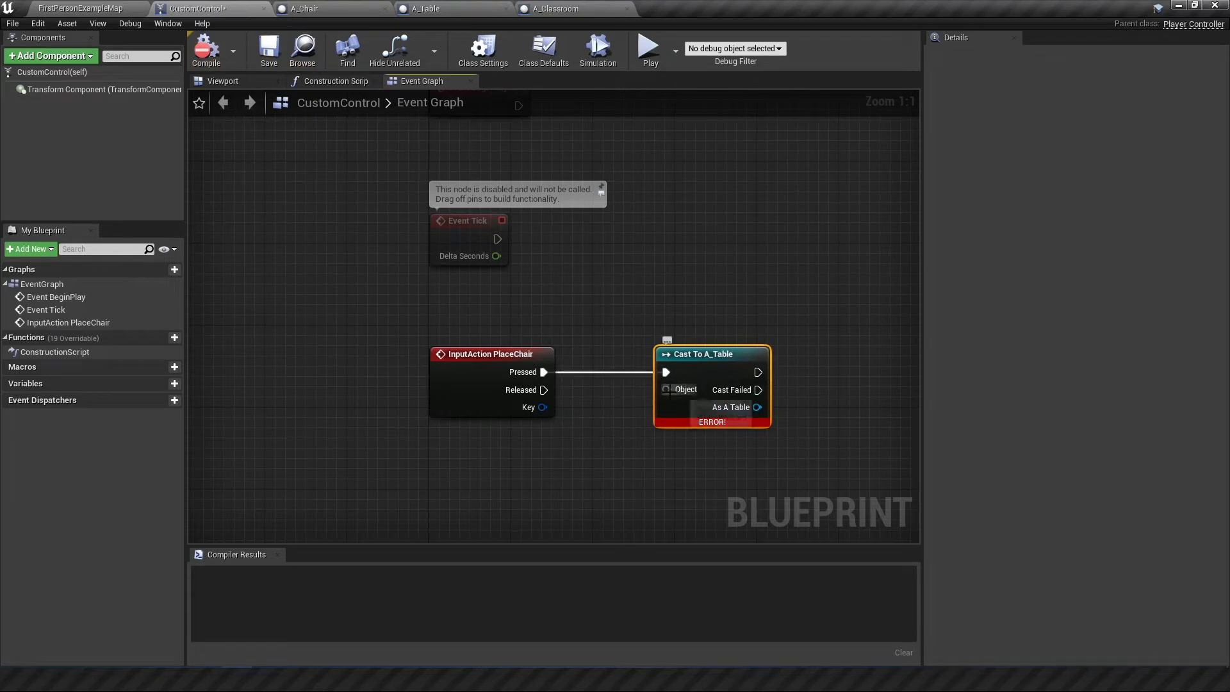
mouse_move(661, 394)
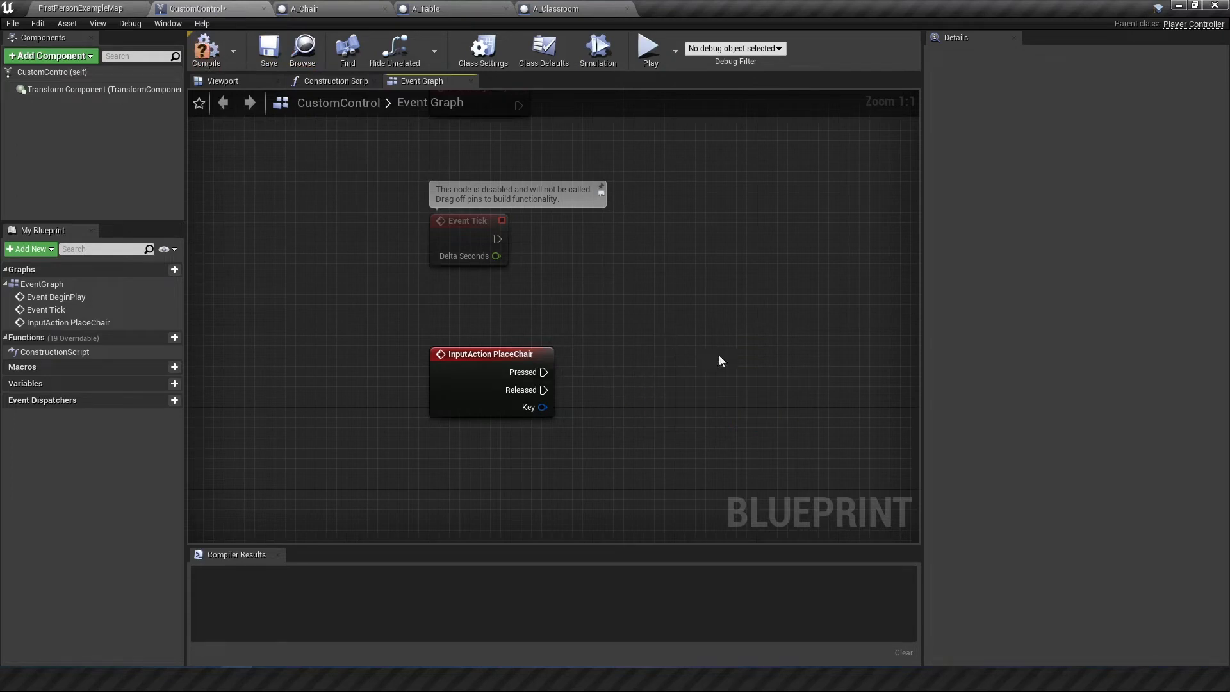
- From the cast node's Object pin, search for a Get Controlled Pawn action to supply the object
drag(542, 371, 640, 377)
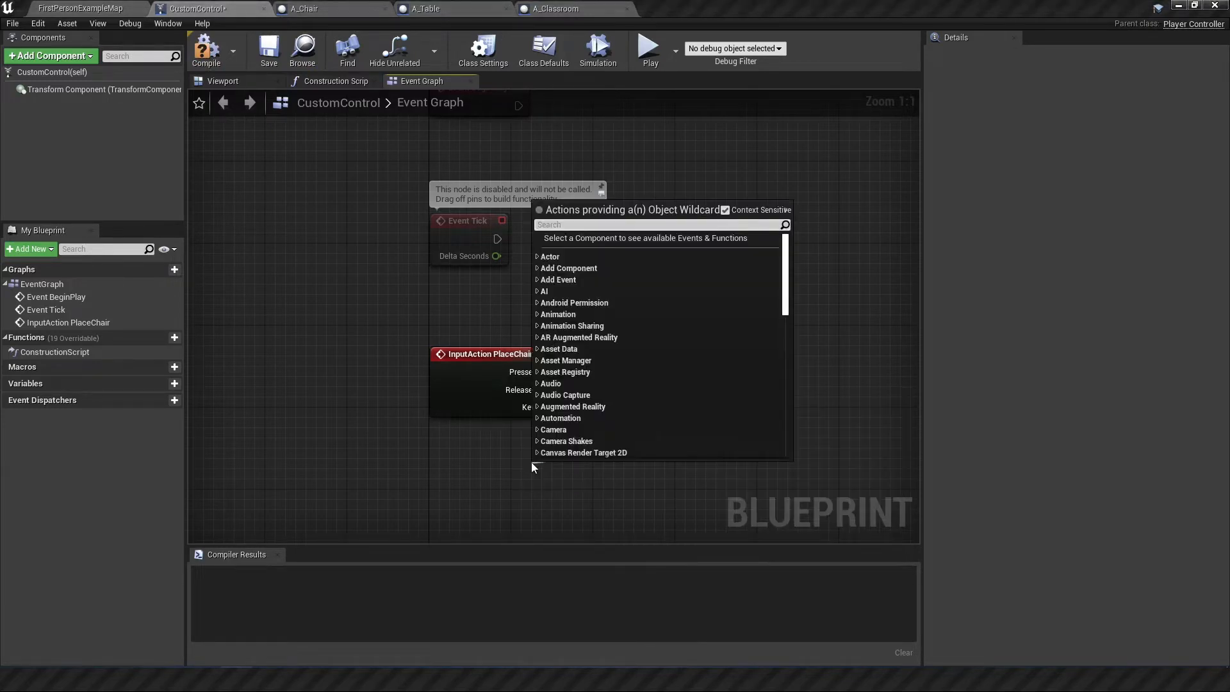
text(get c)
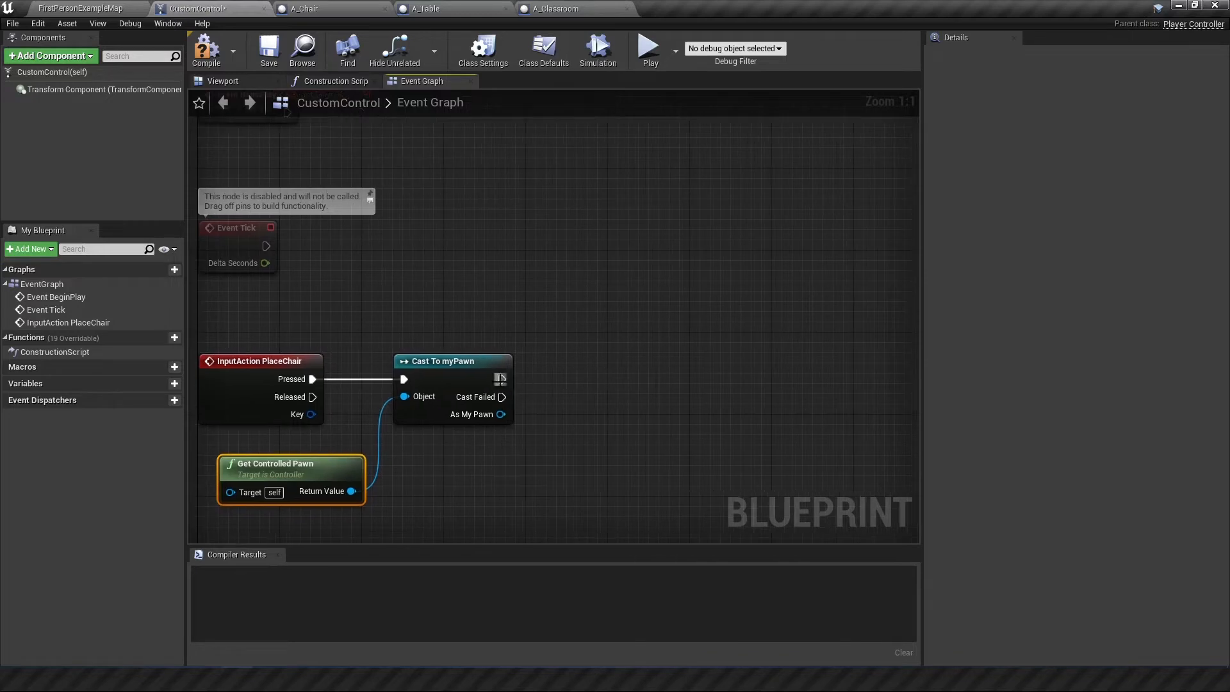
mouse_move(510, 375)
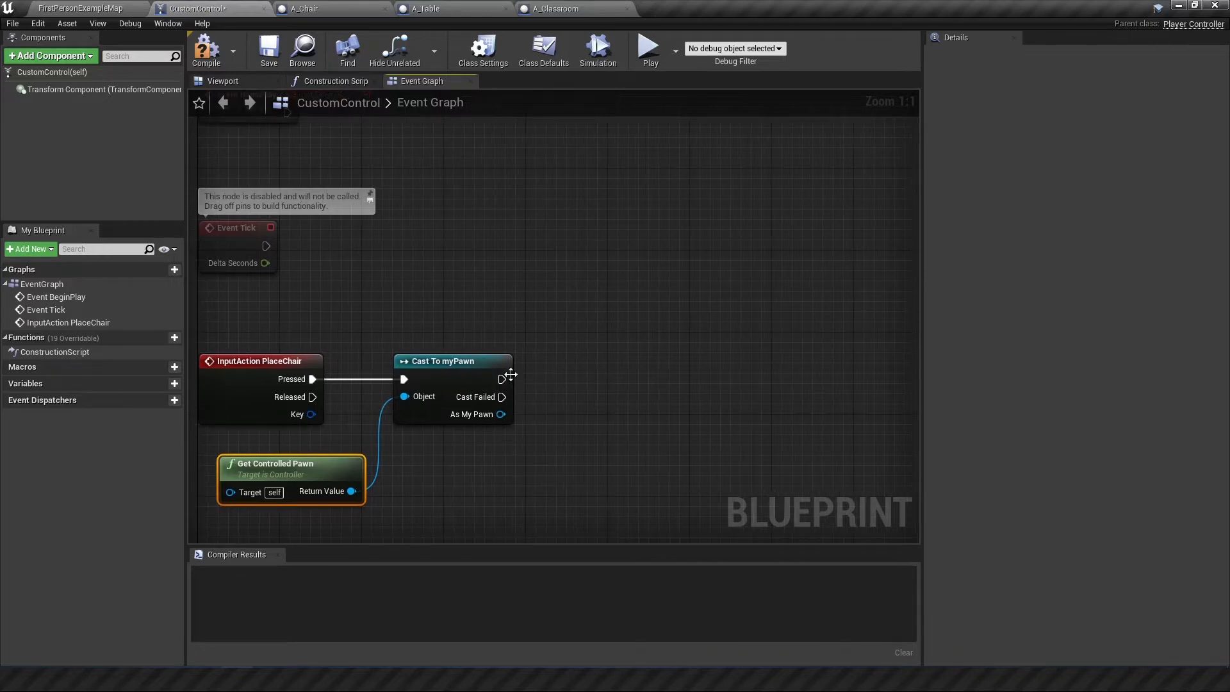
- After the myPawn cast add a For Each Loop with Break over Get Overlapping Actors filtered to A_Table
drag(502, 380, 687, 380)
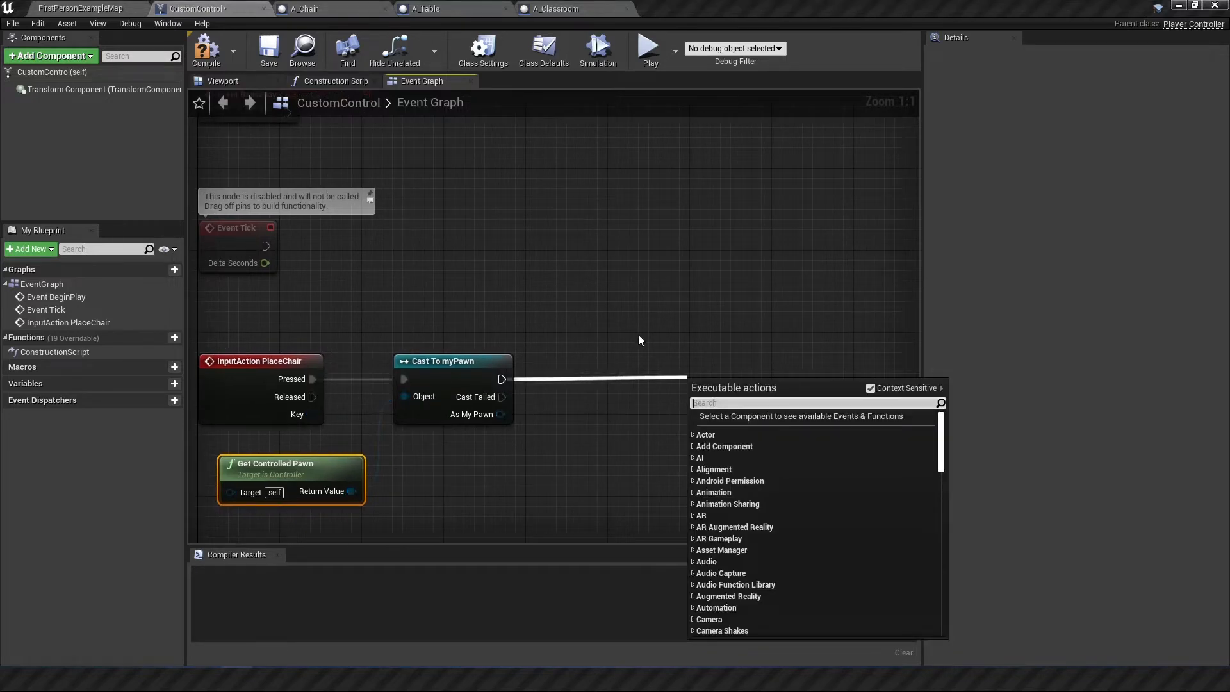
text(for eac)
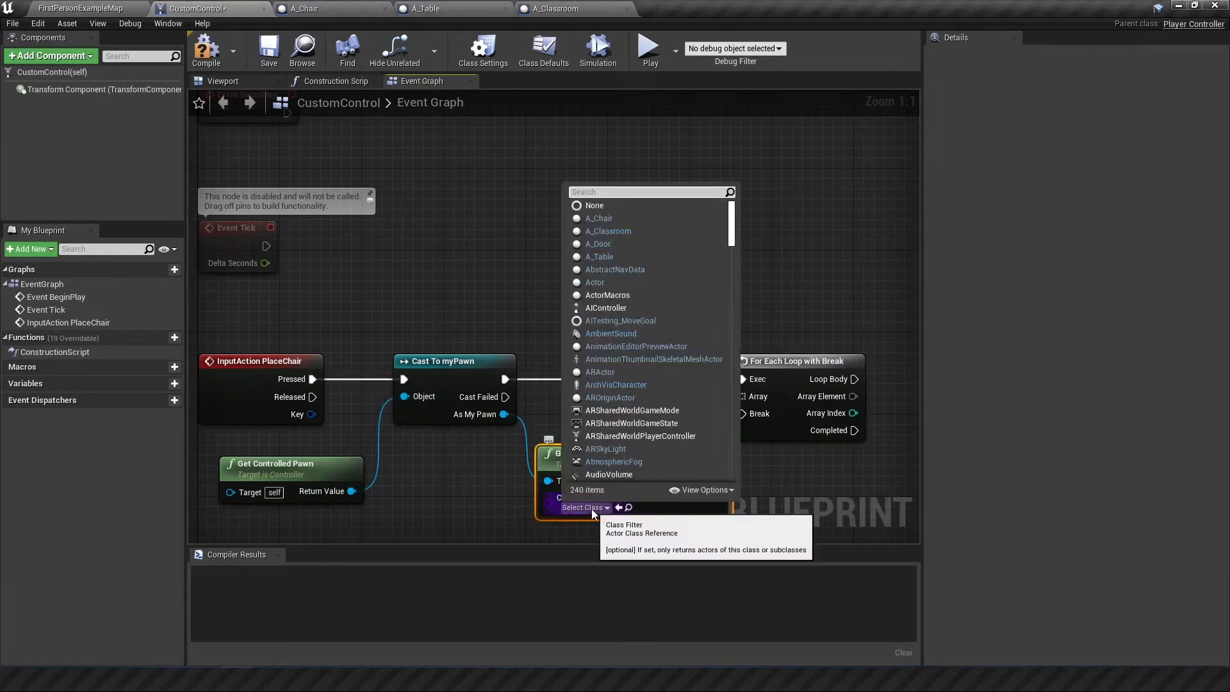
click(600, 256)
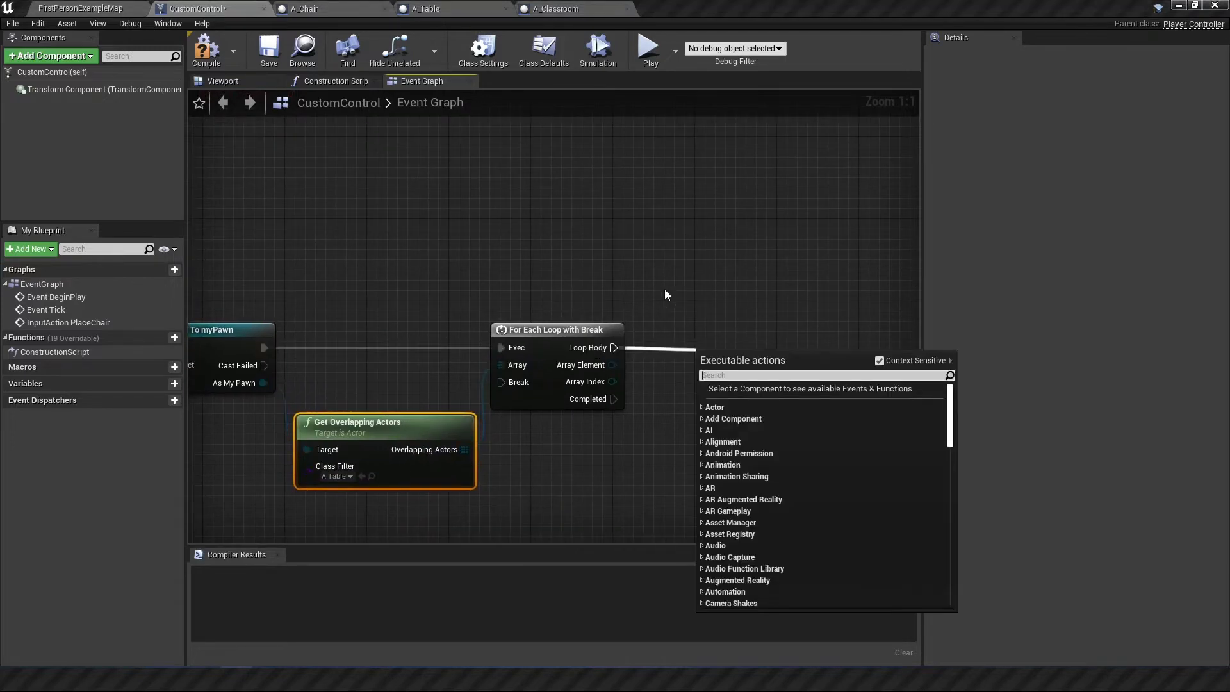
- Cast each looped actor to A_Table, then add SpawnActor from Class set to spawn A_Chair
text(cast)
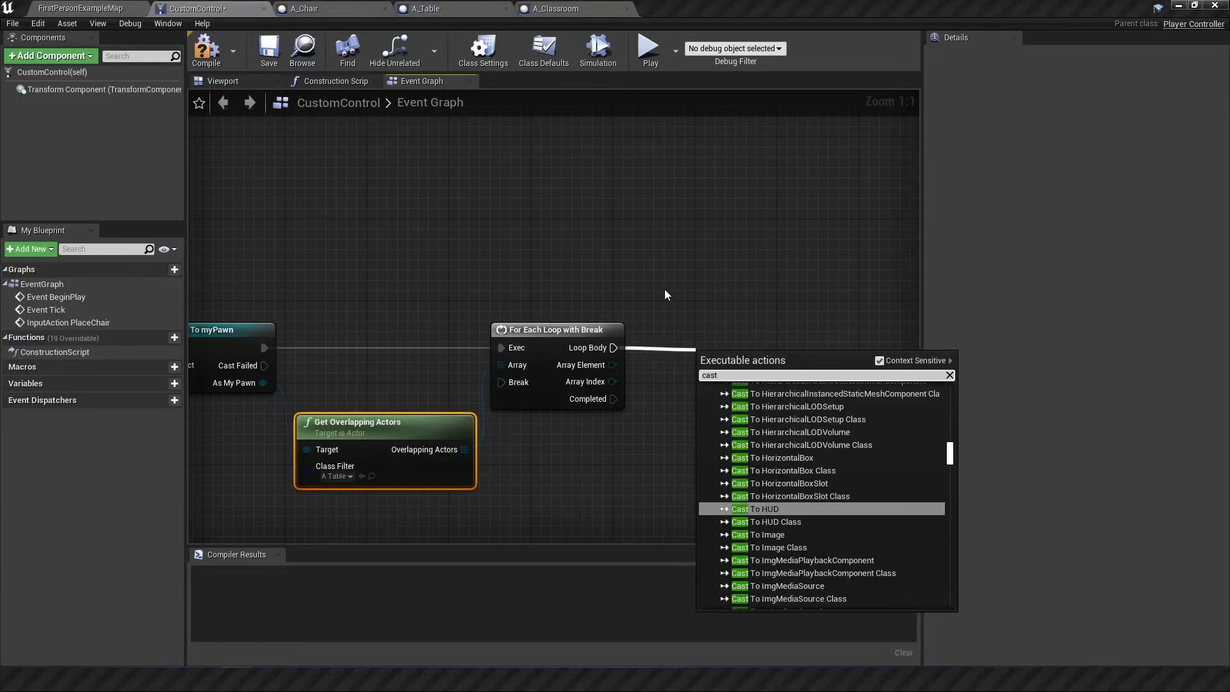
text(to)
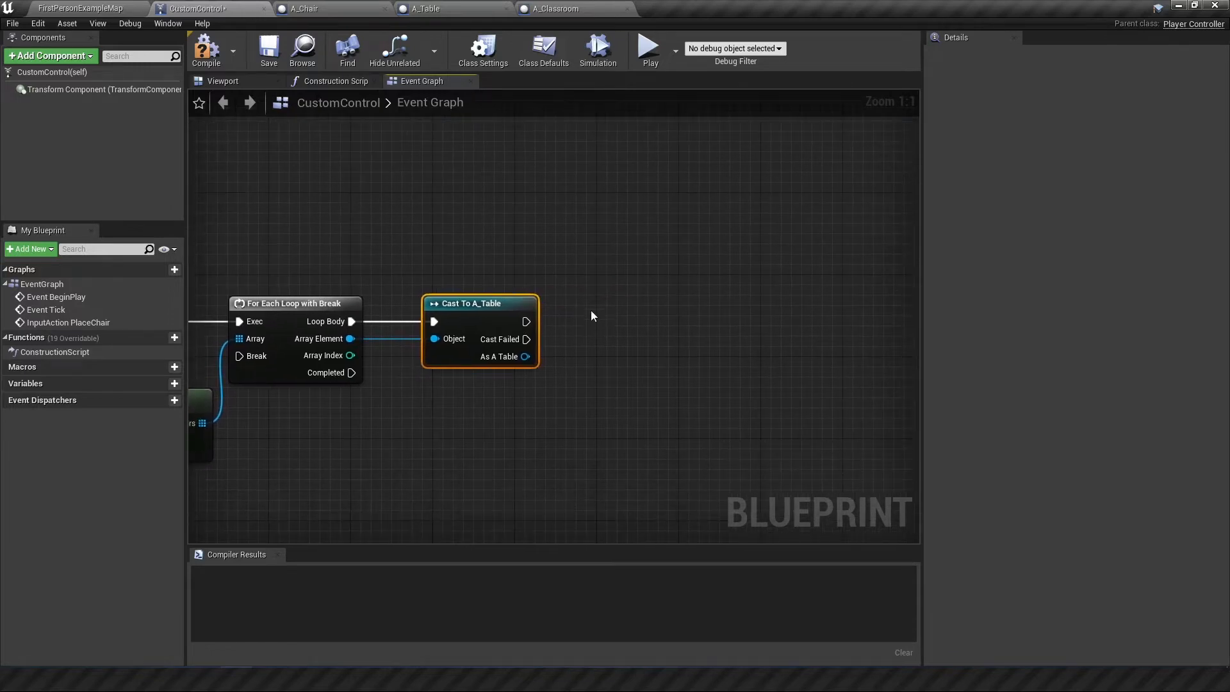
mouse_move(579, 332)
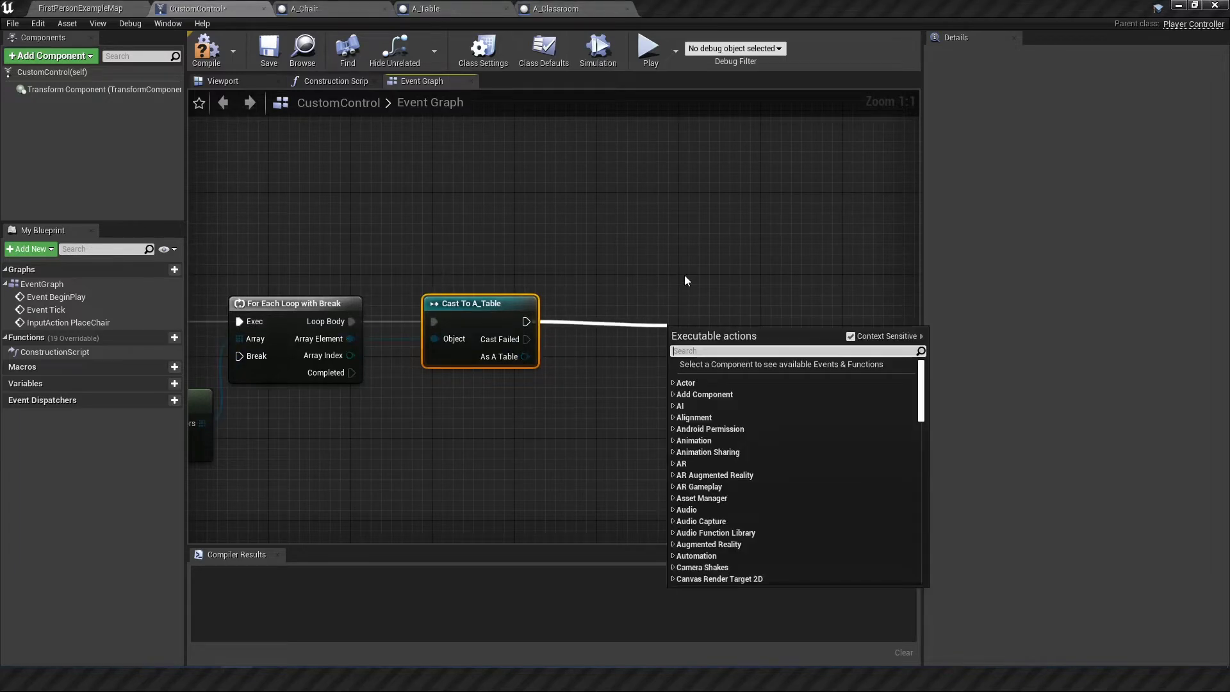
text(spawn)
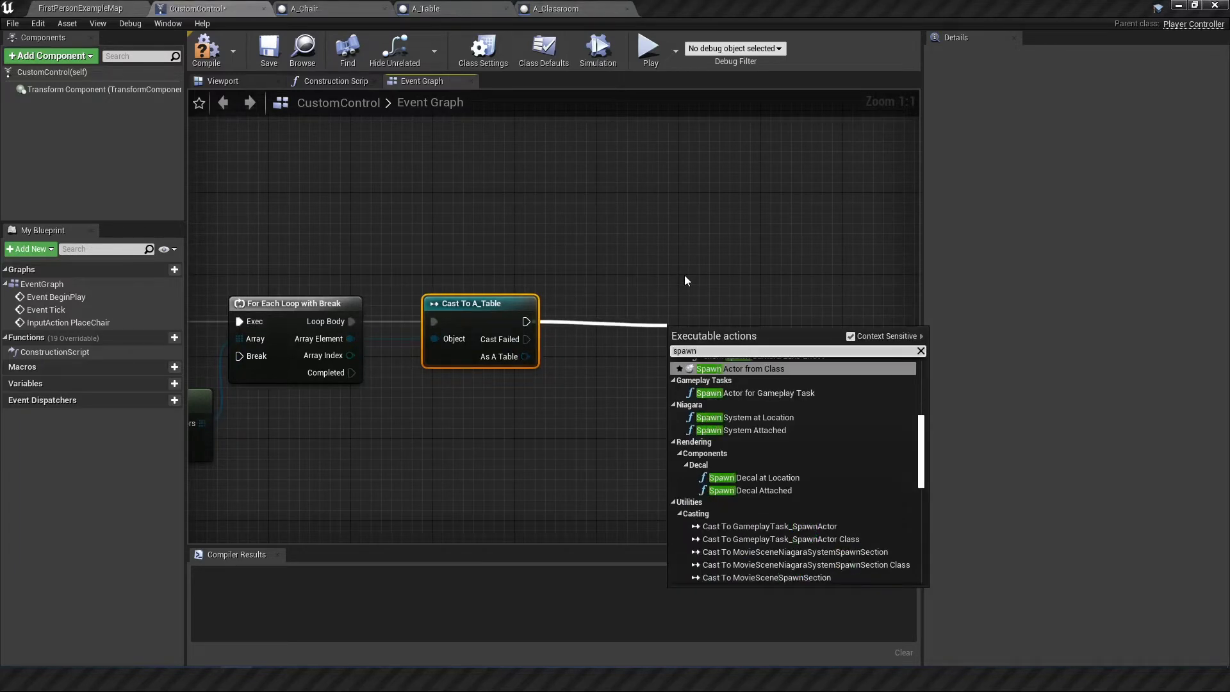
click(753, 369)
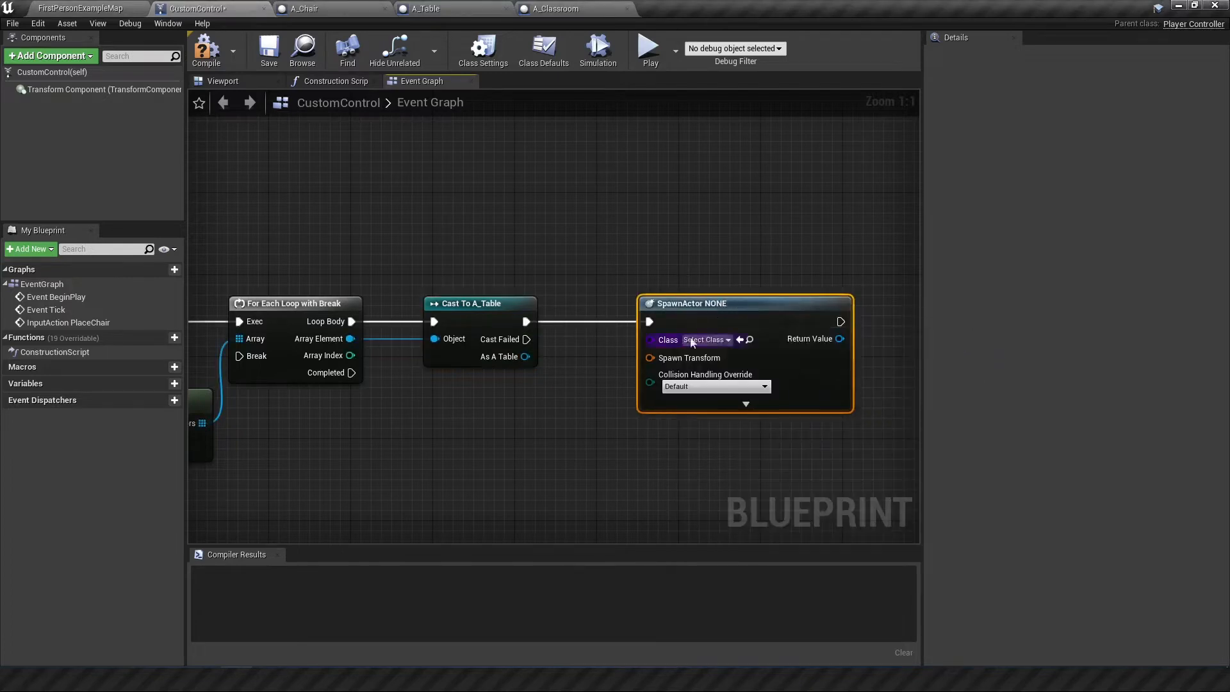
click(706, 340)
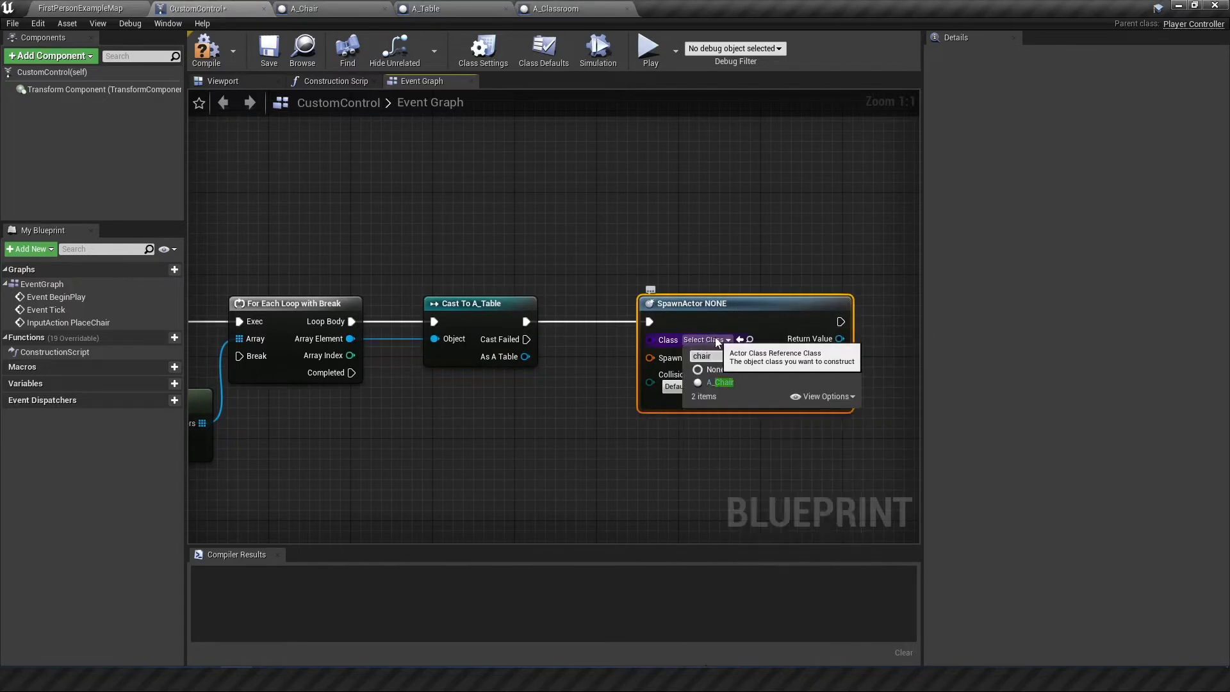
click(723, 382)
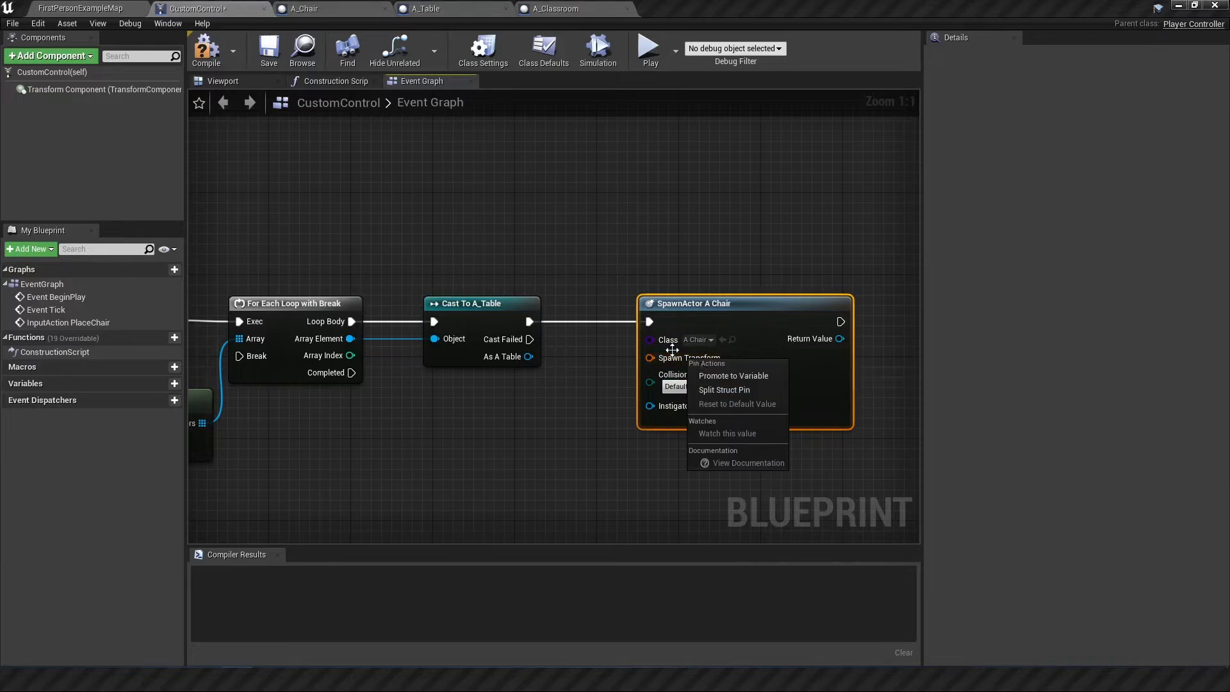
mouse_move(733, 376)
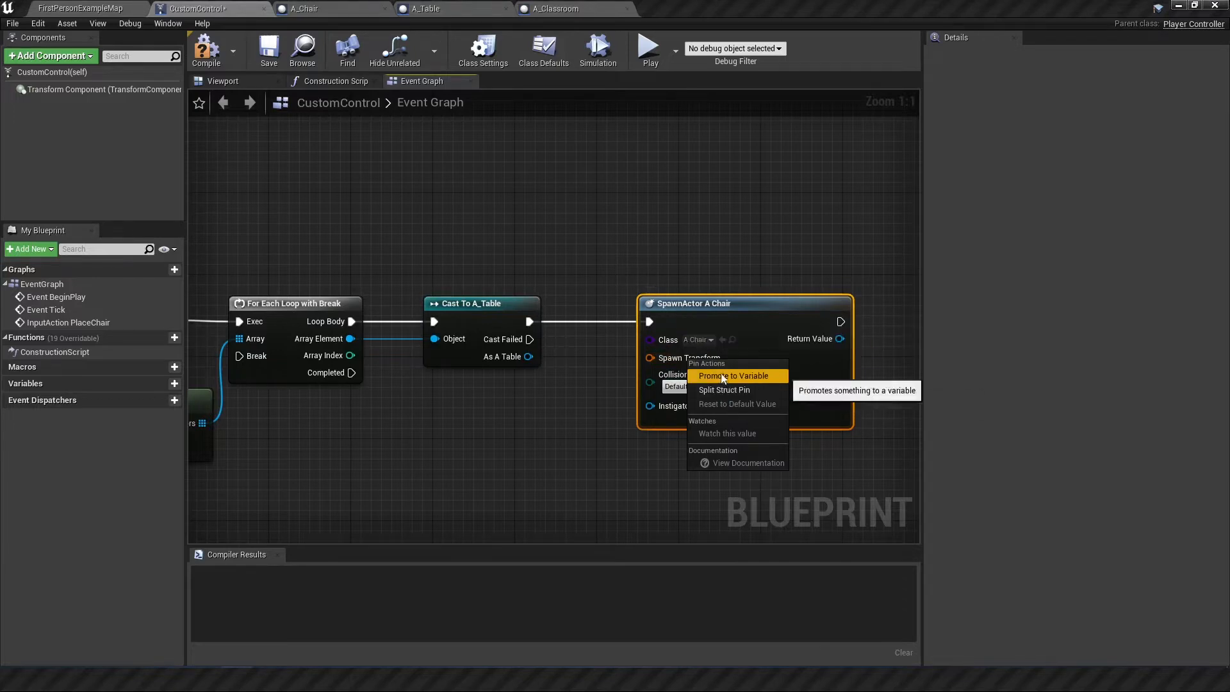
- Copy A_Table's Chair Attach Point, GetWorldLocation and GetWorldRotation nodes into CustomControl
click(427, 8)
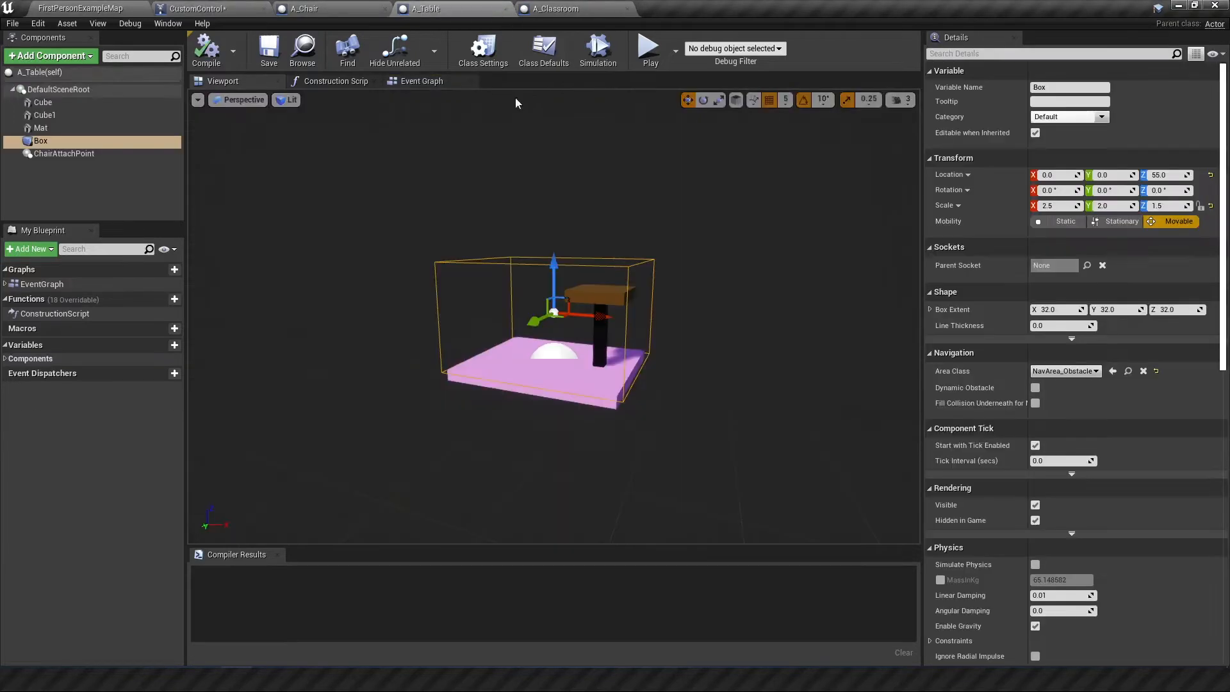
click(422, 81)
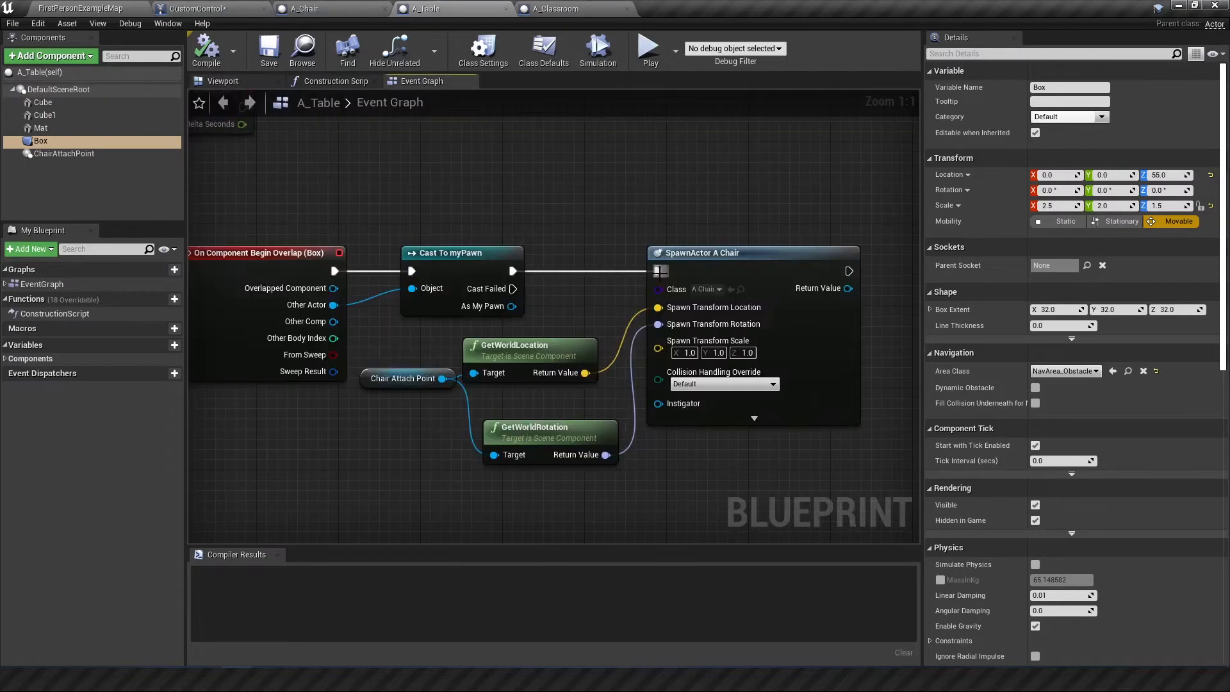
mouse_move(715, 308)
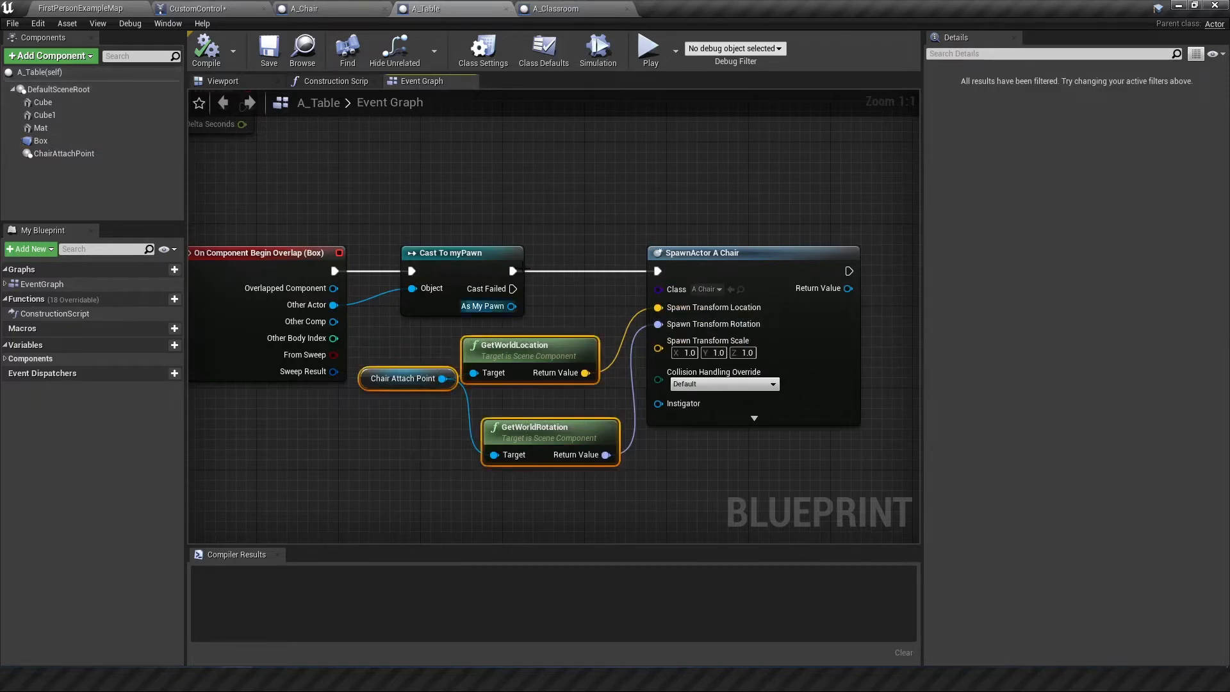
click(186, 8)
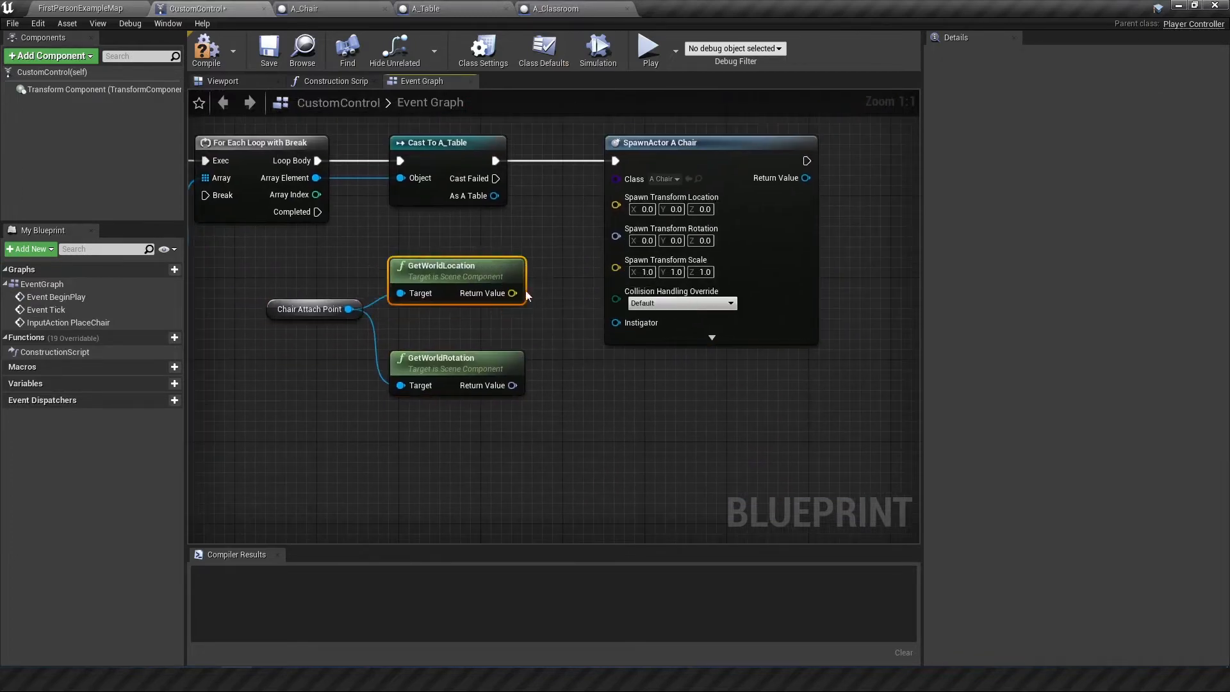
- Wire the cast table's Chair Attach Point world location and rotation into the A_Chair spawn
drag(513, 293, 615, 197)
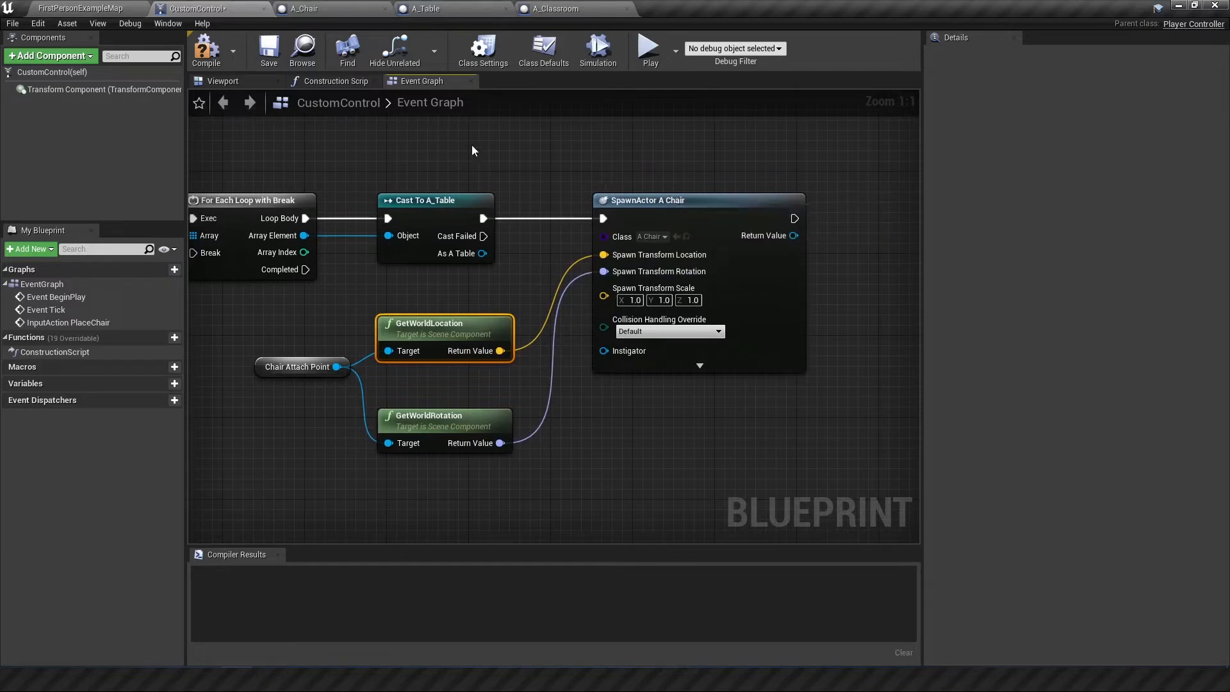
mouse_move(536, 268)
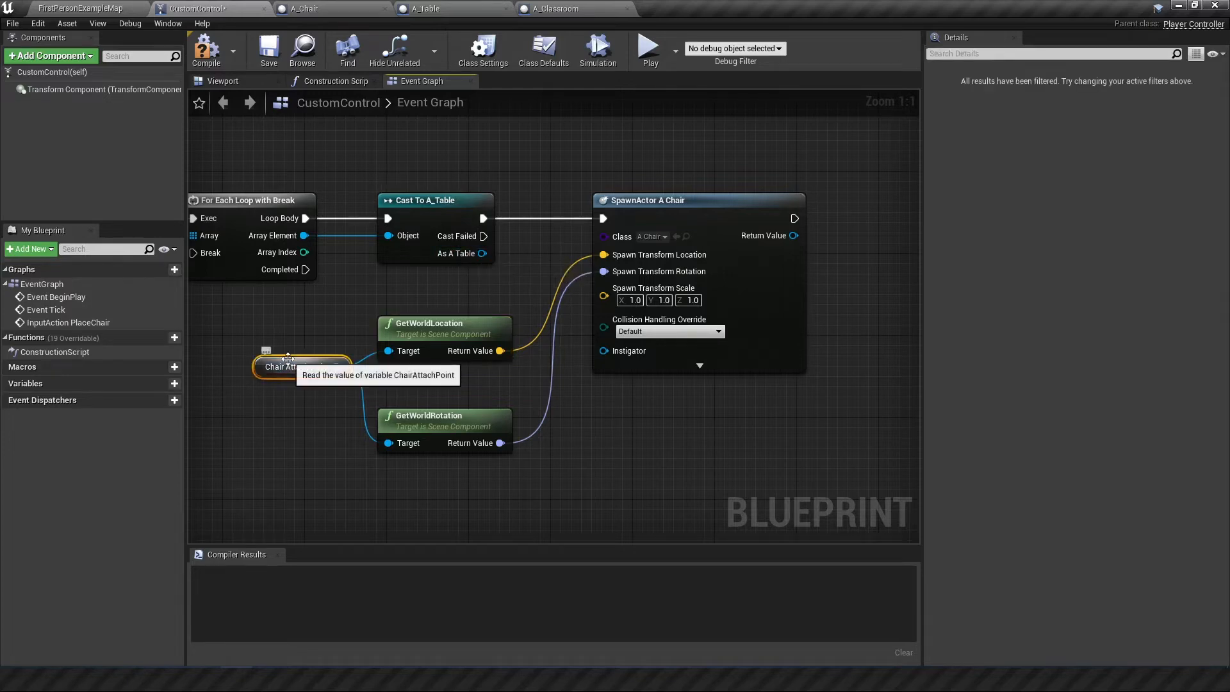
mouse_move(425, 204)
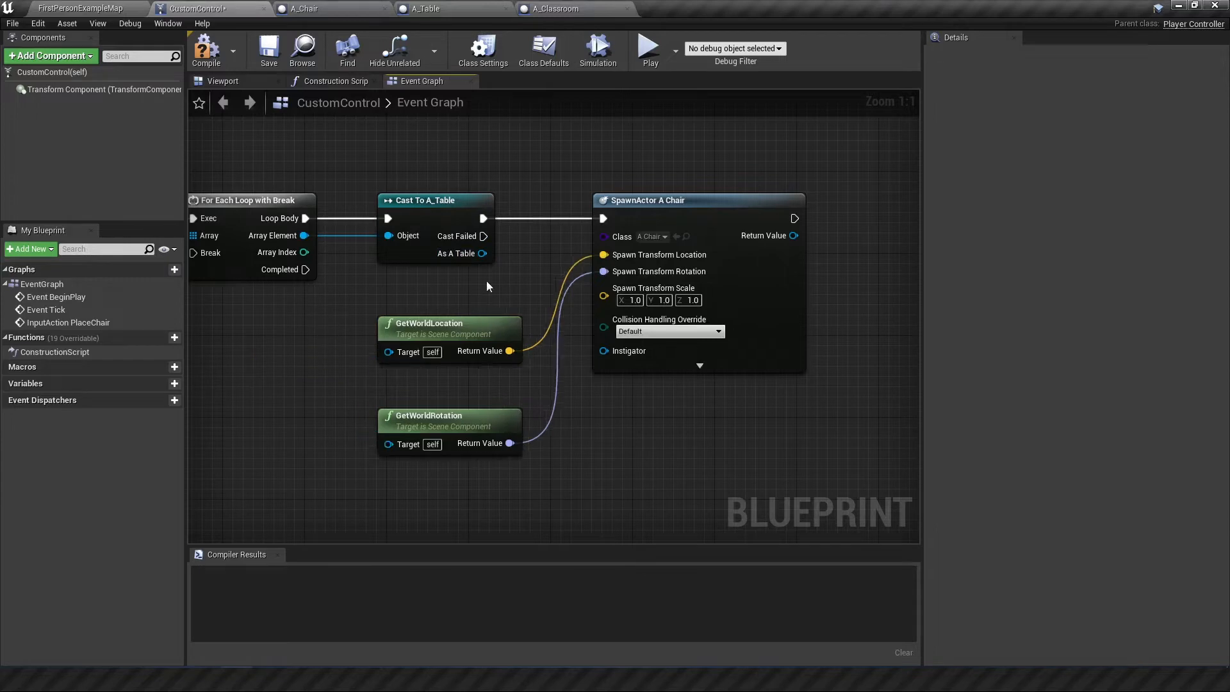
mouse_move(691, 217)
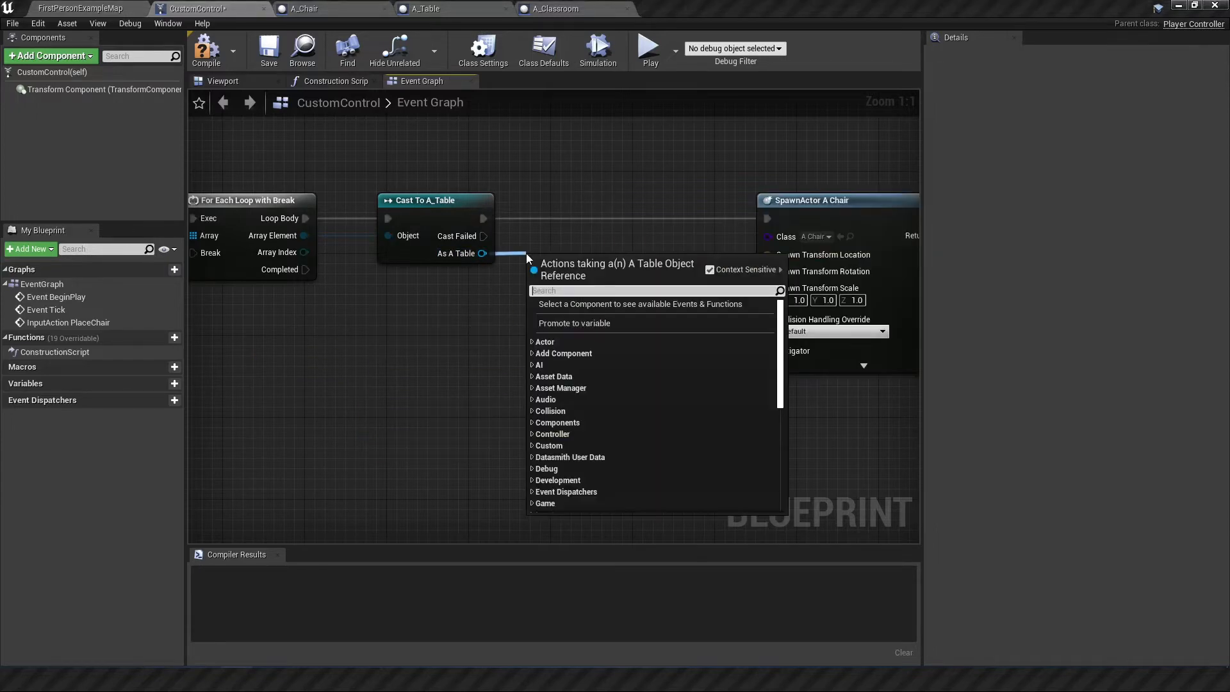
click(574, 323)
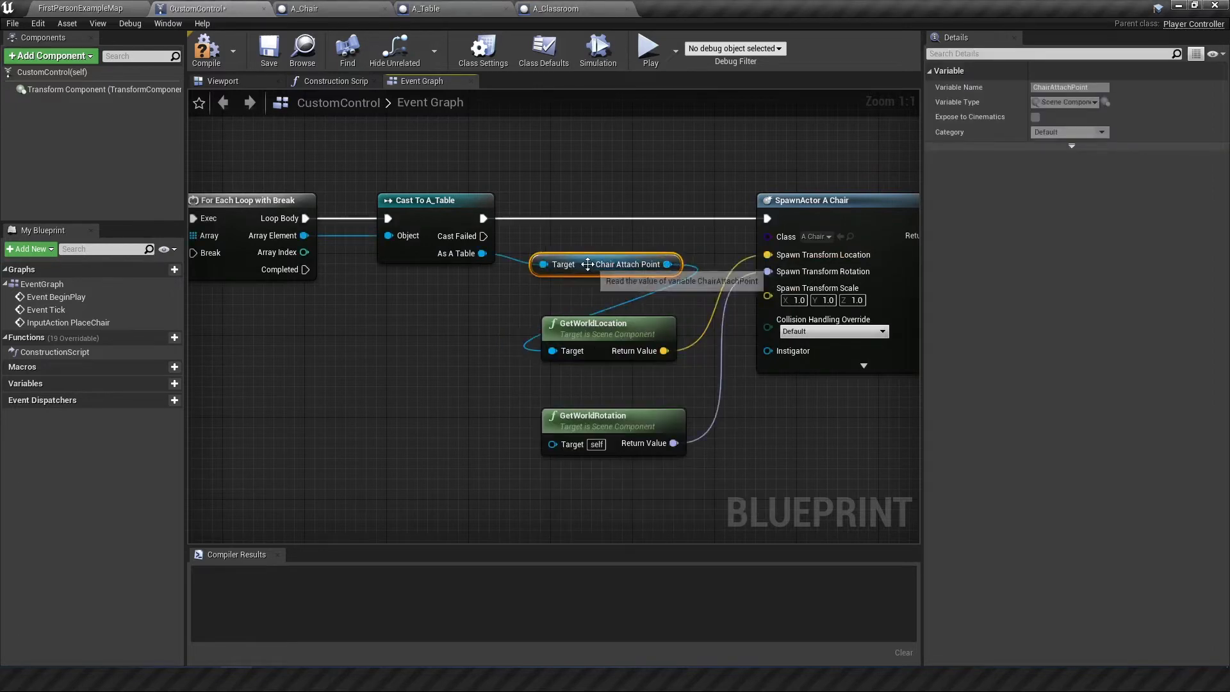
drag(604, 264, 390, 377)
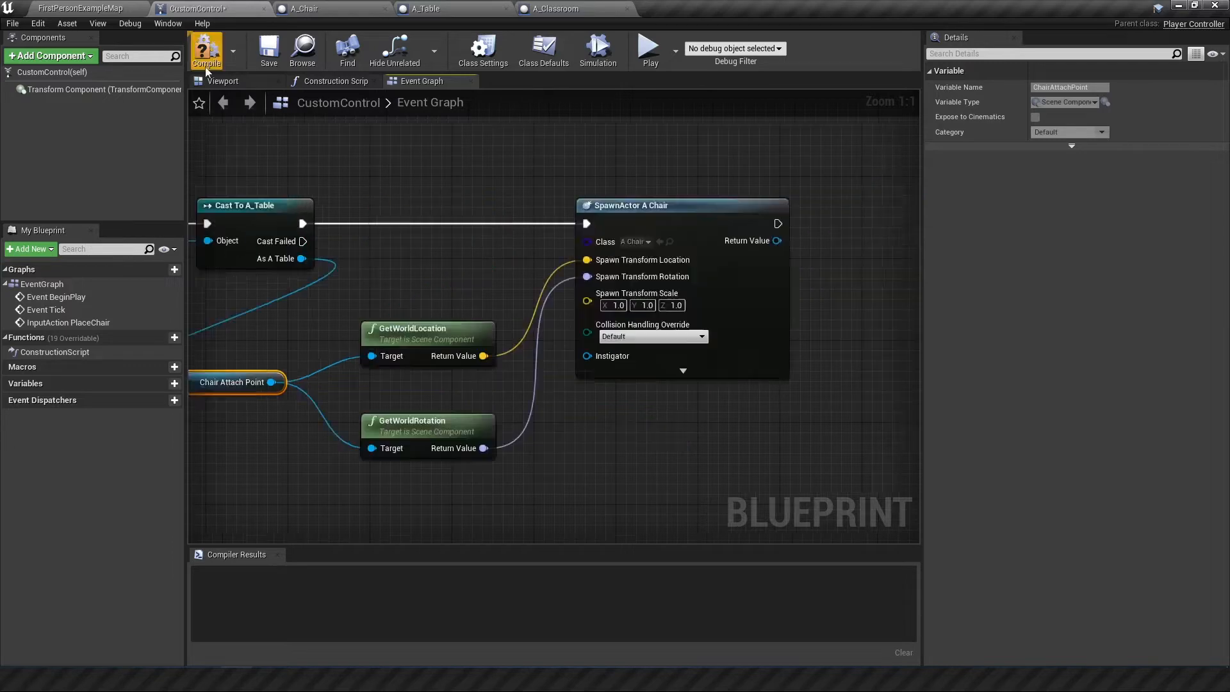
- Compile CustomControl and switch over to the A_Table blueprint graph
click(205, 49)
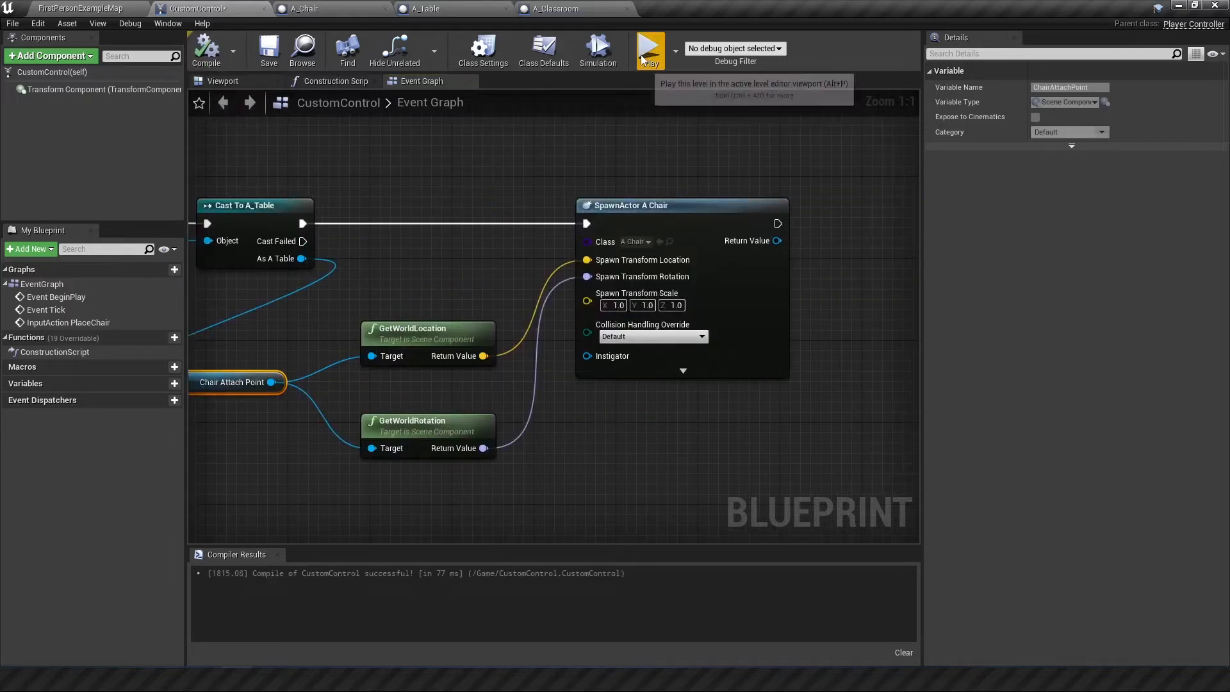
click(649, 50)
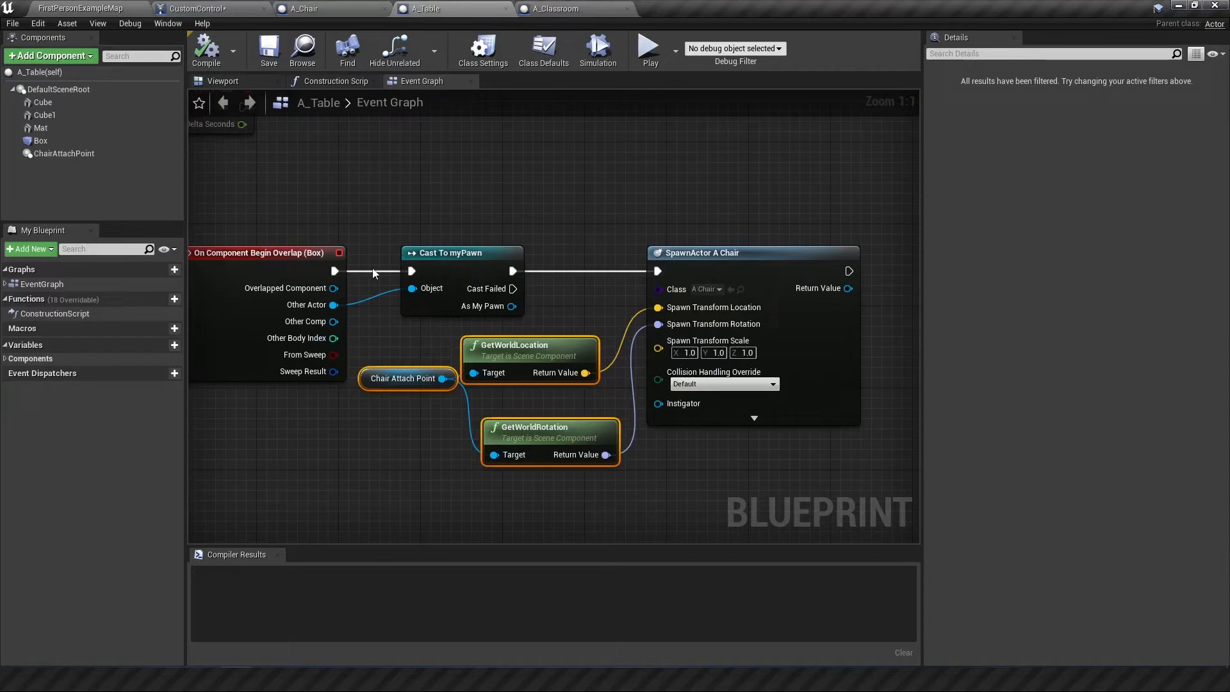
- Break the On Component Begin Overlap link from the chair spawn and recompile A_Table
click(205, 48)
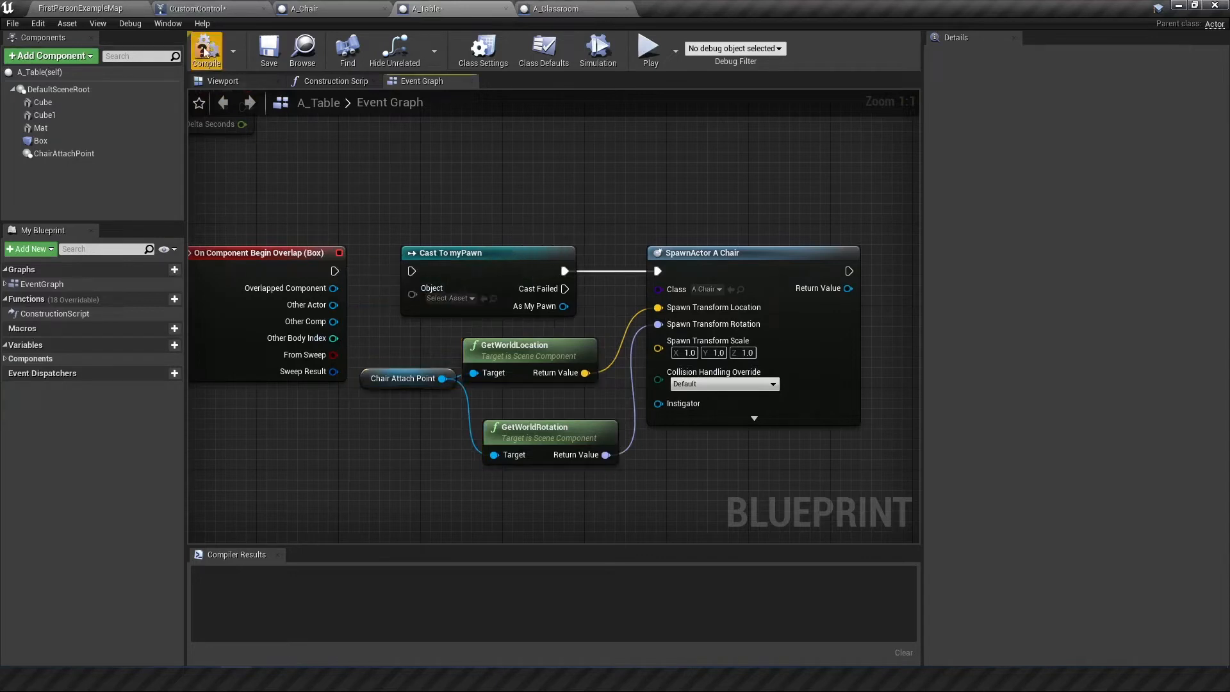
click(650, 49)
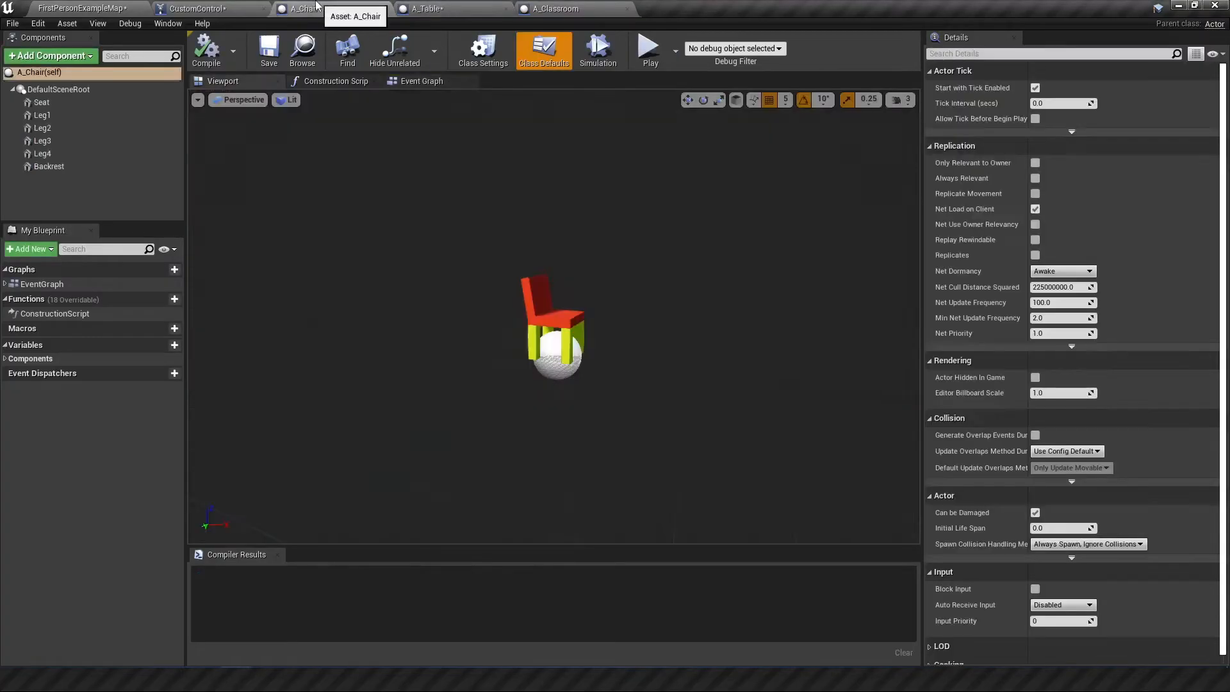
- Return to CustomControl's graph and frame the overlapping-actor loop and A_Chair spawn chain
click(187, 6)
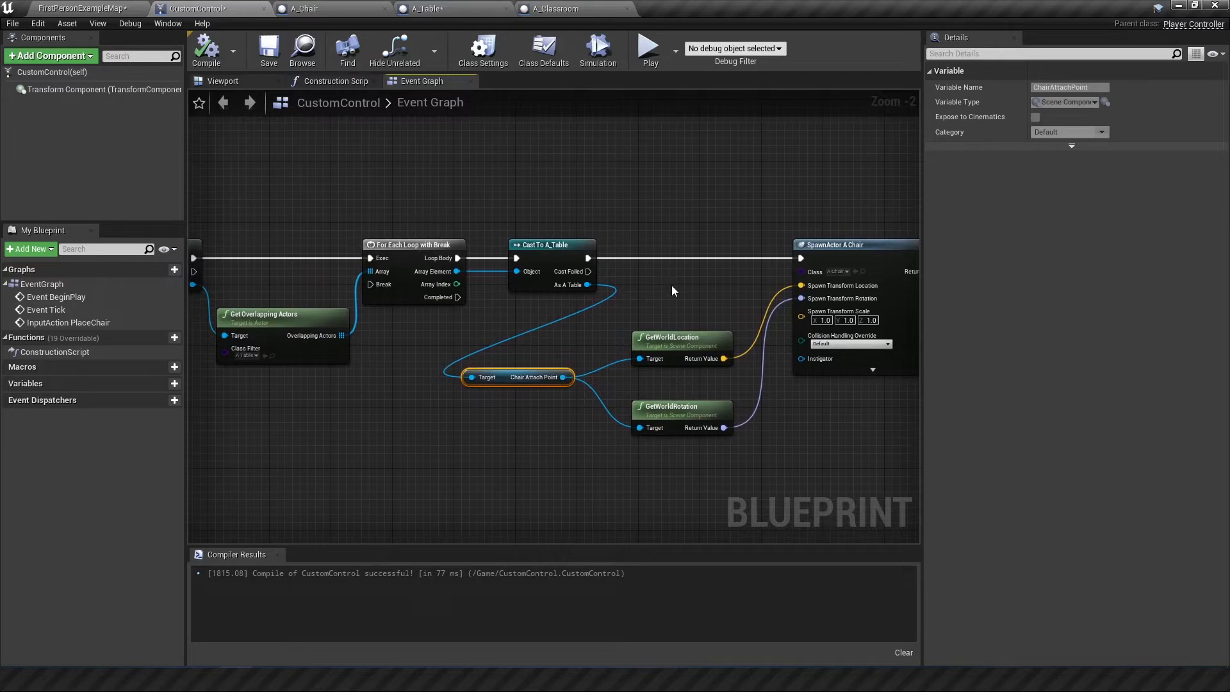
drag(670, 291, 624, 205)
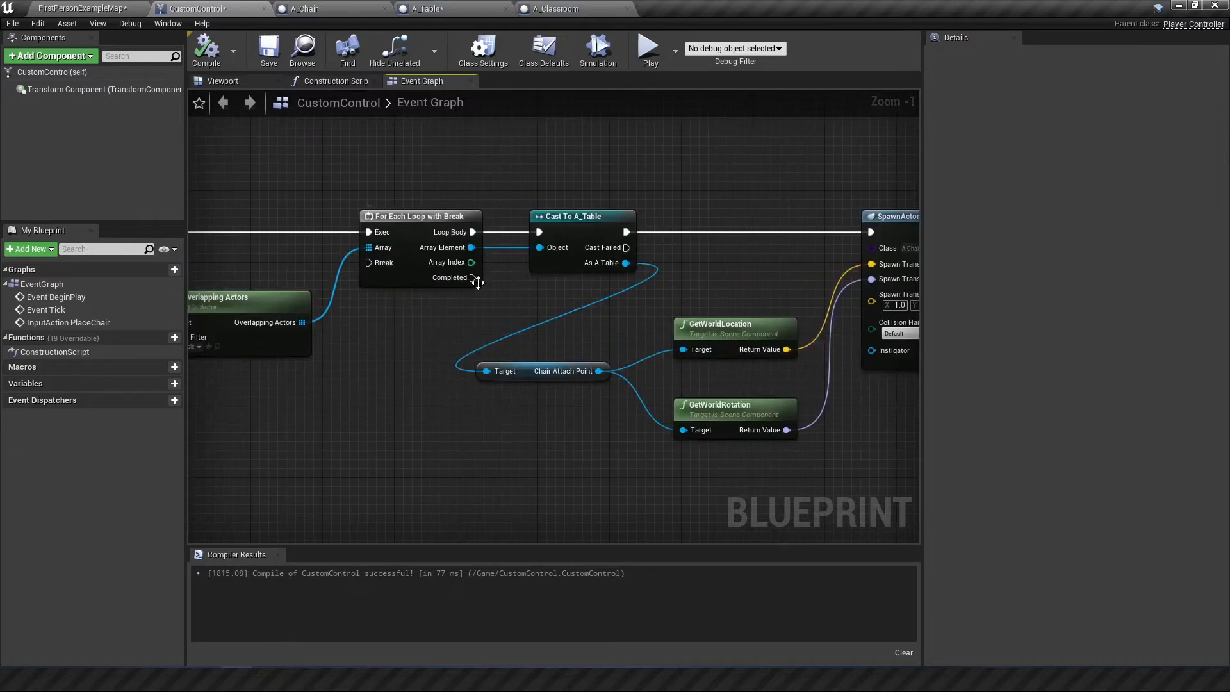
scroll(down, 3)
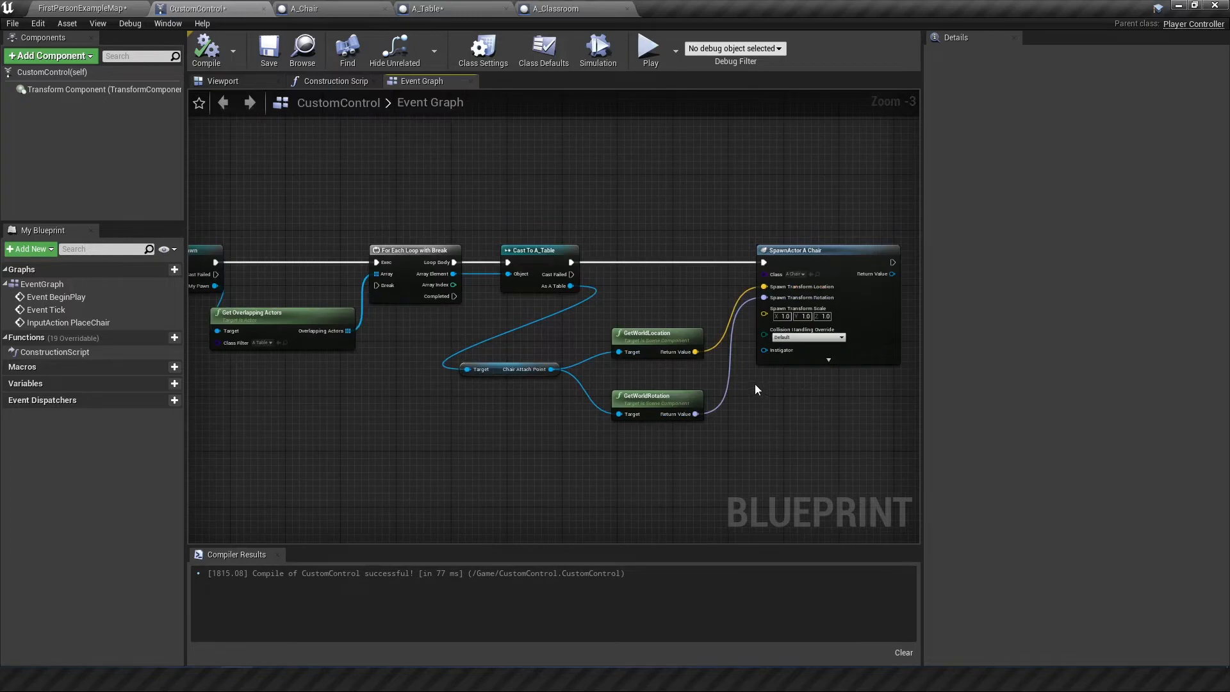
mouse_move(534, 208)
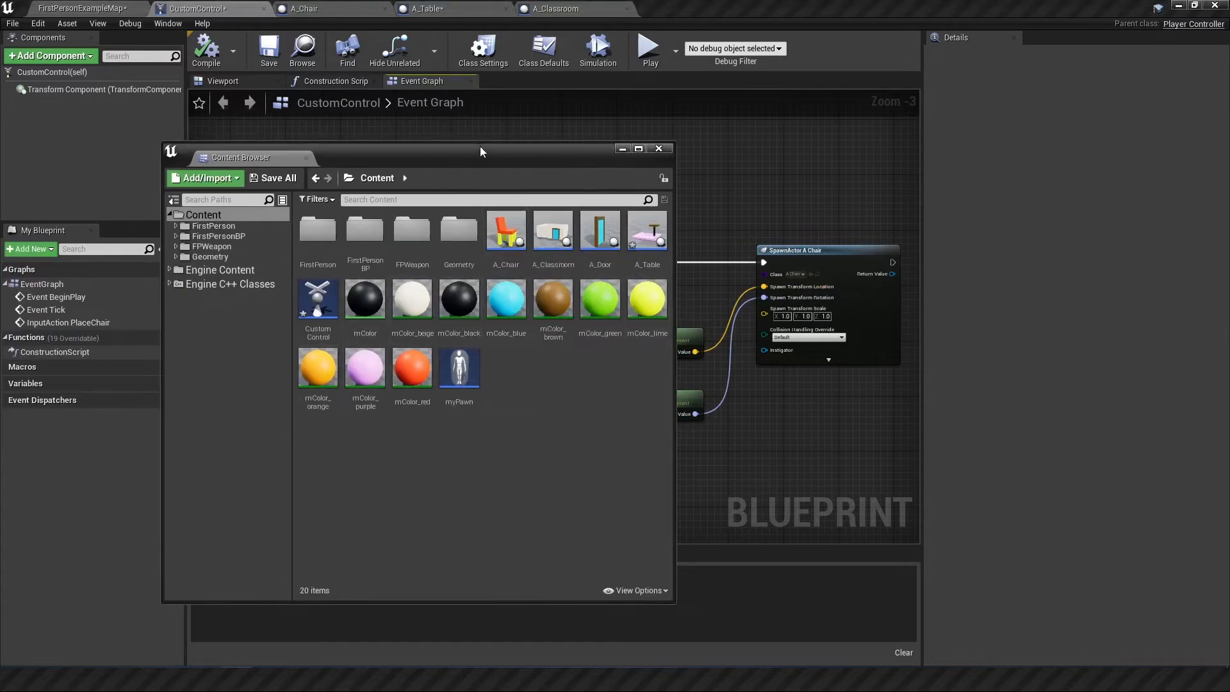
- Create a colorArray variable on A_Table typed as a Material Instance reference and compile
click(660, 148)
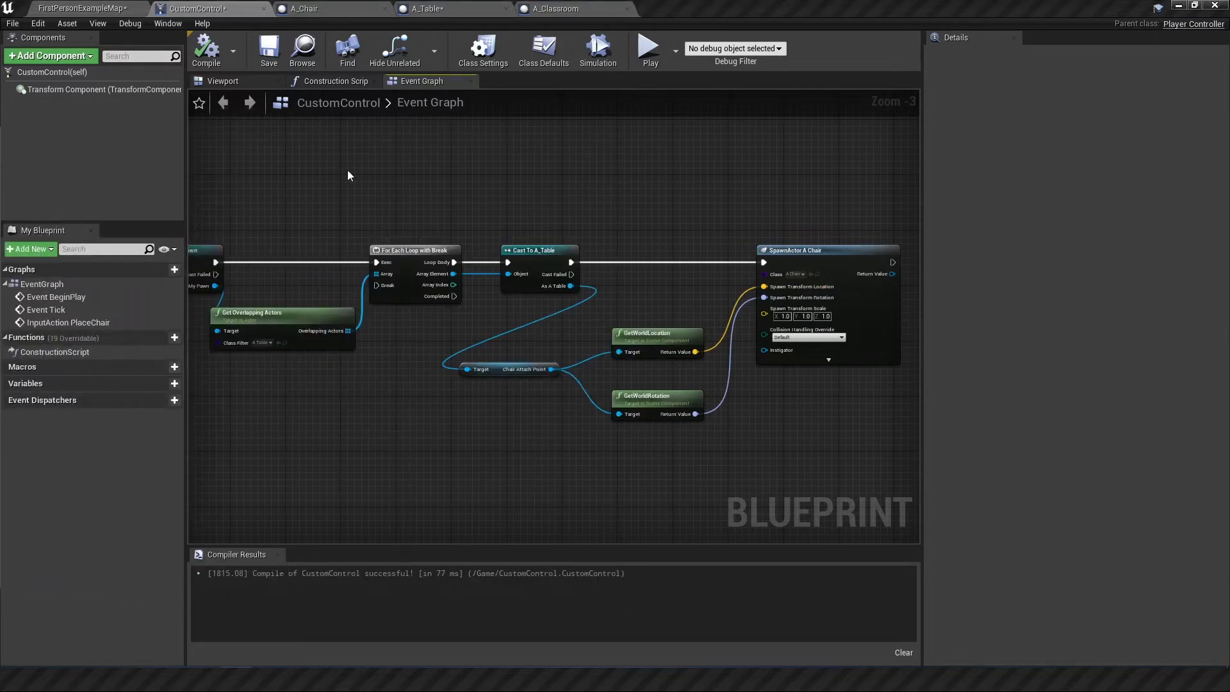
click(426, 9)
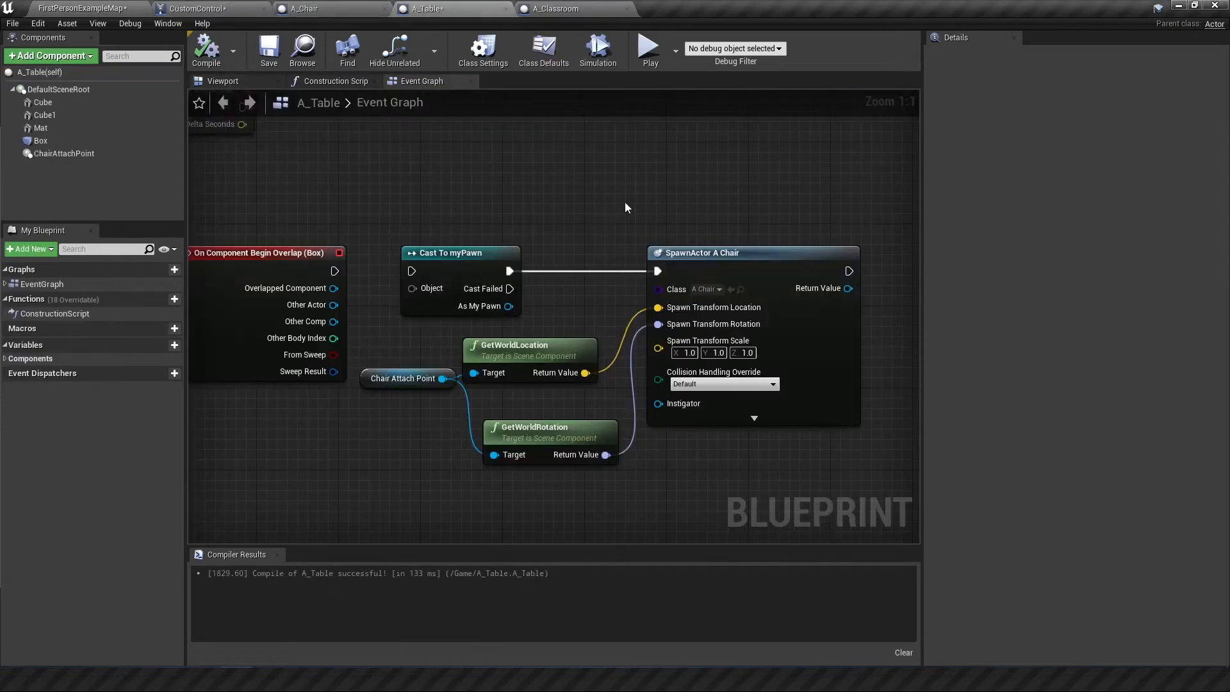
click(223, 81)
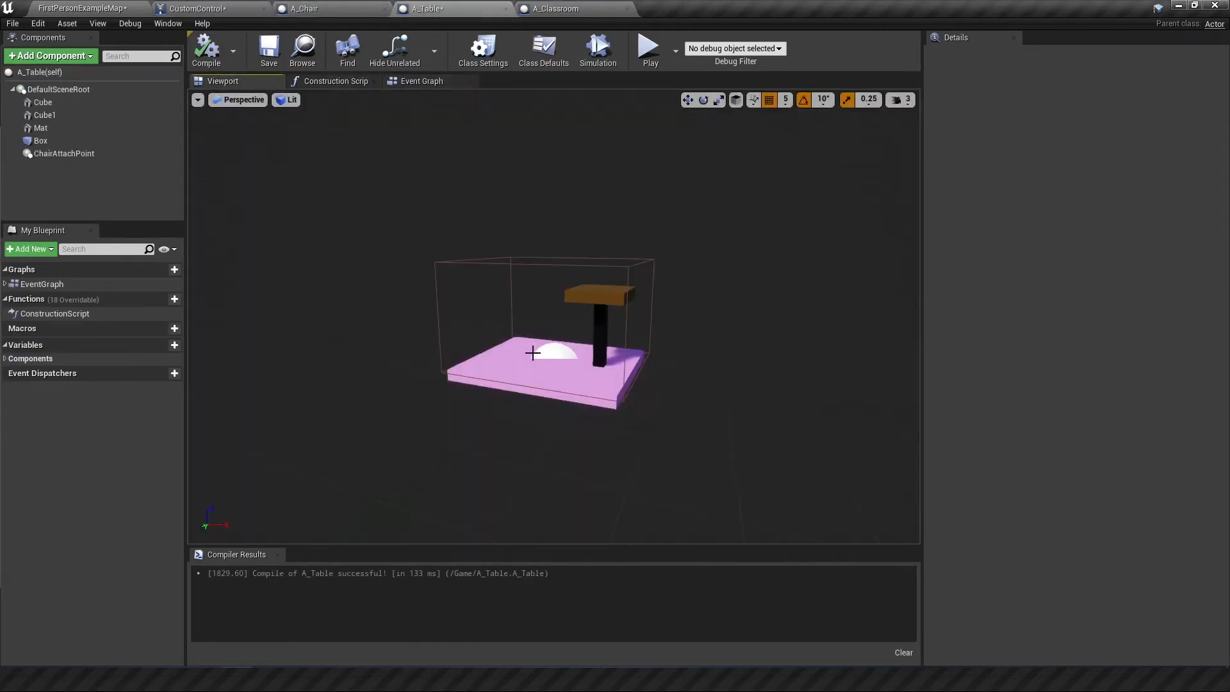
click(40, 127)
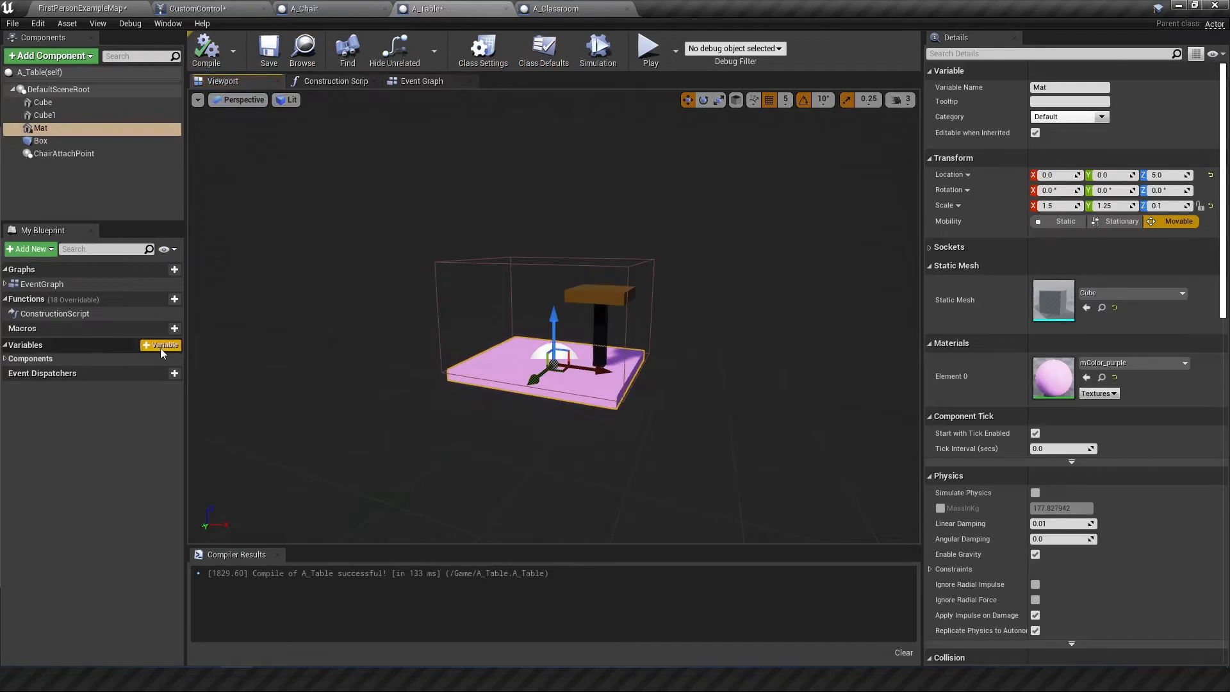
click(160, 346)
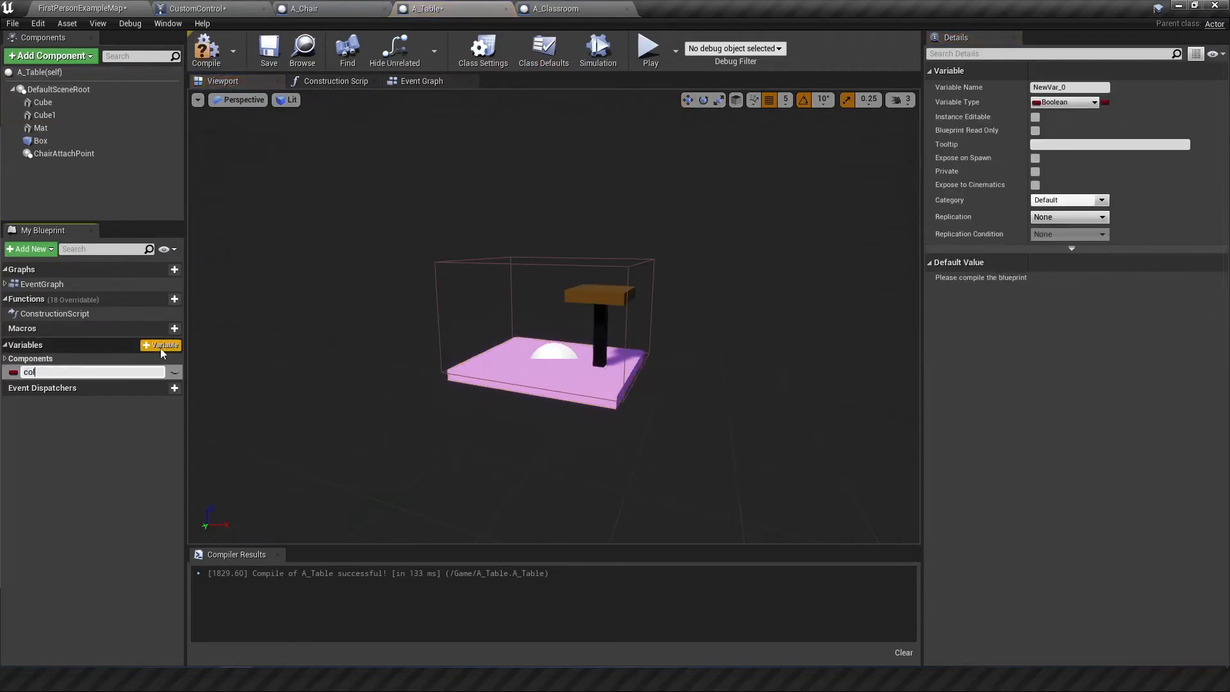
click(12, 371)
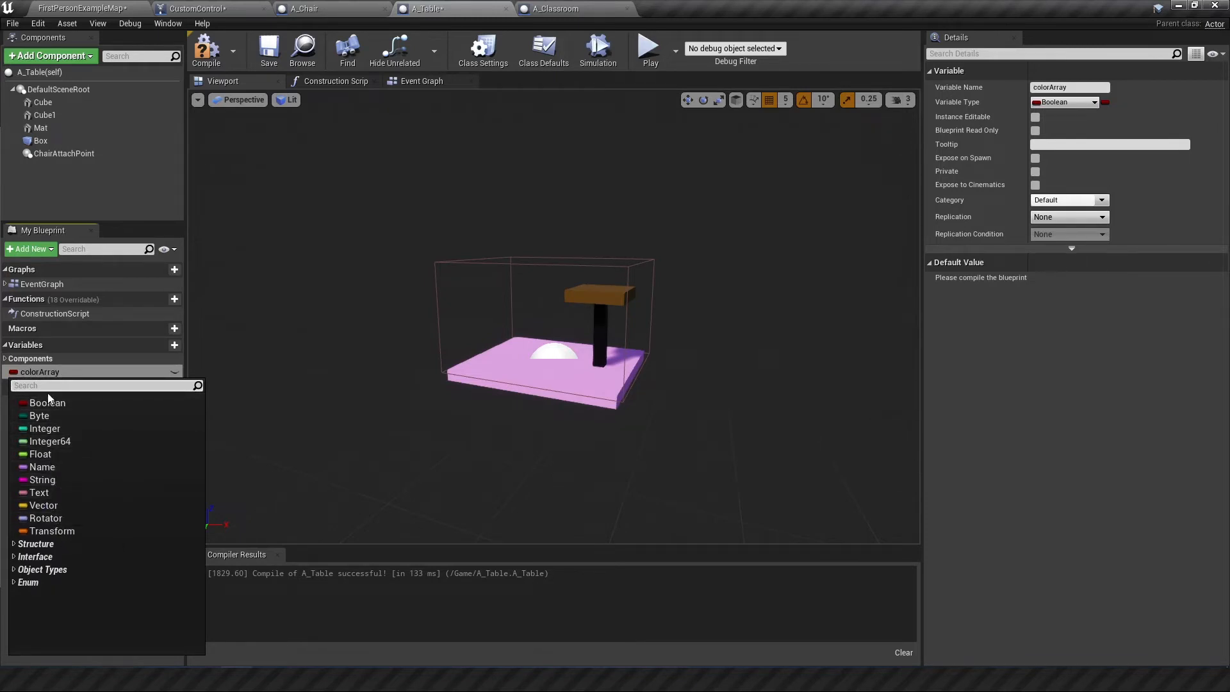
text(material instance)
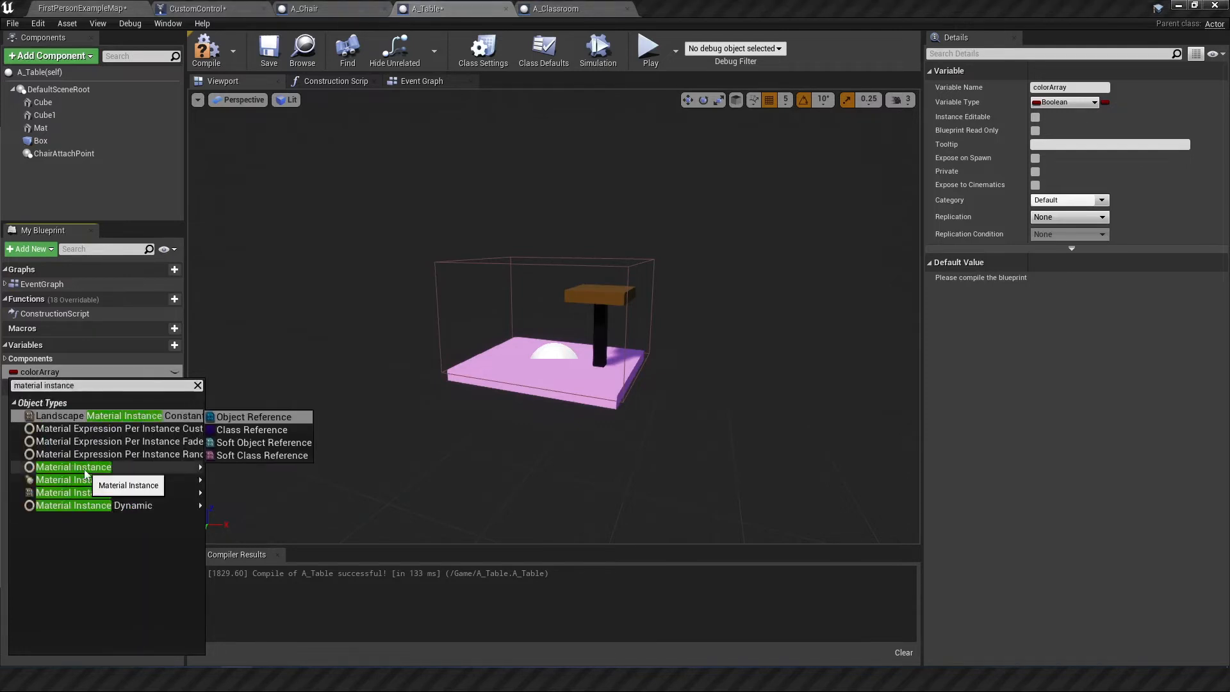
click(75, 467)
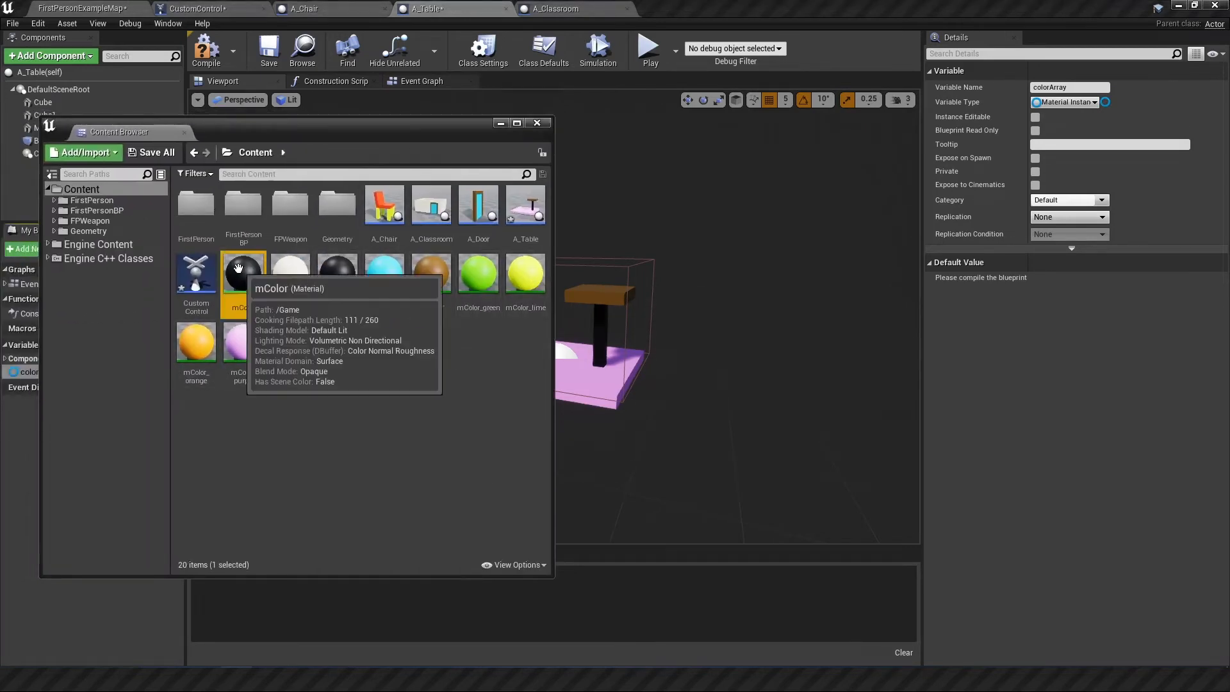
mouse_move(292, 273)
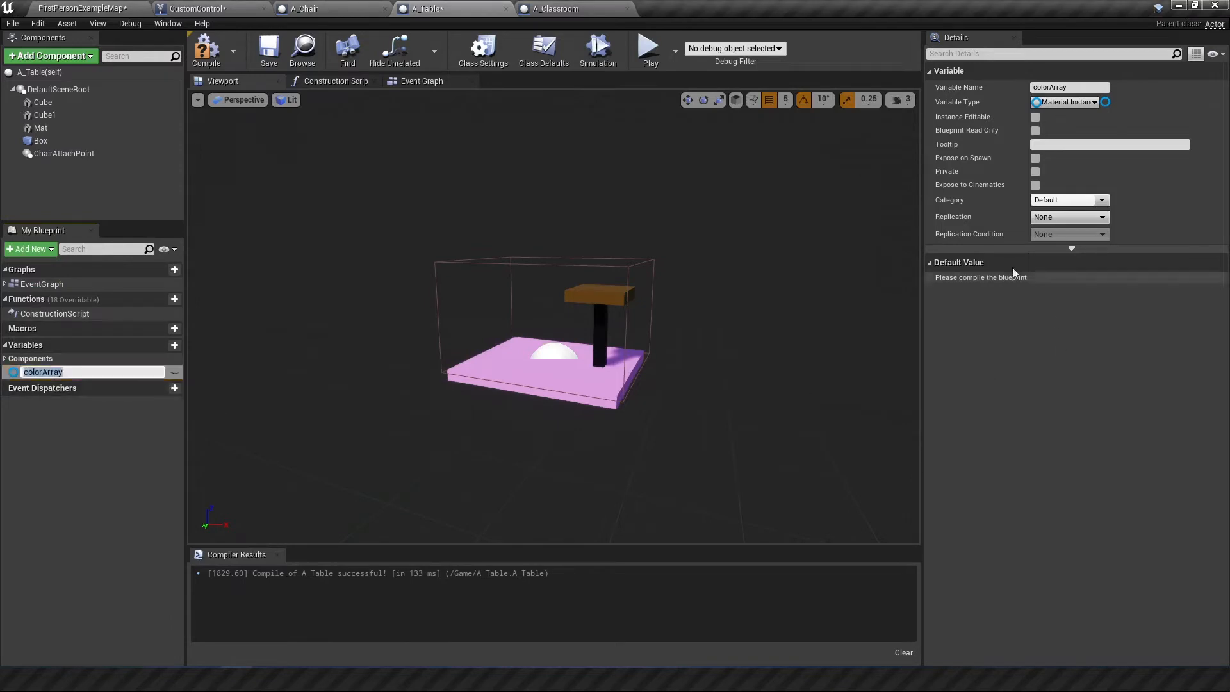
click(206, 49)
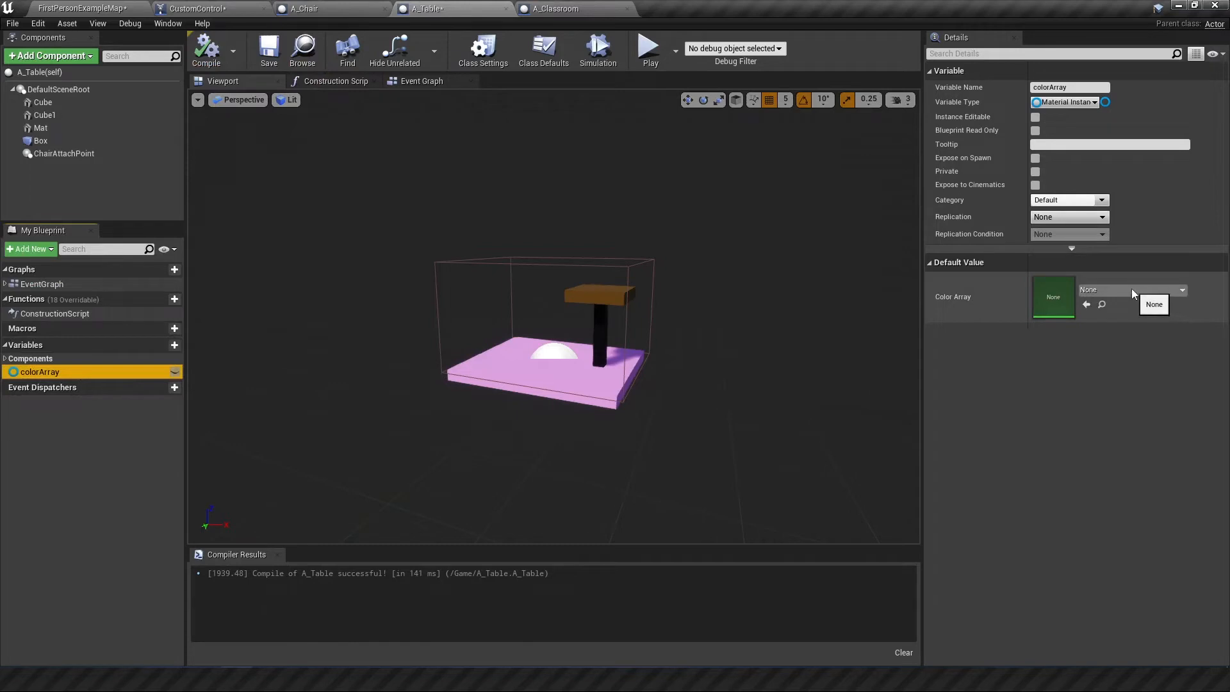
mouse_move(1105, 103)
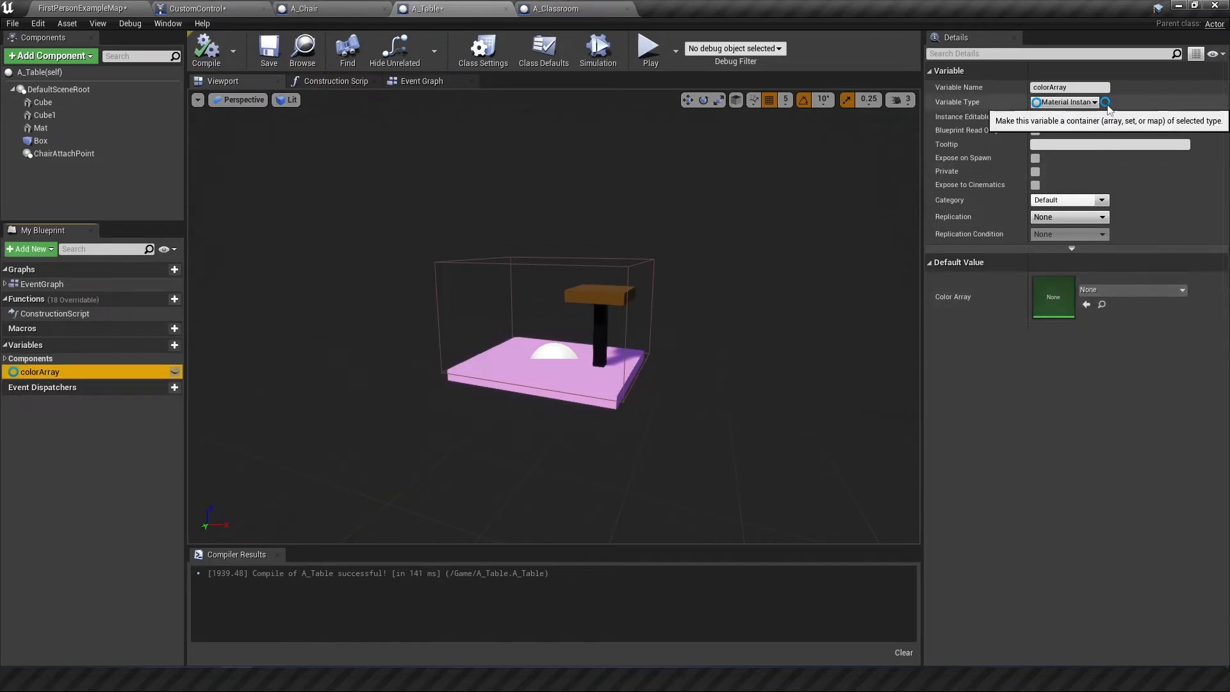
- Make colorArray an array of six slots filled with mColor materials ending in mColor_brown, then compile
click(1104, 103)
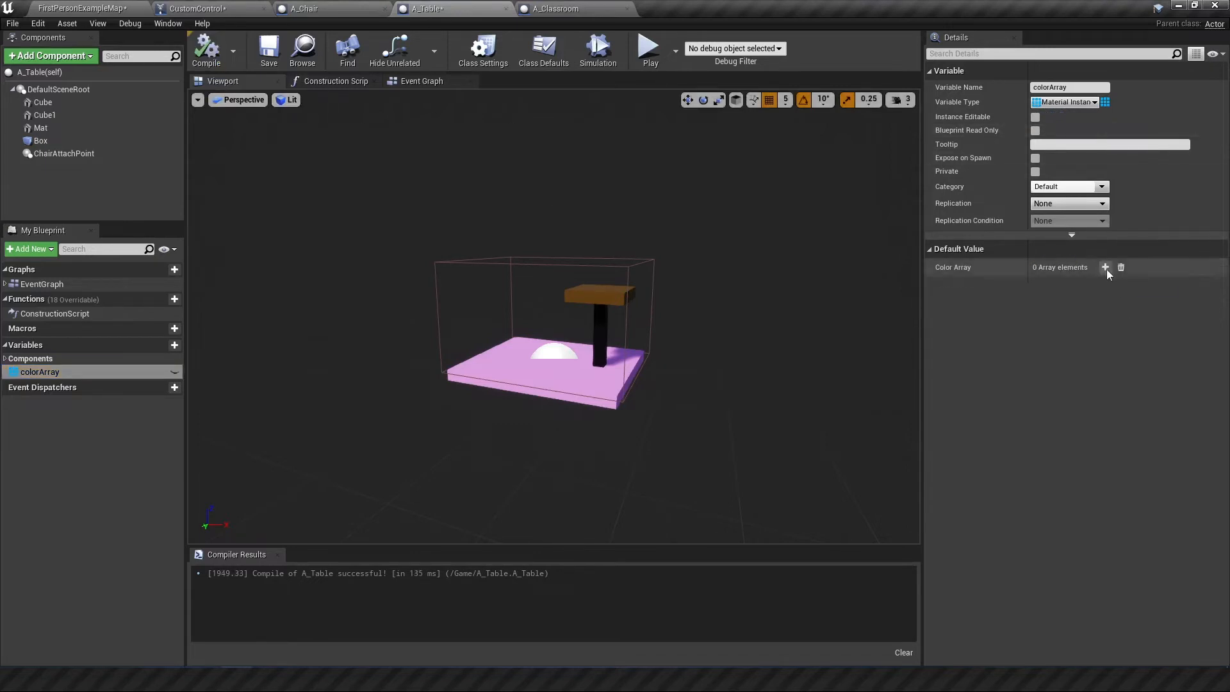
click(1105, 267)
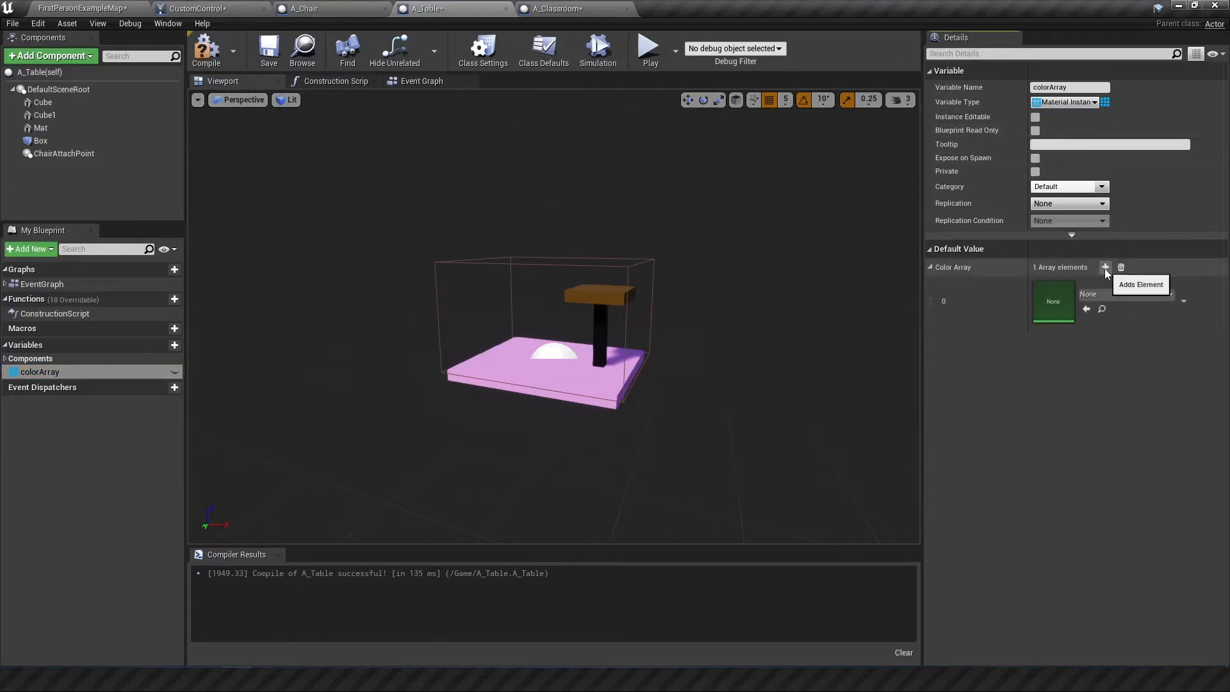
click(1104, 266)
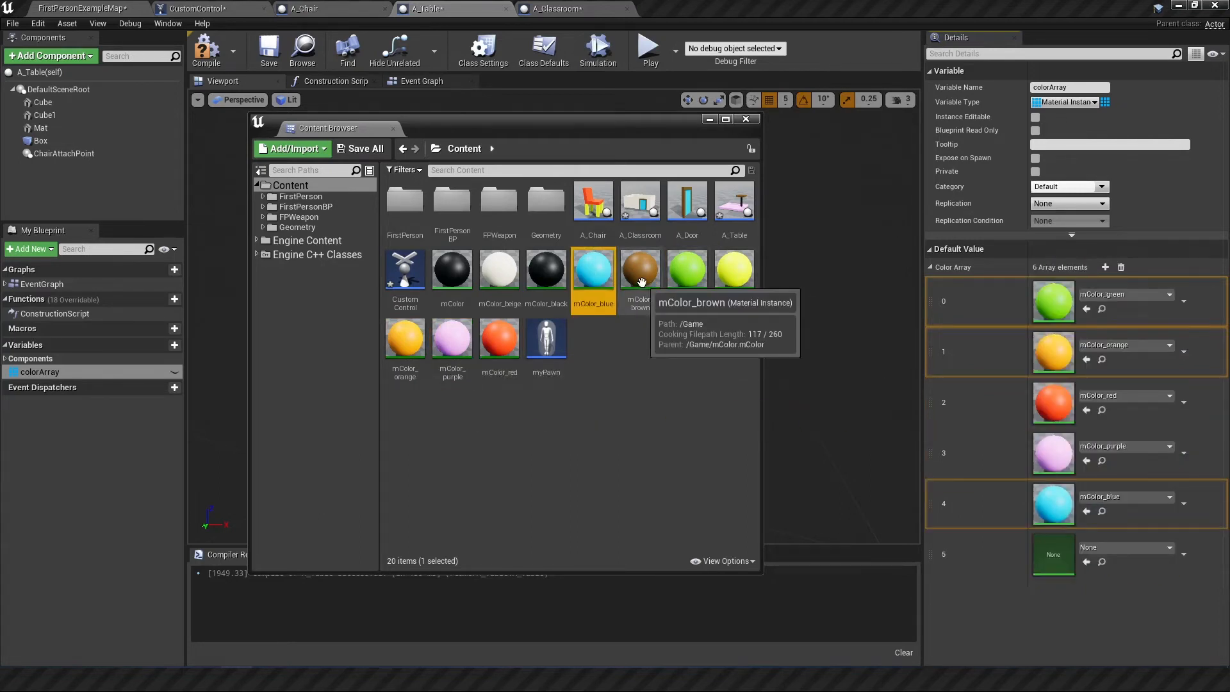
click(641, 269)
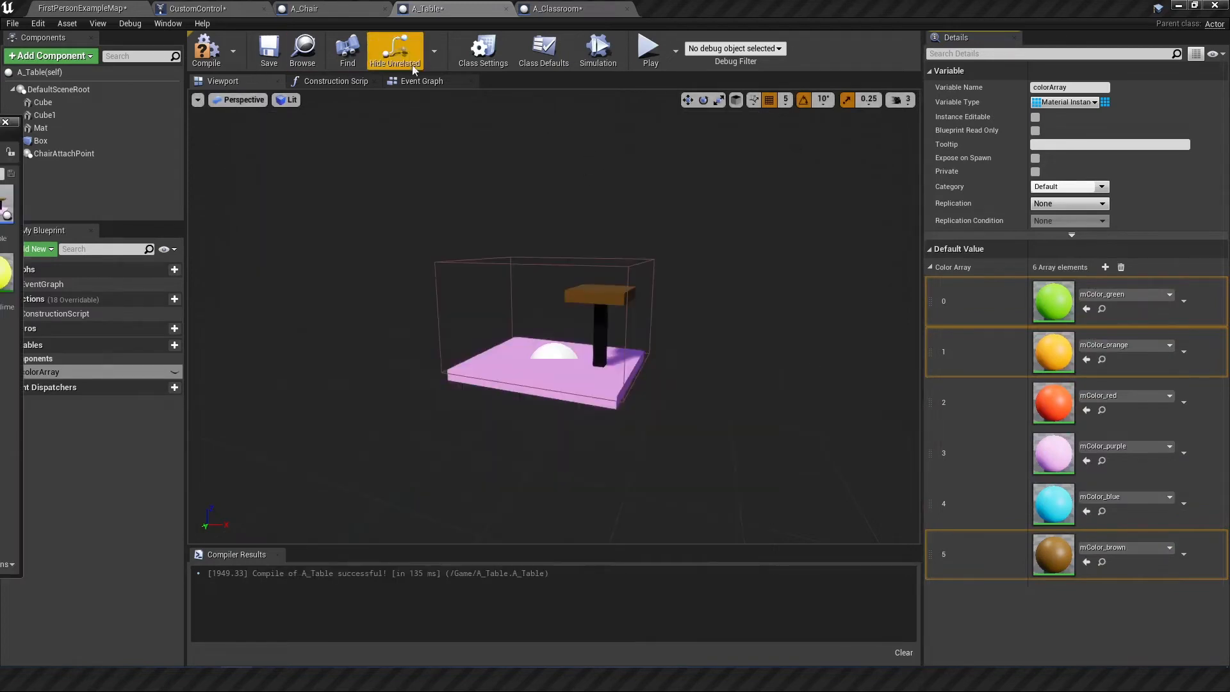
click(39, 127)
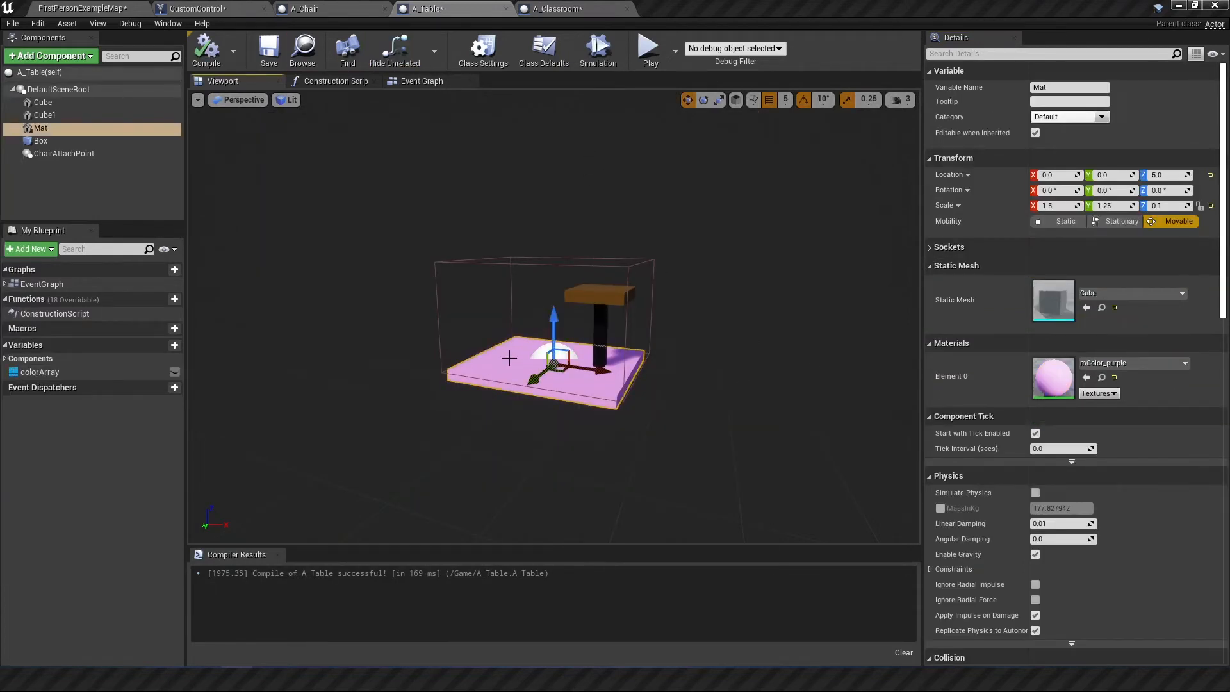
- Wire BeginPlay to Set Material on Mat fed by a Random Array Item from colorArray
click(553, 8)
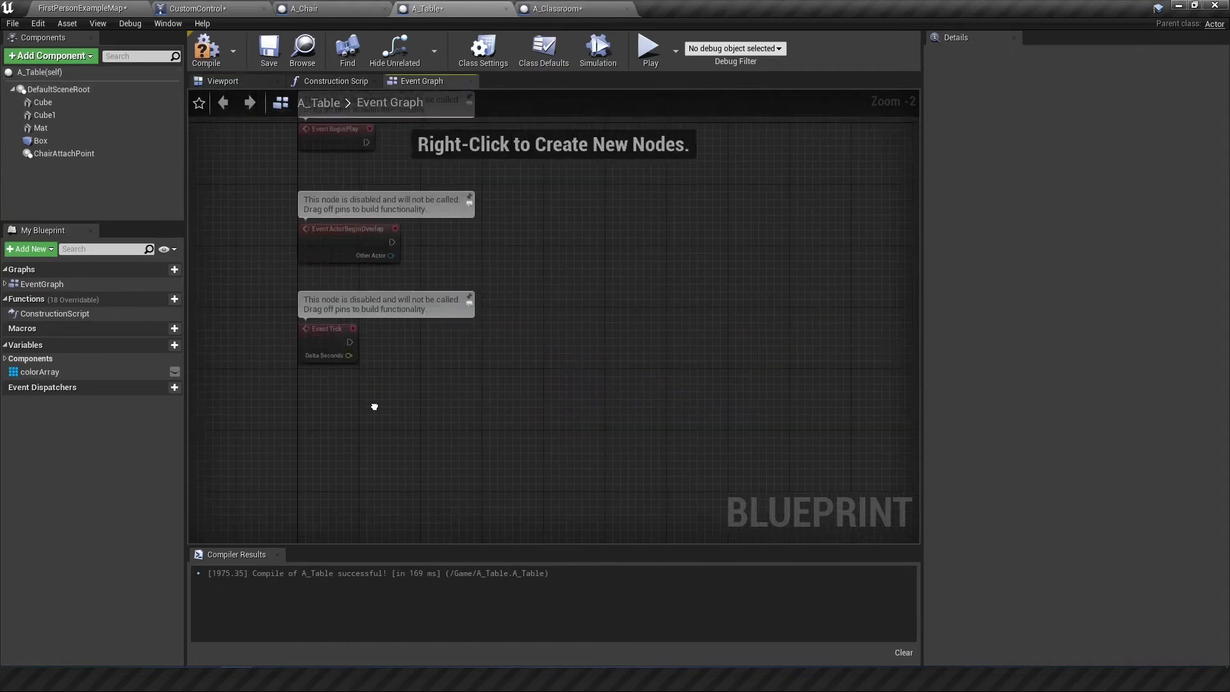
drag(374, 406, 424, 241)
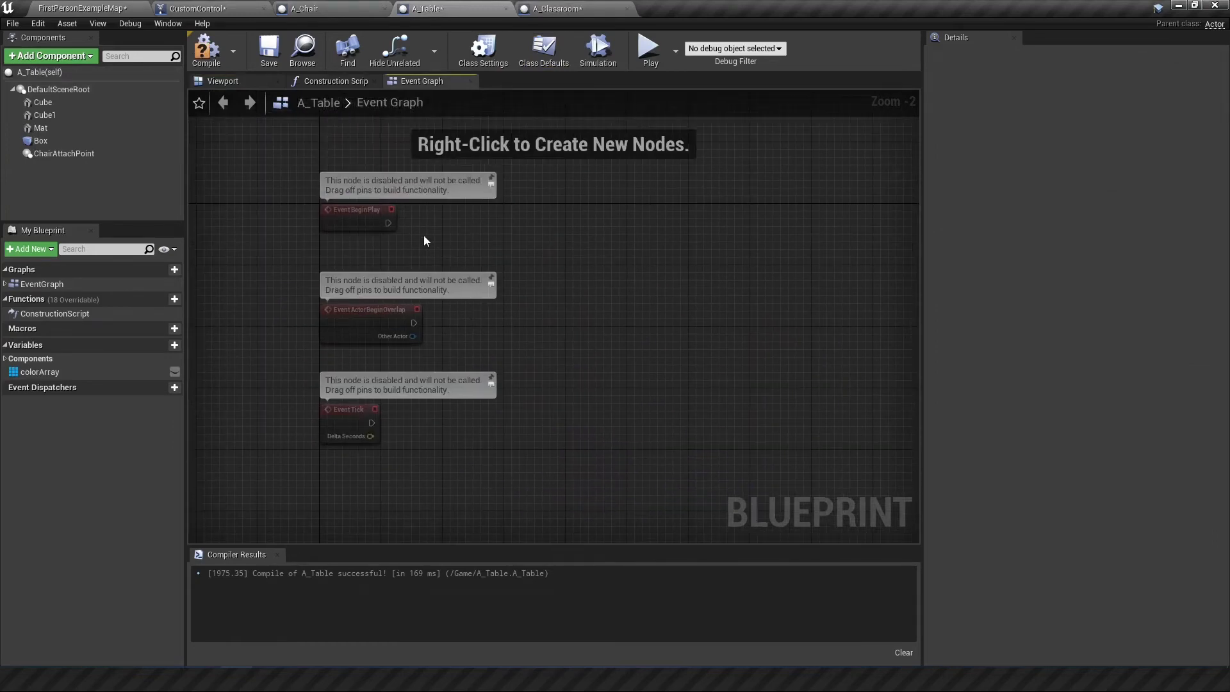
mouse_move(430, 245)
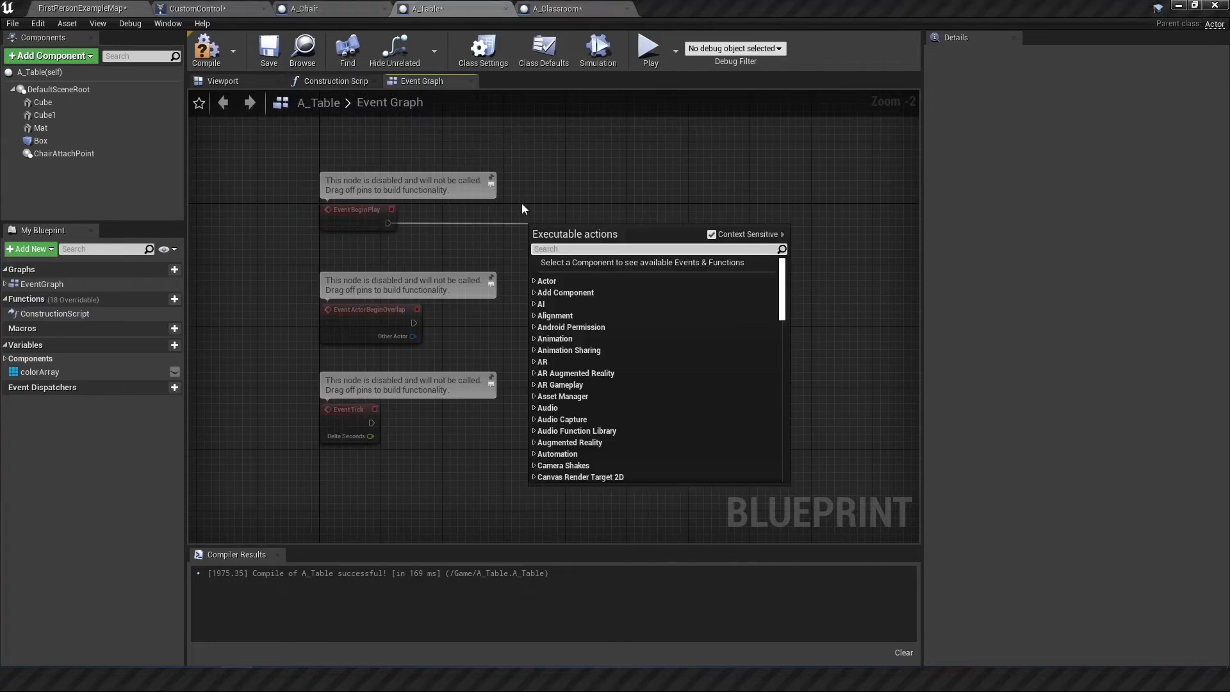
text(set material)
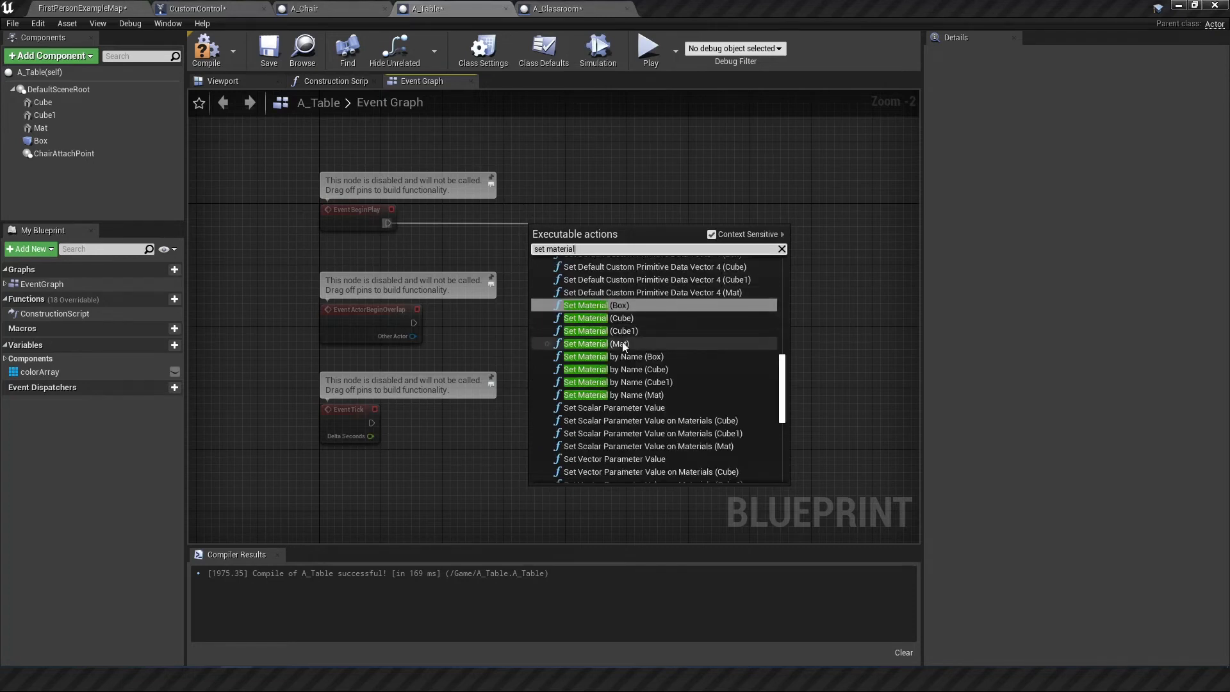
click(584, 343)
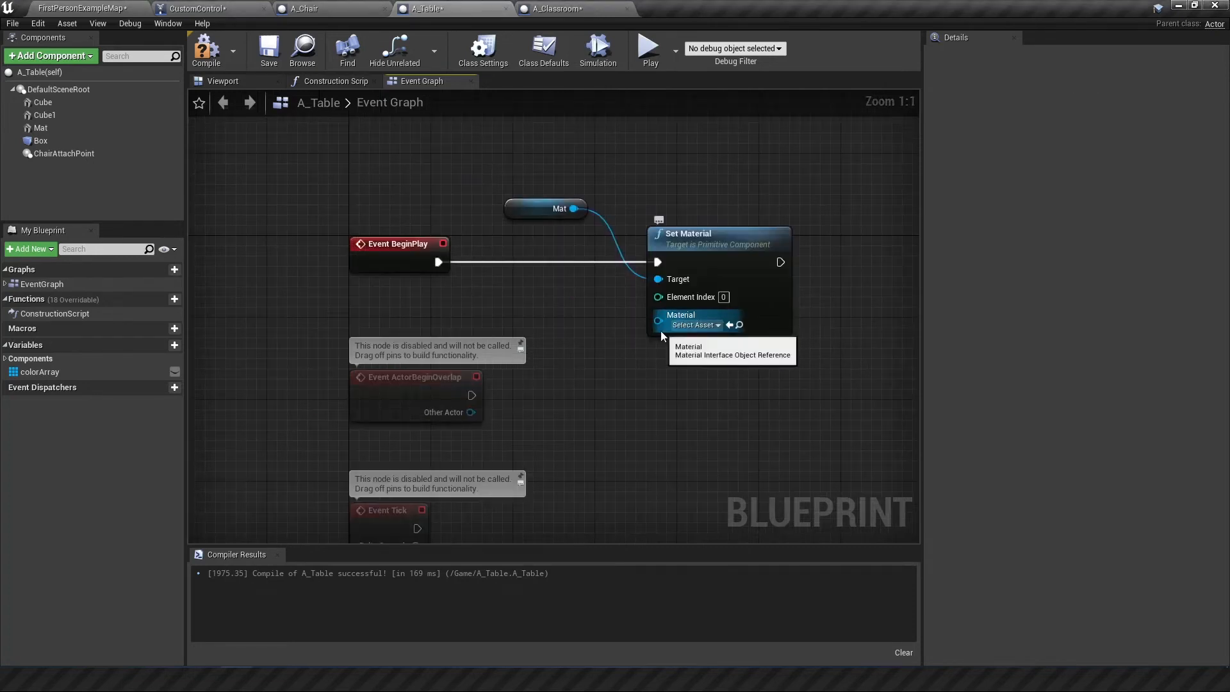
click(39, 371)
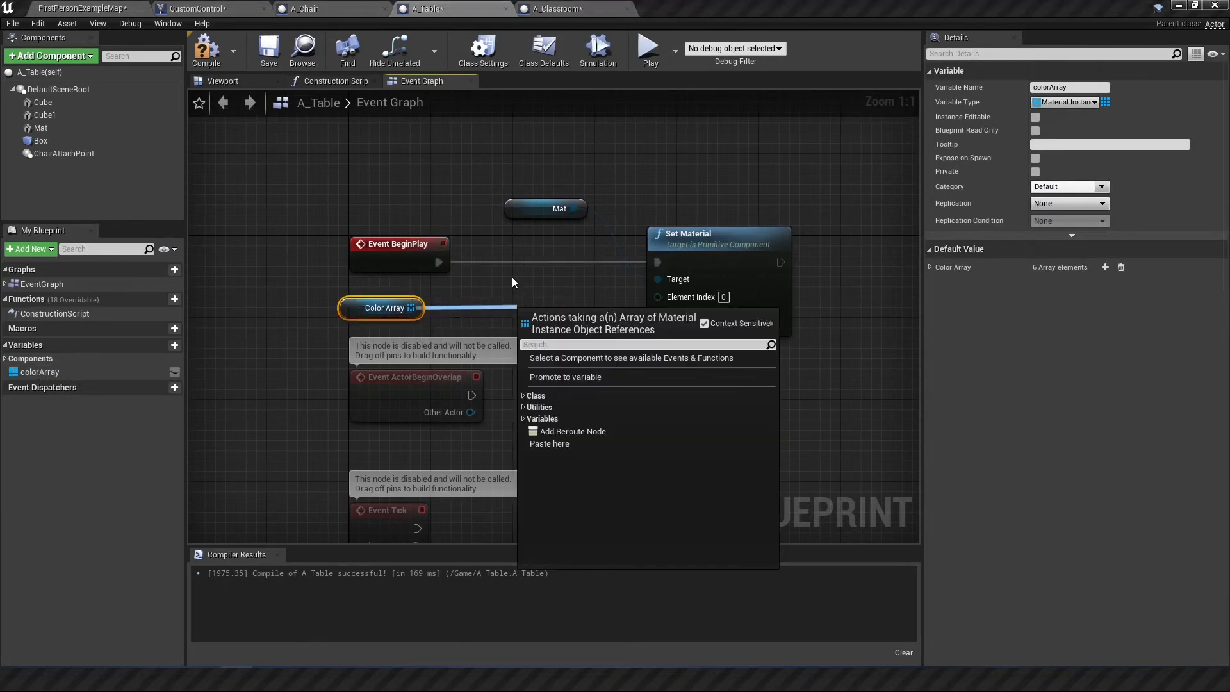
text(random)
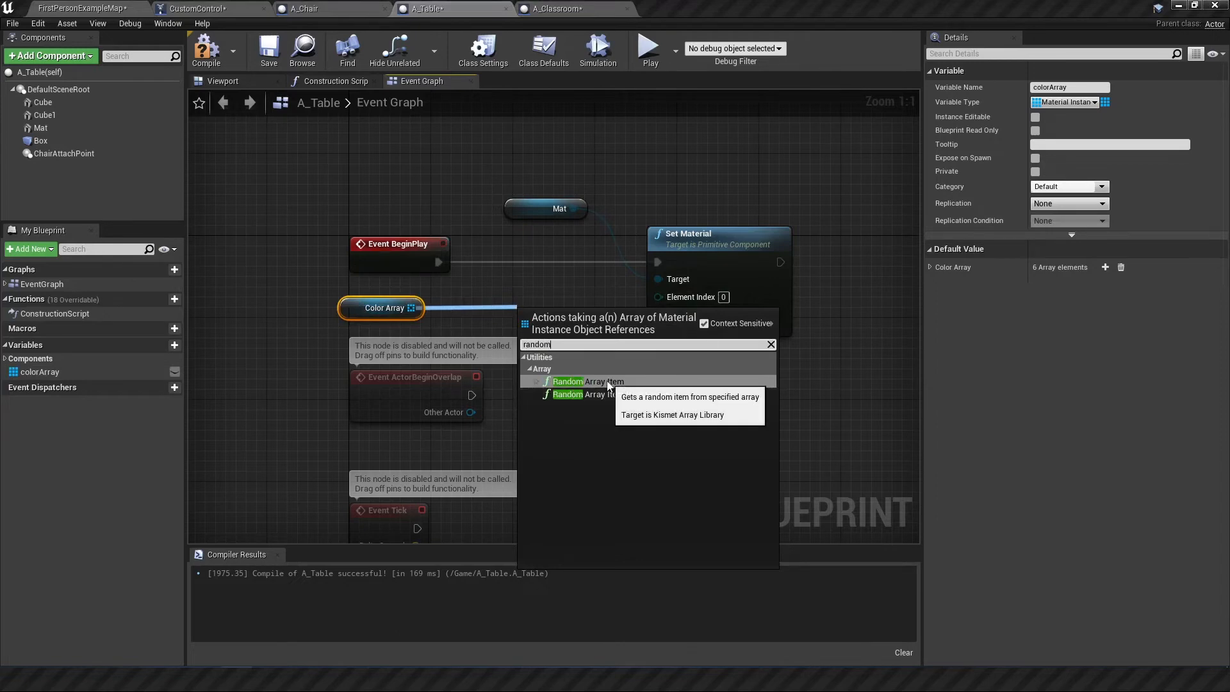
click(583, 382)
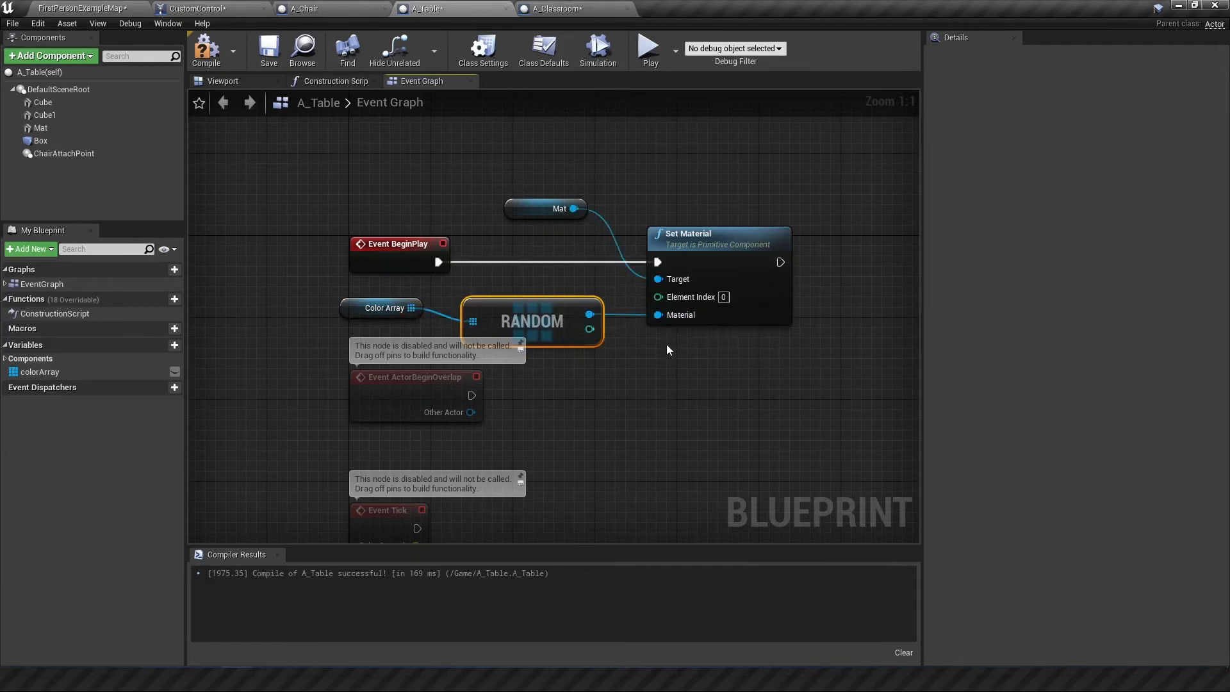
mouse_move(298, 129)
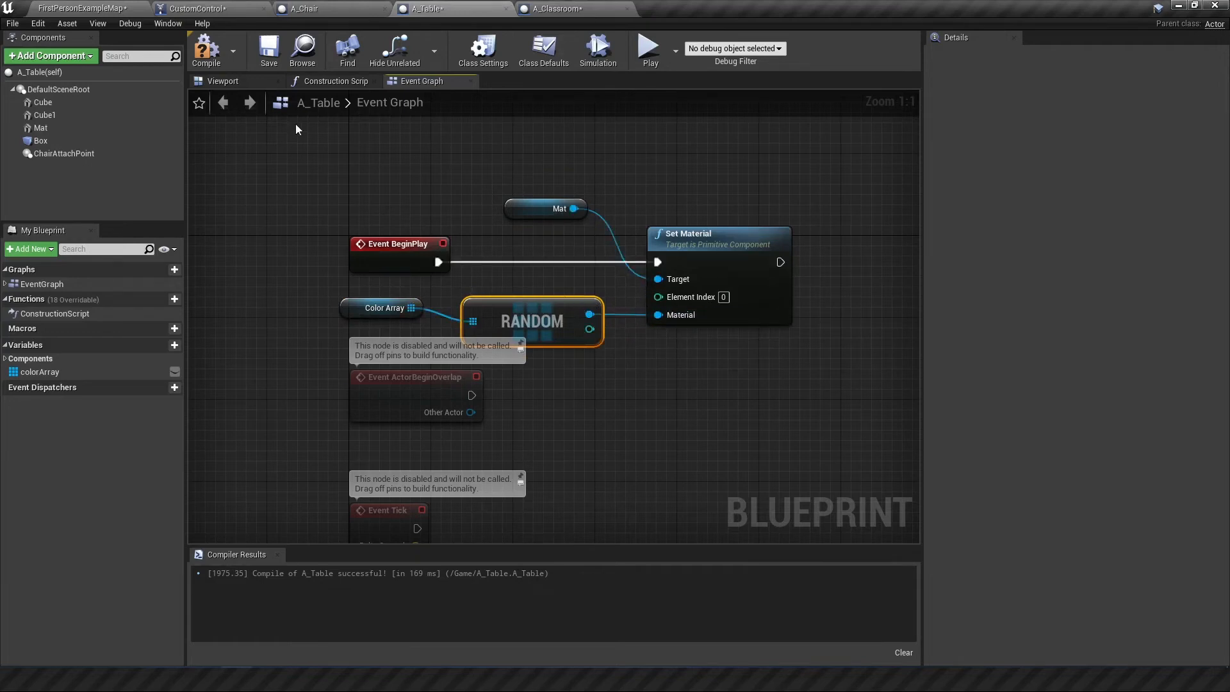
mouse_move(651, 51)
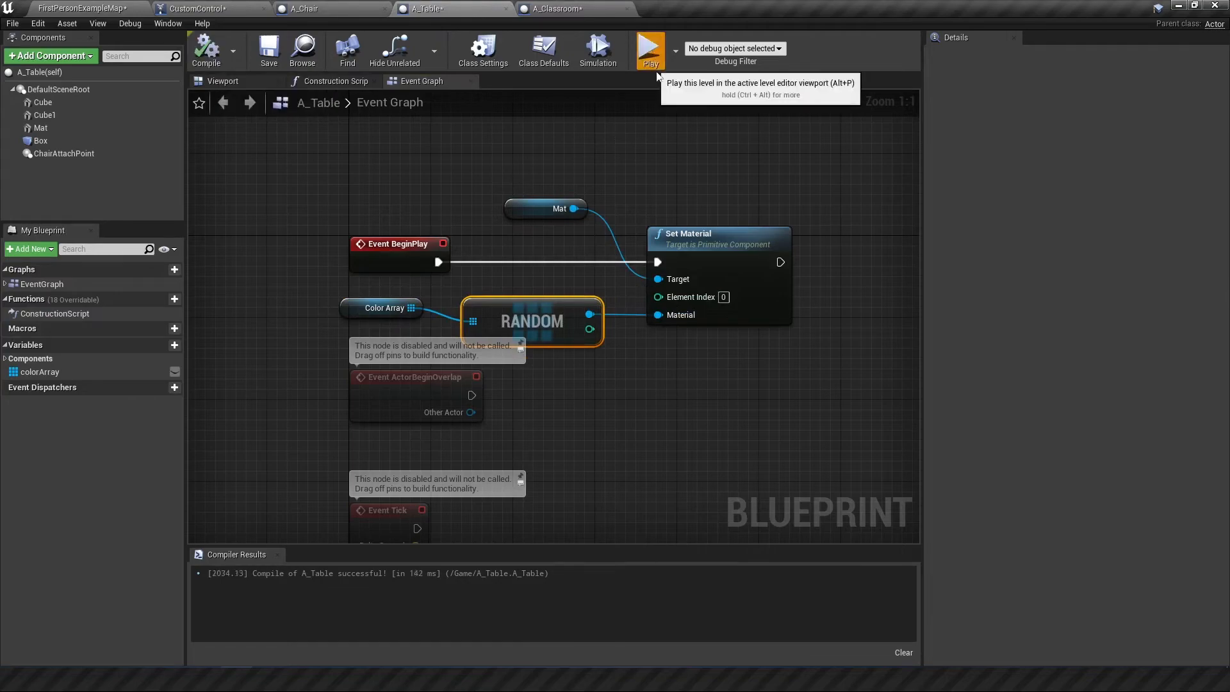
- Play-test the level for random table colours, then return to the CustomControl graph
click(649, 48)
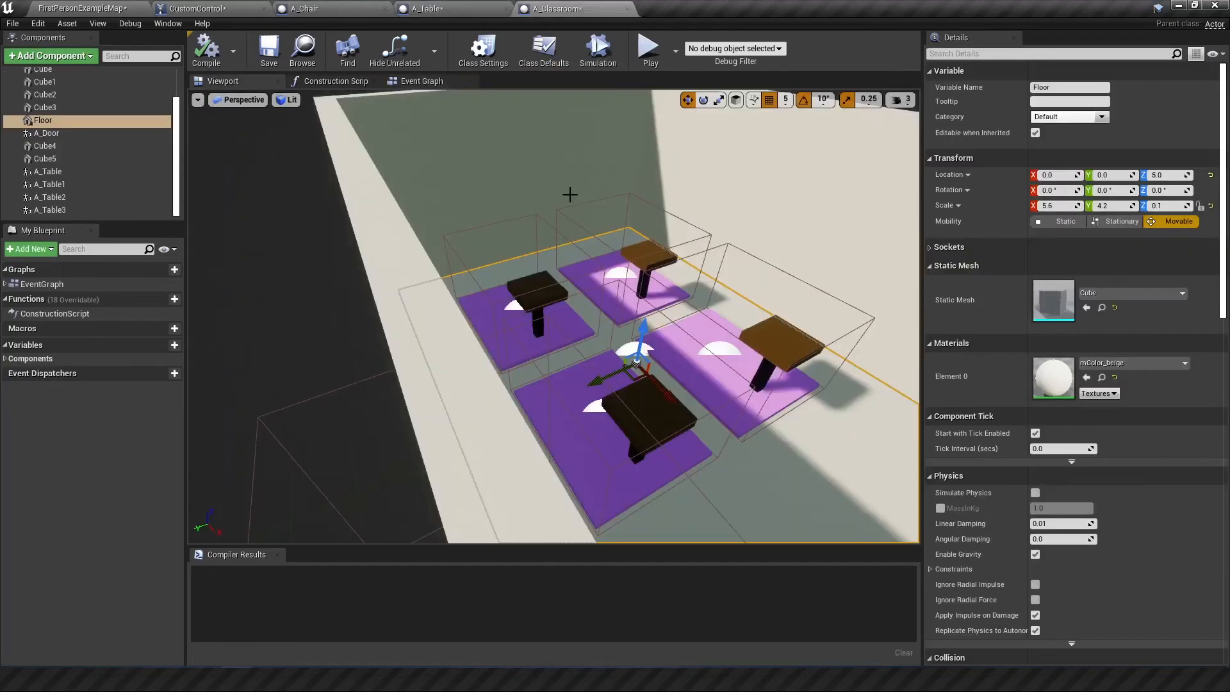
click(192, 7)
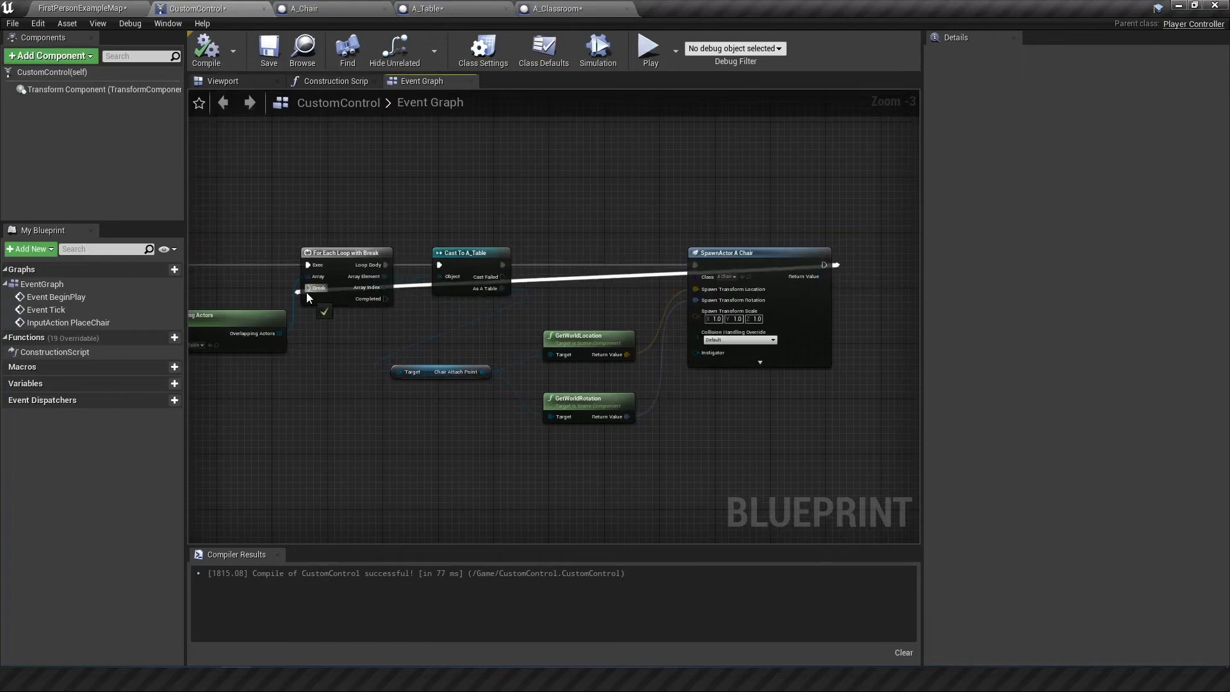
- Link SpawnActor's exec into the loop's Break pin, then move to the A_Door blueprint
click(650, 46)
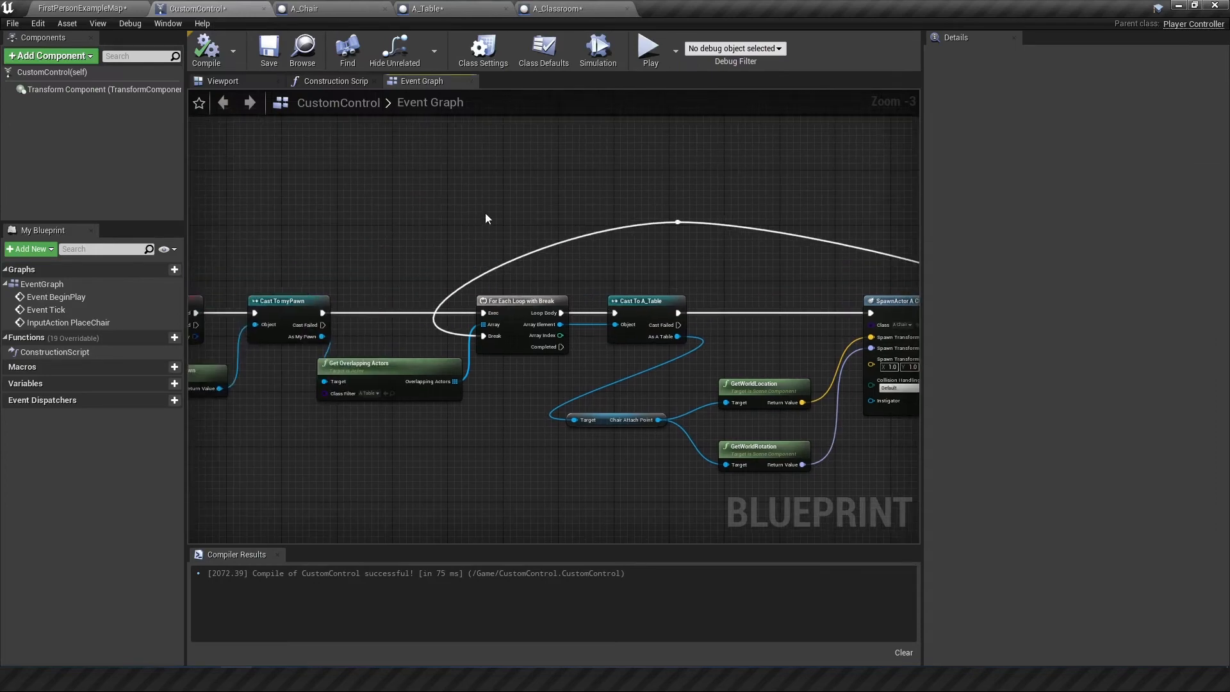
click(666, 8)
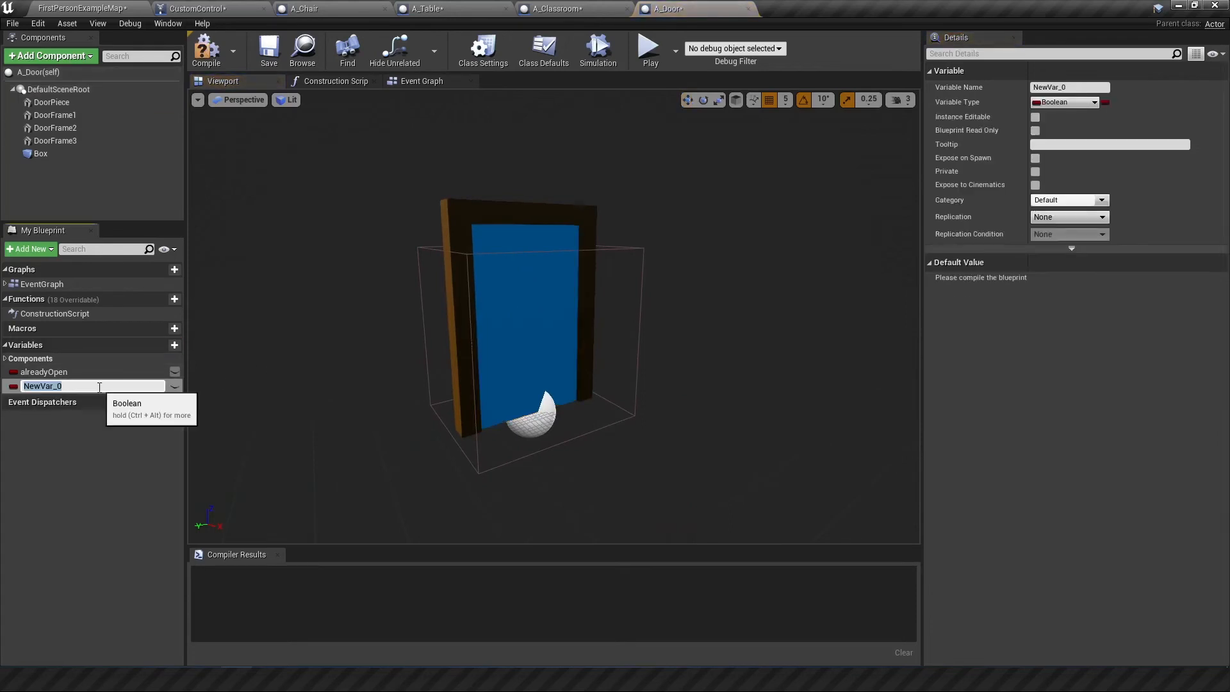
- Name the variable colorArray, type it as a Material Instance array and compile
text(colorArray)
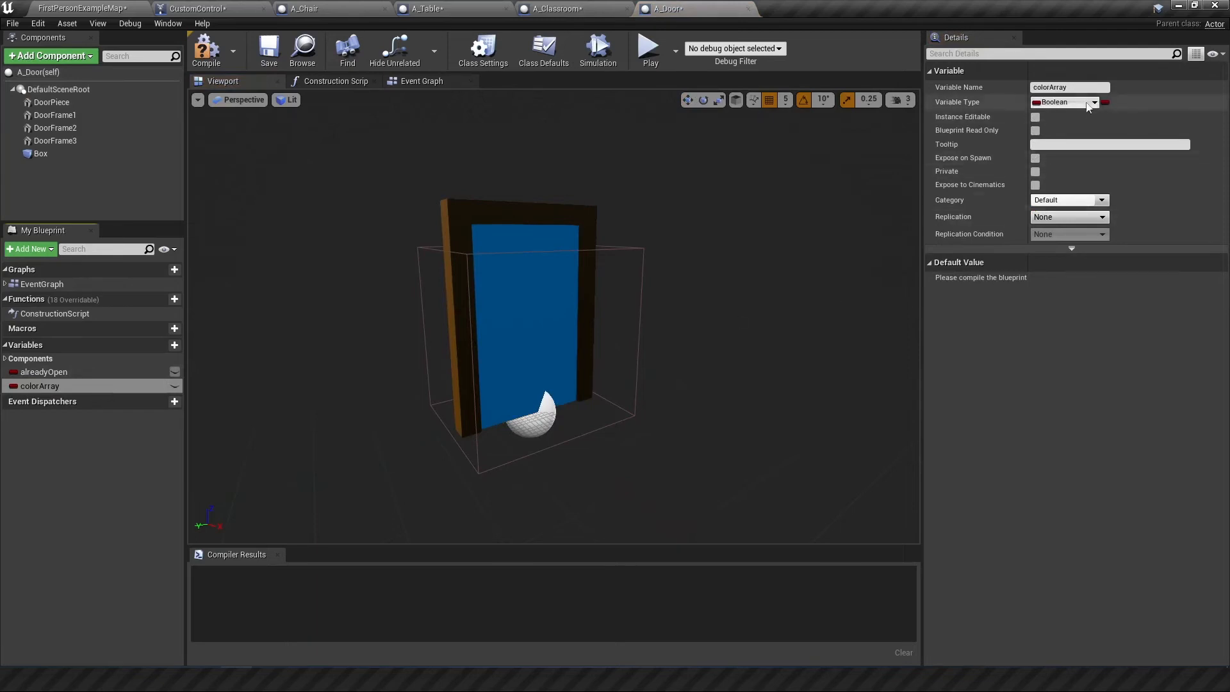
click(1095, 102)
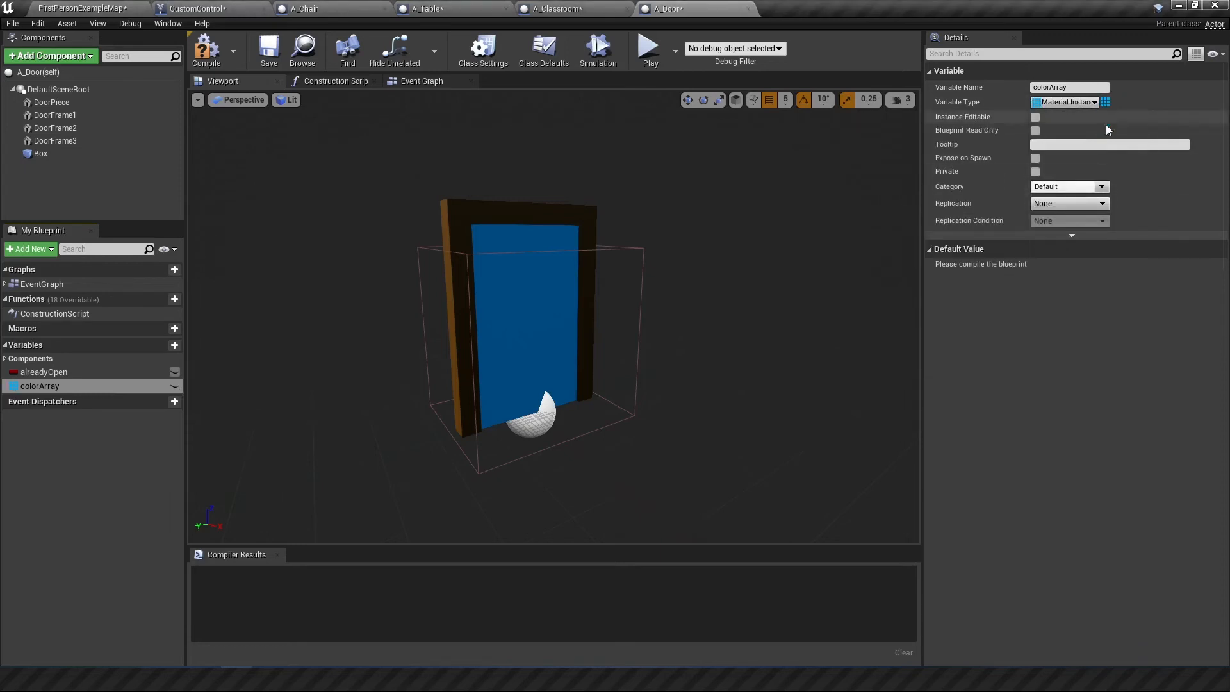
click(206, 48)
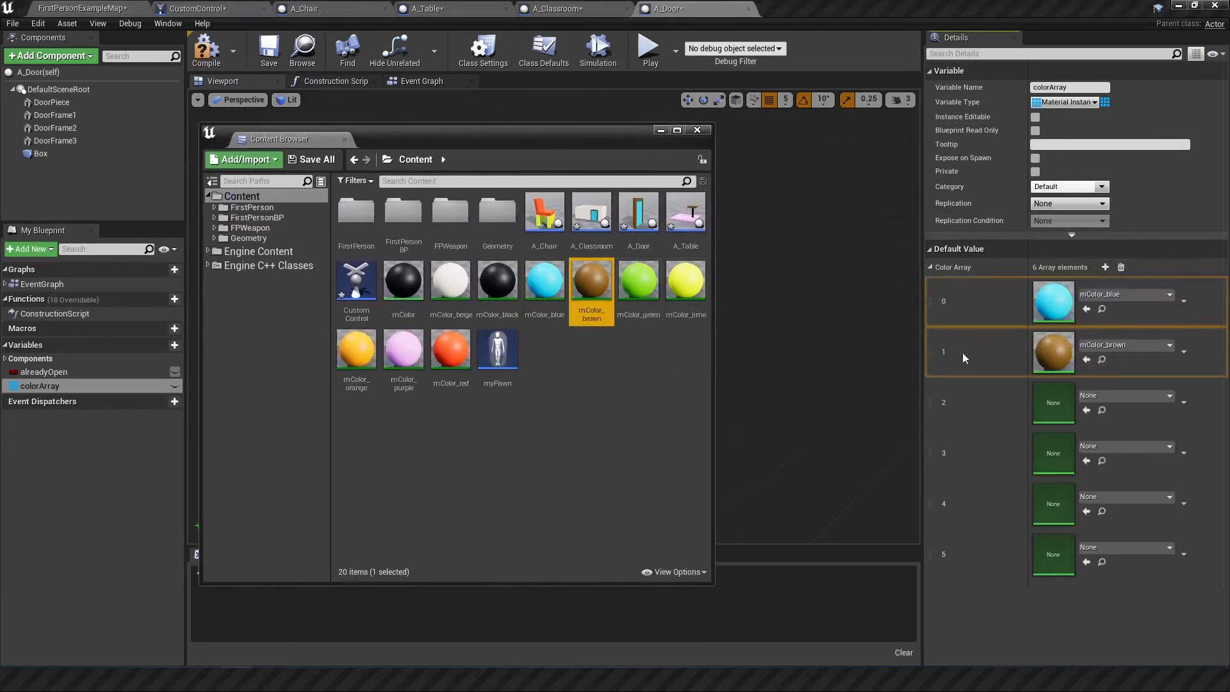
- Remove the brown entry, add an mColor_beige element and compile A_Door with seven colours
click(1183, 351)
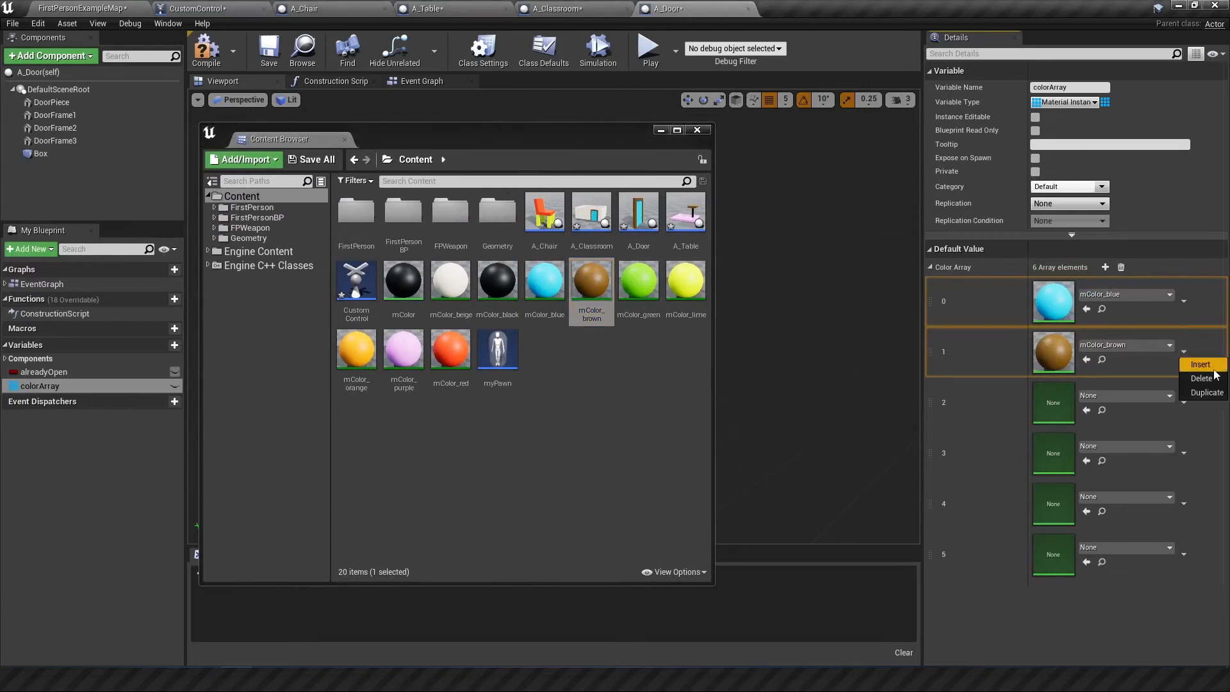
click(1202, 378)
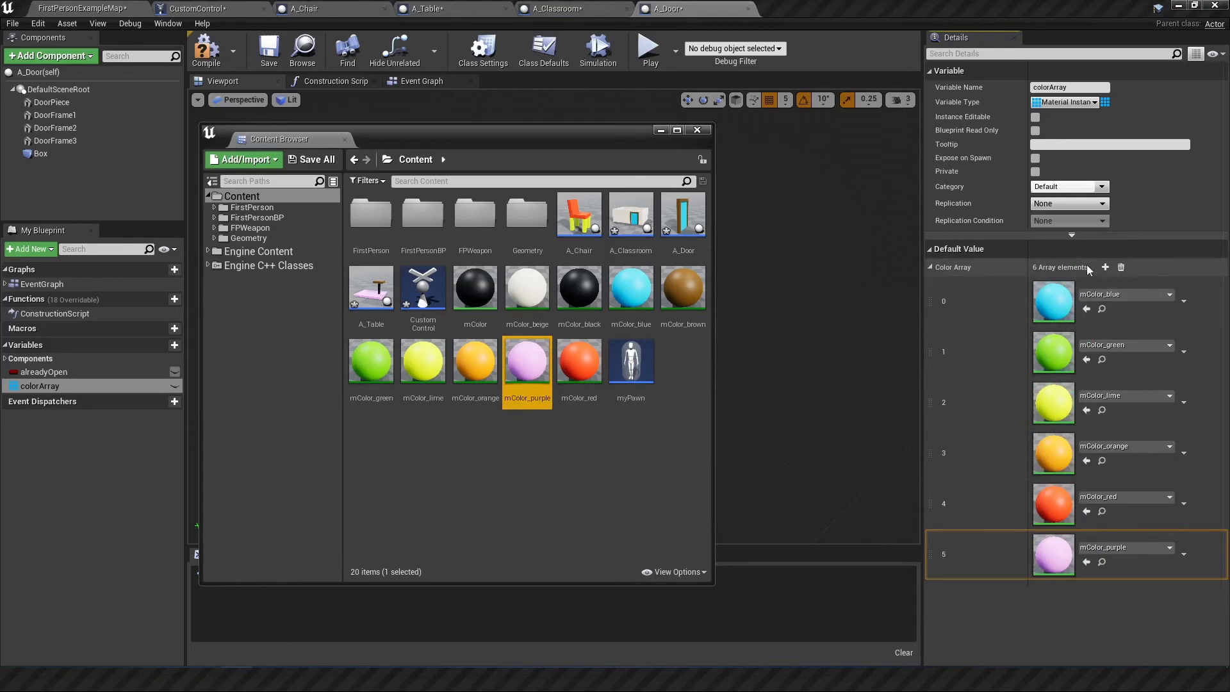
click(1104, 267)
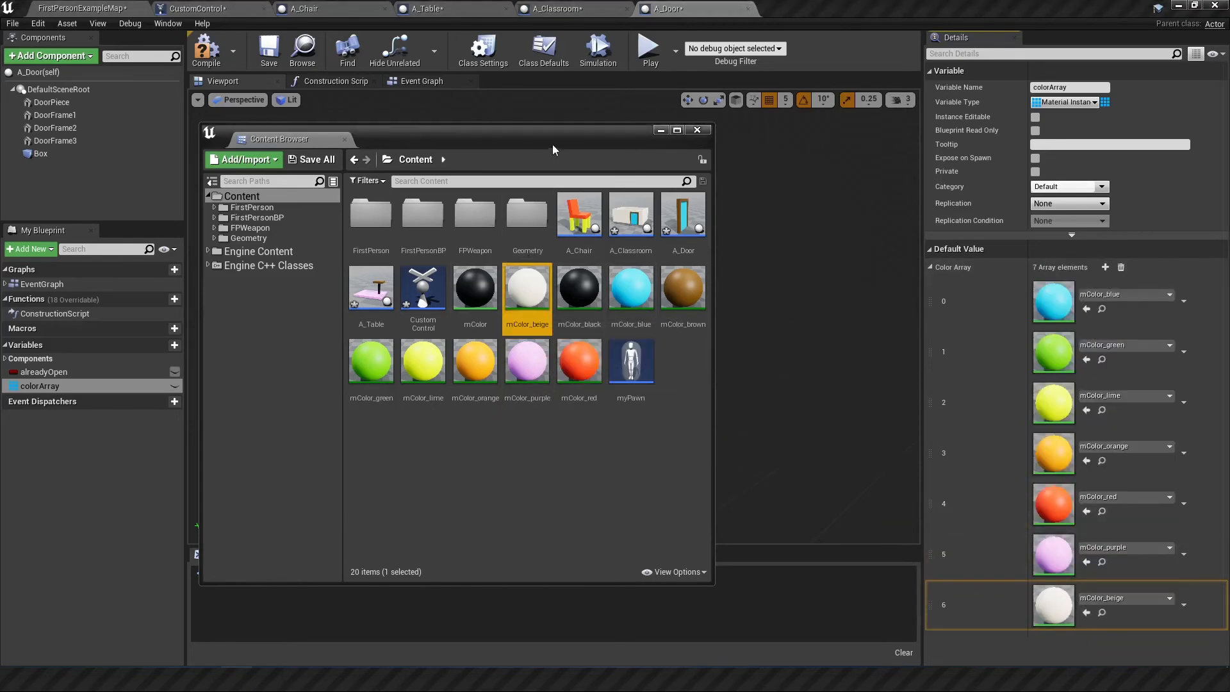
click(699, 130)
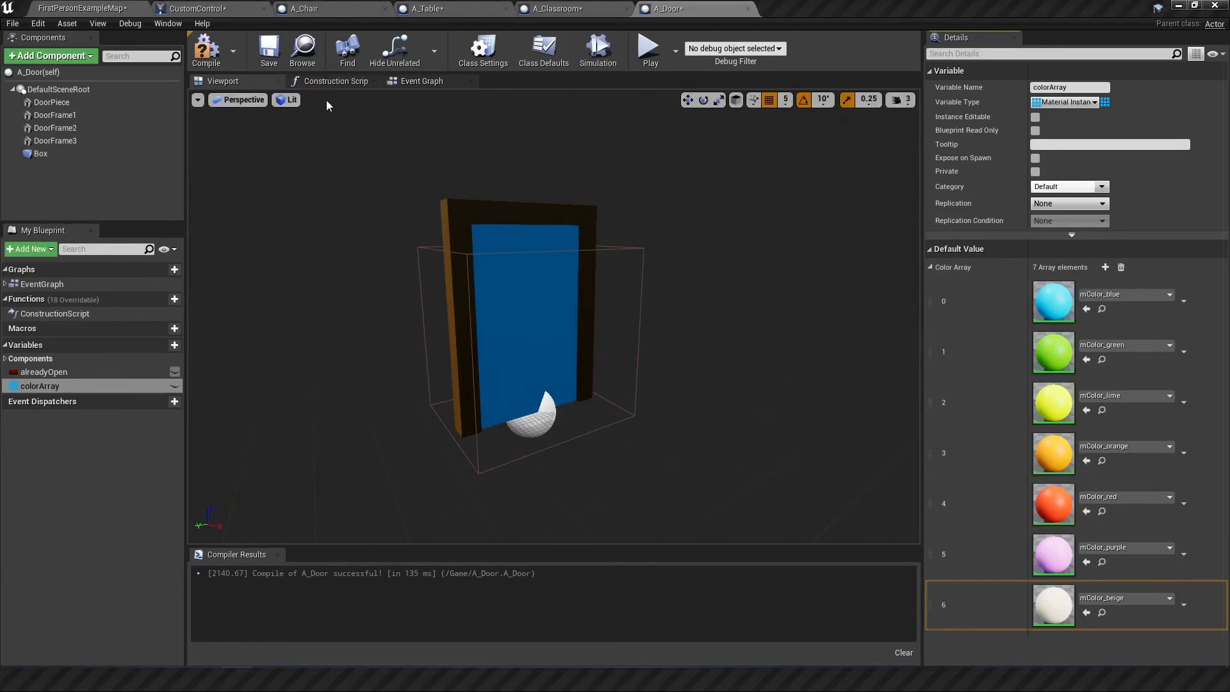
- Wire A_Door's BeginPlay to Set Material on DoorPiece using a Random Array Item from colorArray
click(423, 81)
text(set material)
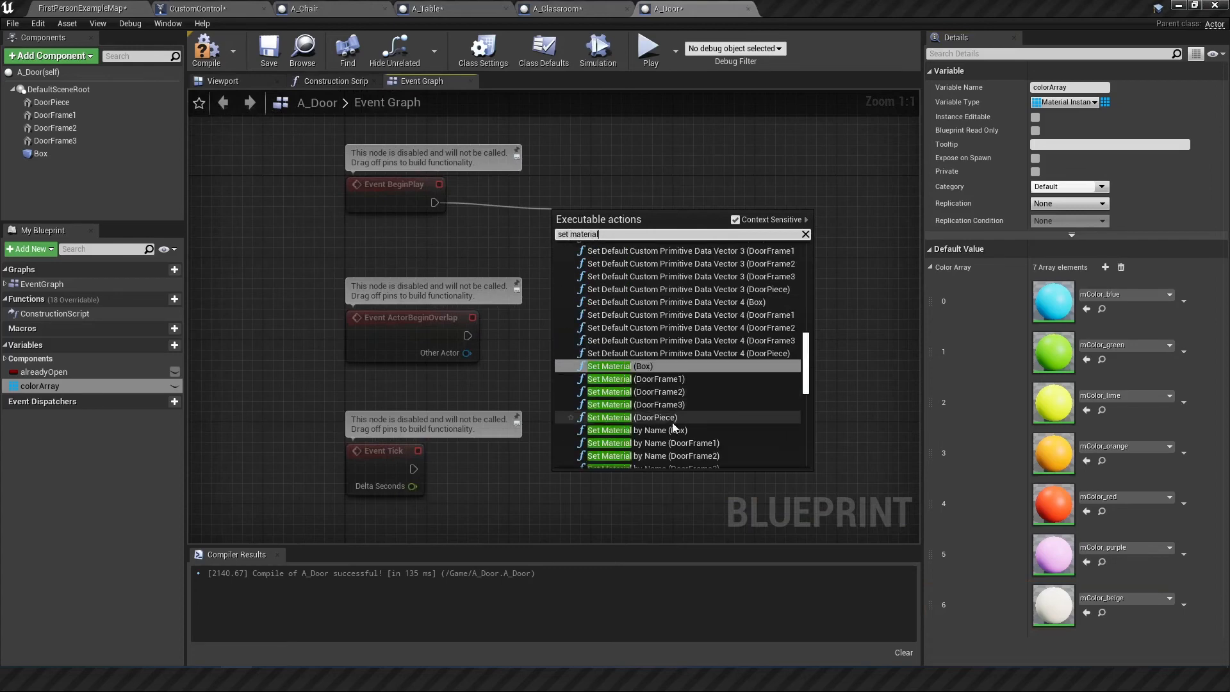
click(629, 417)
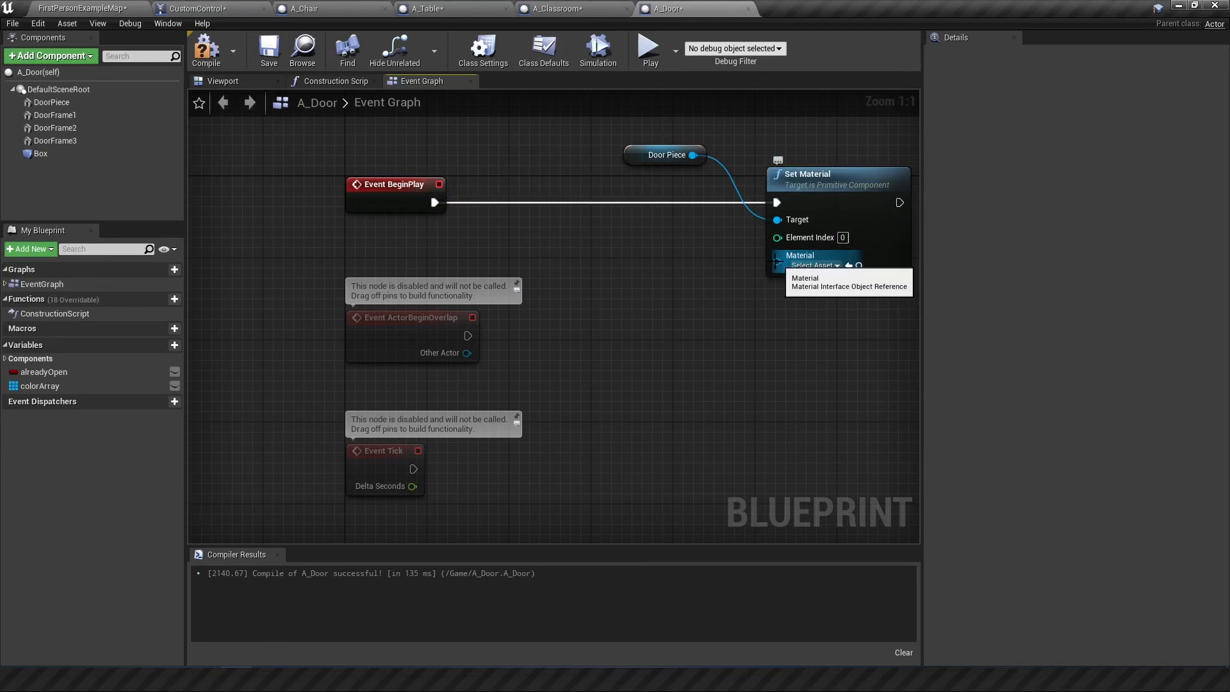
click(40, 386)
text(random)
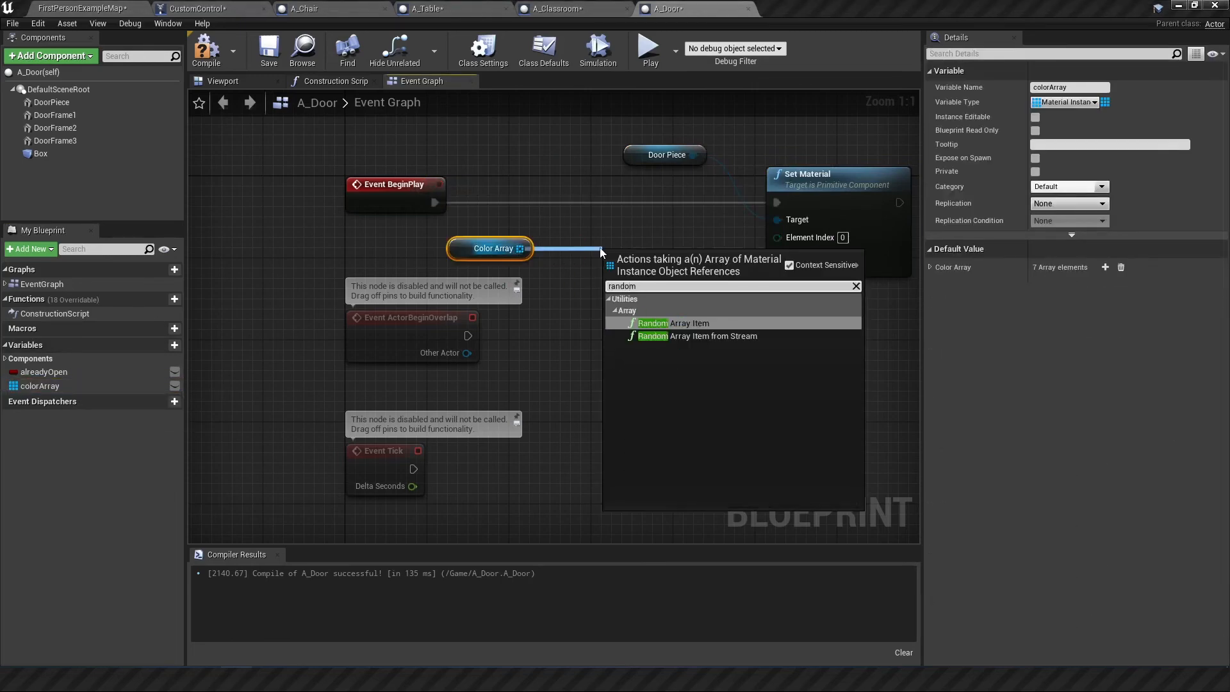
click(669, 323)
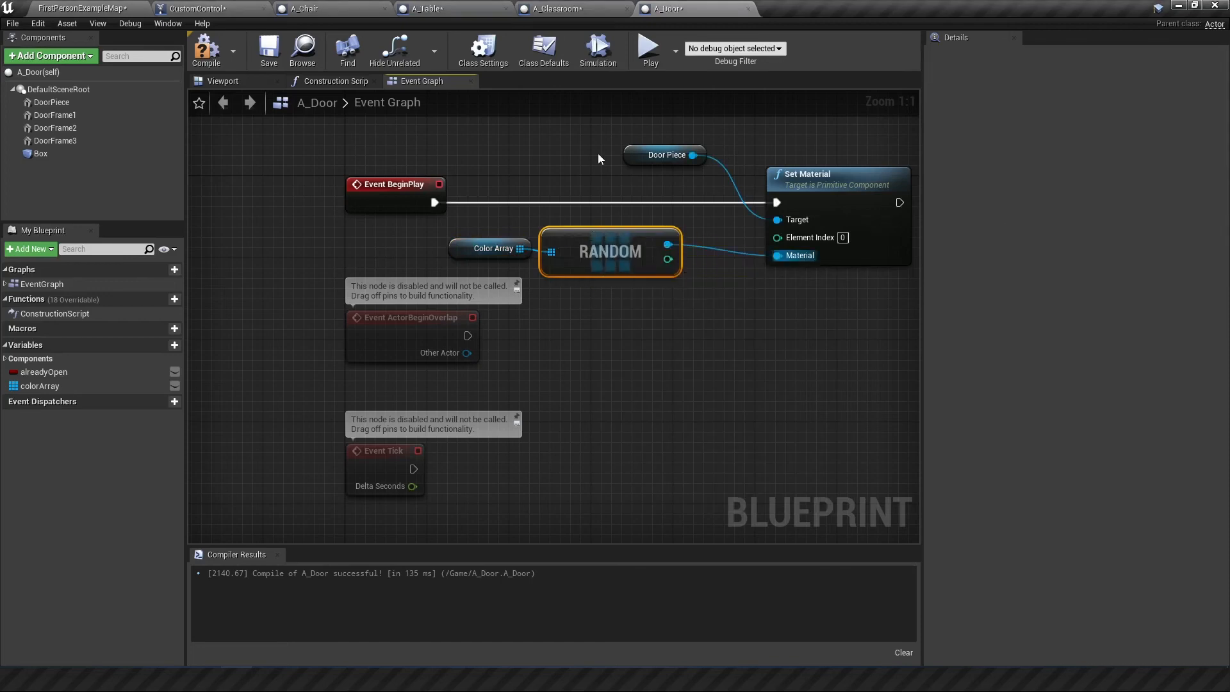
click(648, 50)
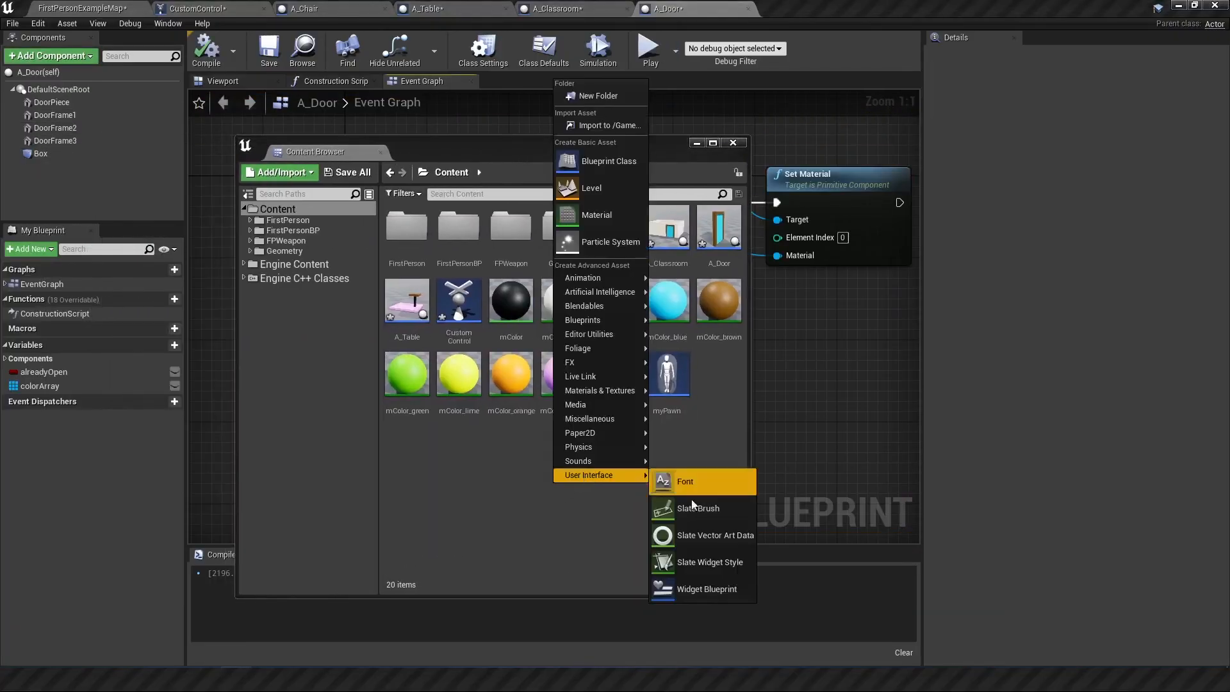
mouse_move(569, 560)
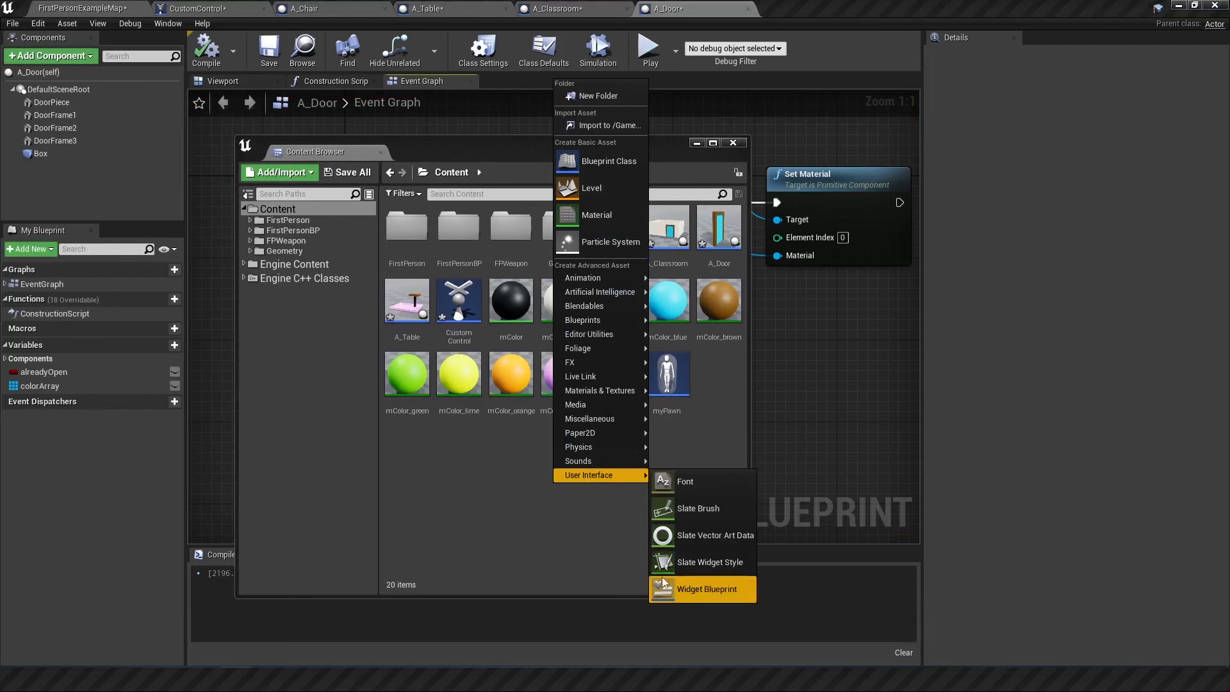
mouse_move(694, 589)
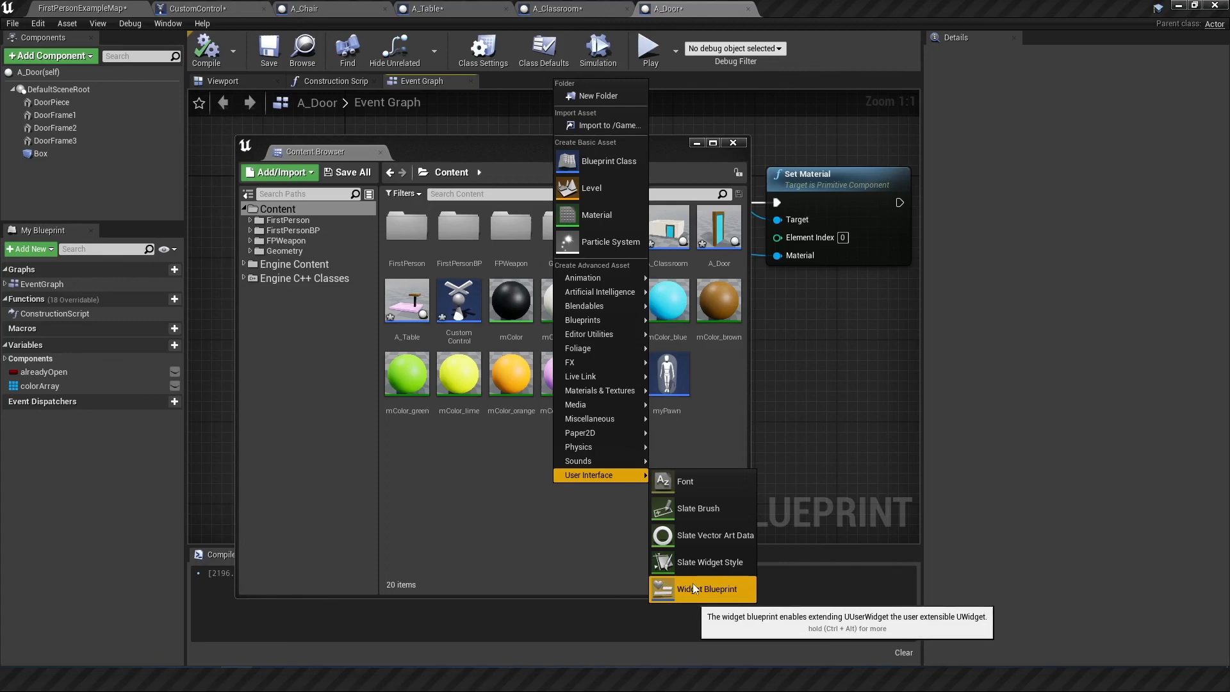
mouse_move(615, 531)
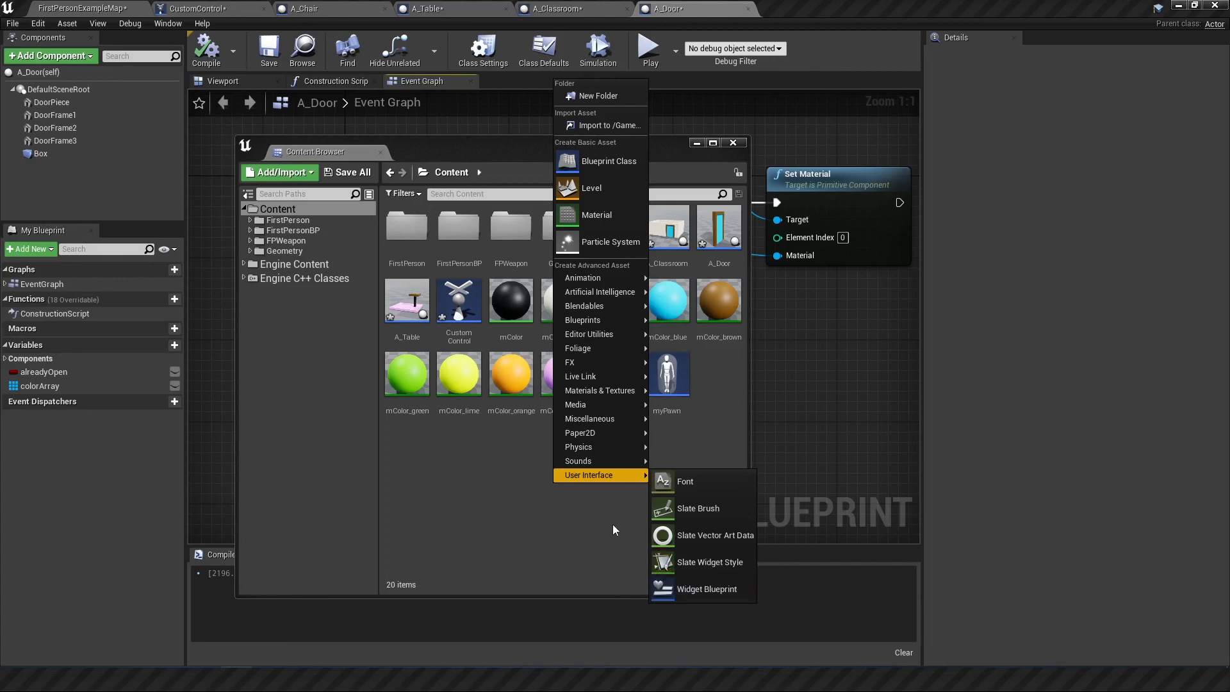
mouse_move(615, 526)
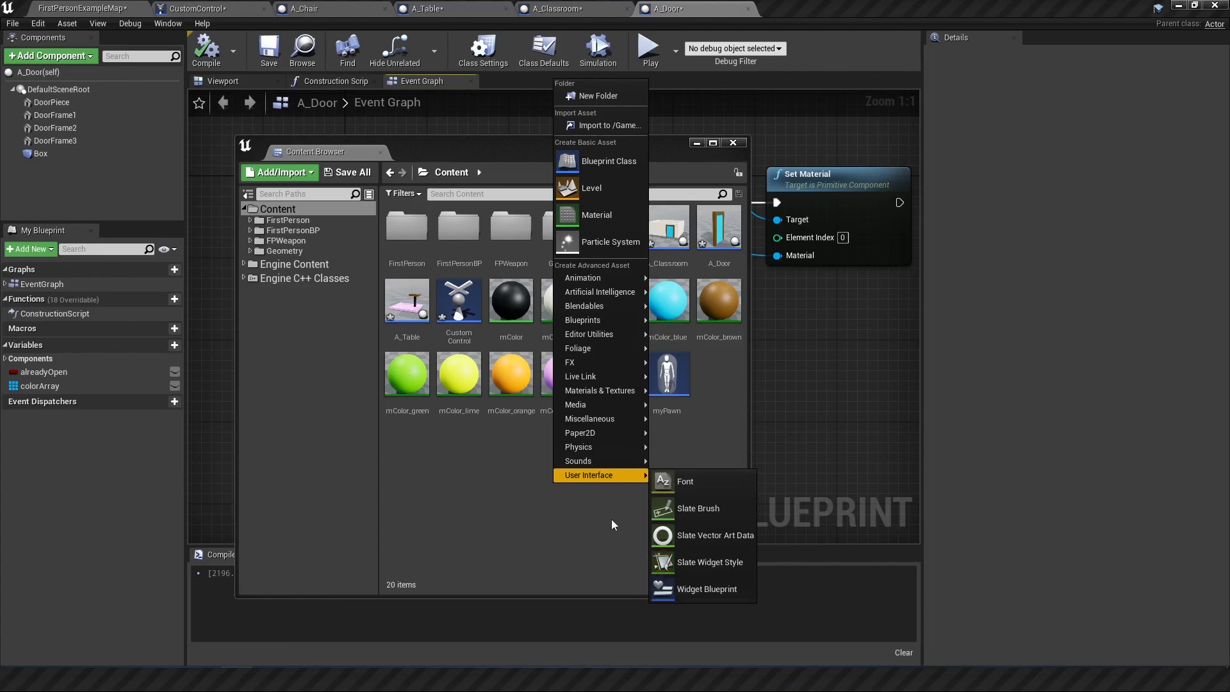
- Launch a standalone play-test of the T3_Classroom level
click(649, 49)
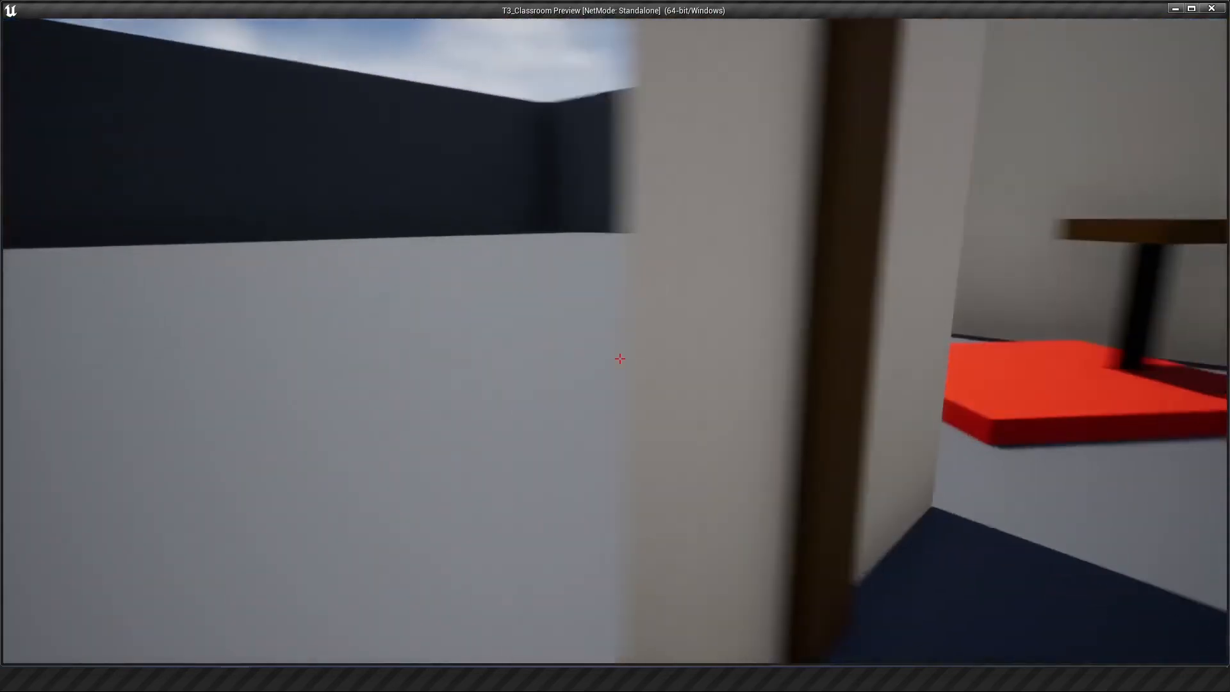